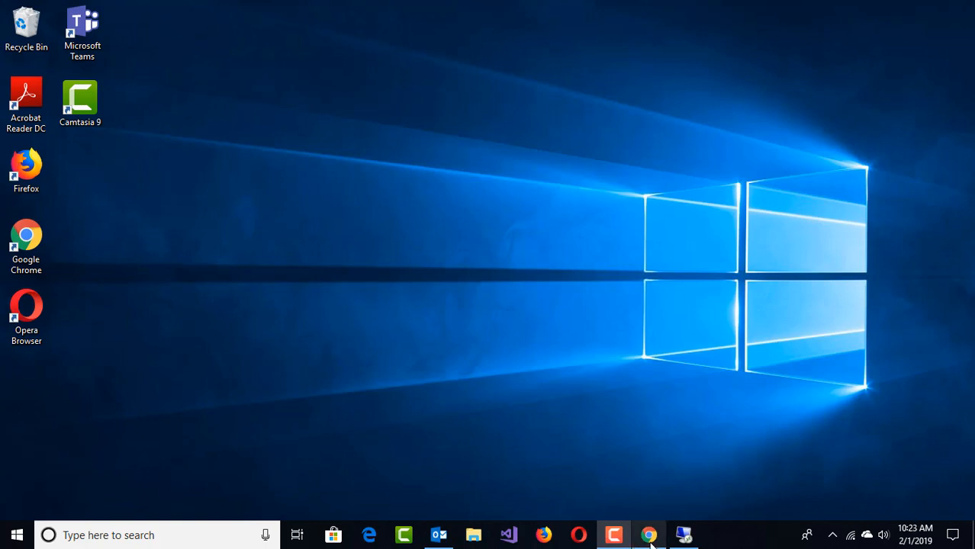
Open the RG-1-SOLUTION resource group from the Resource groups list.
{"action": "left_click", "coordinate": [640, 534]}
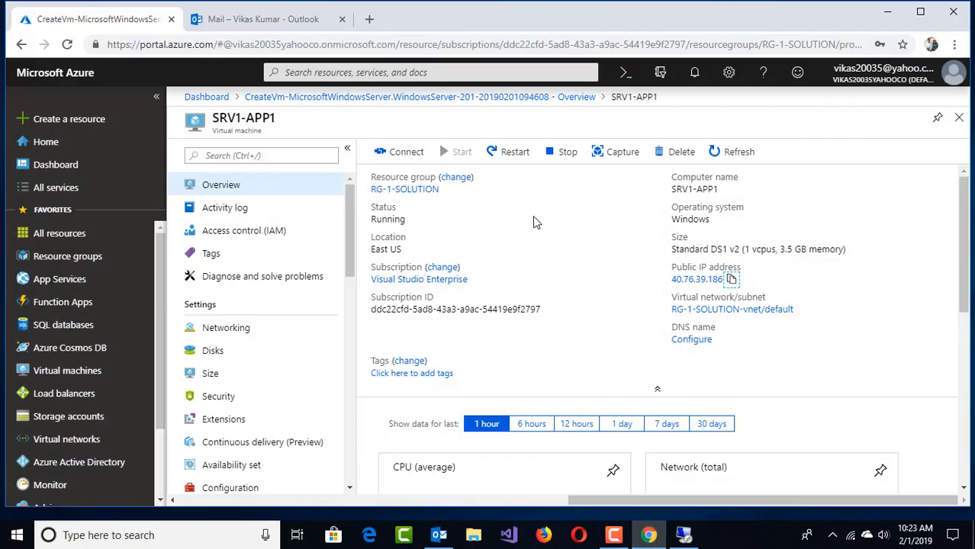
{"action": "left_click", "coordinate": [67, 256]}
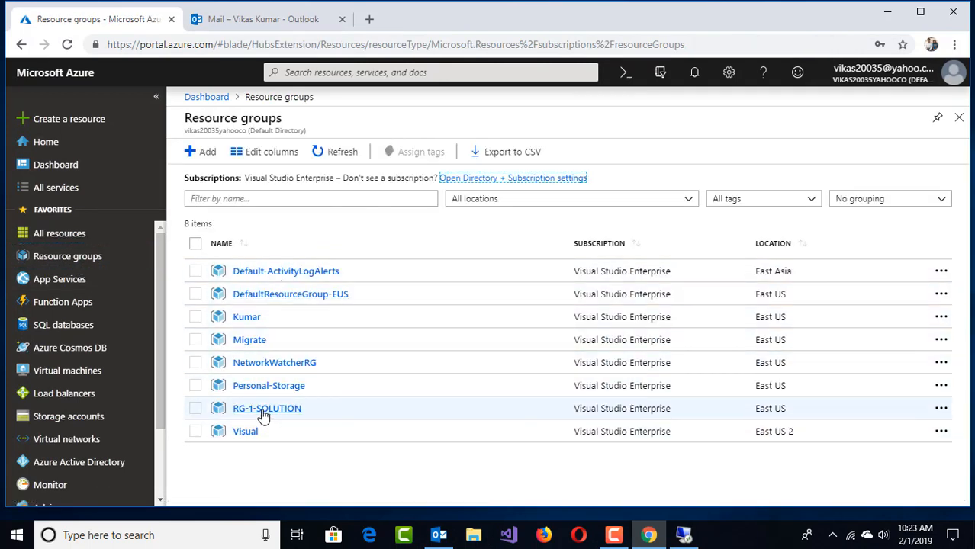
{"action": "left_click", "coordinate": [266, 409]}
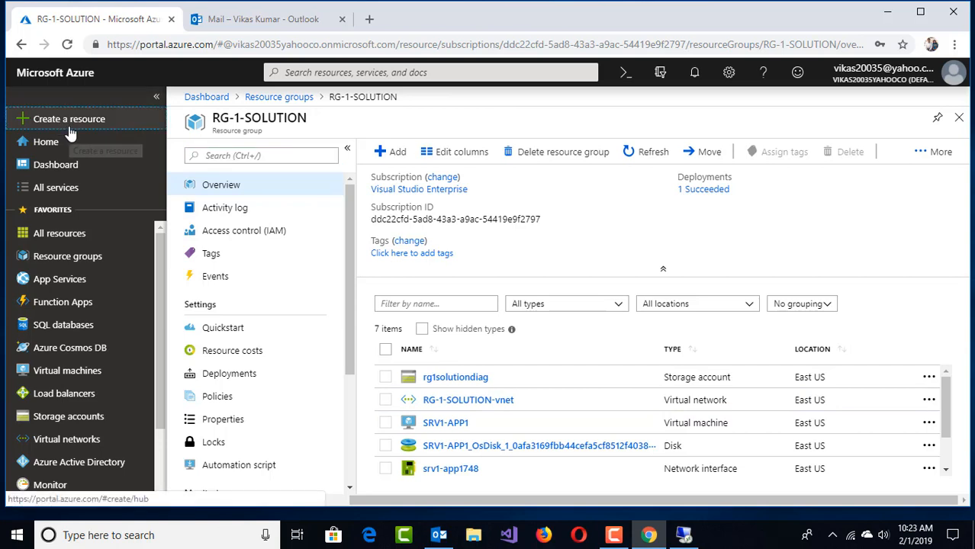
Create a new resource, searching the Marketplace for 'LOG' and choosing Log Analytics.
{"action": "left_click", "coordinate": [69, 119]}
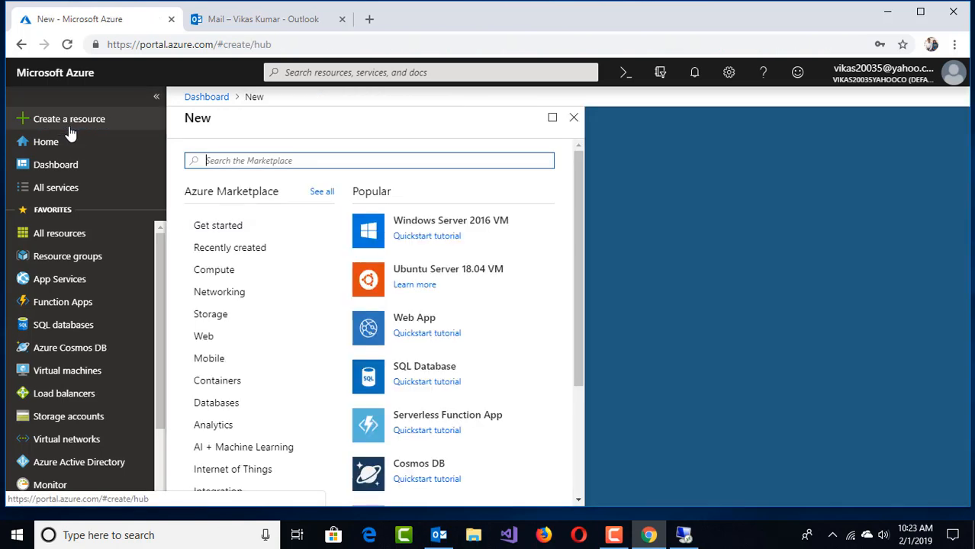
{"action": "type", "text": "LOG"}
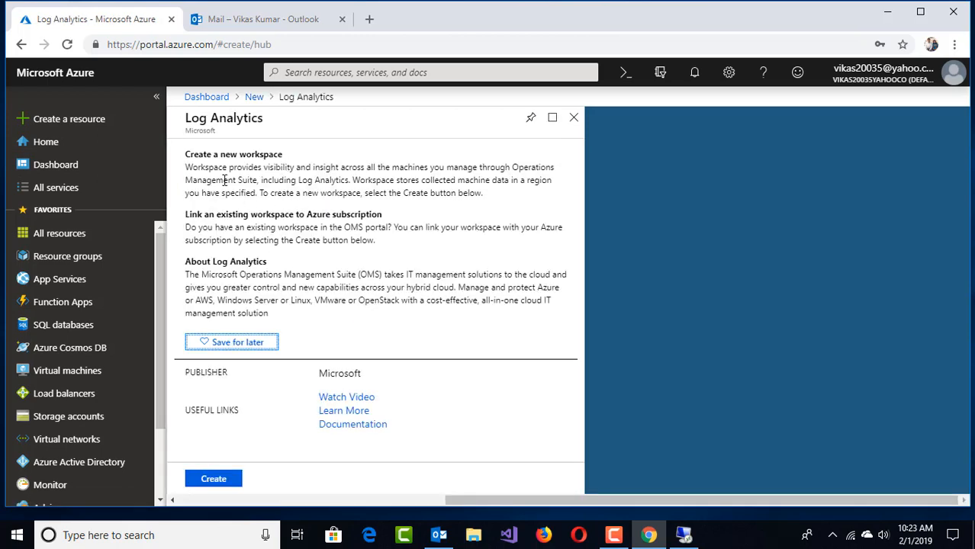
{"action": "double_click", "coordinate": [199, 154]}
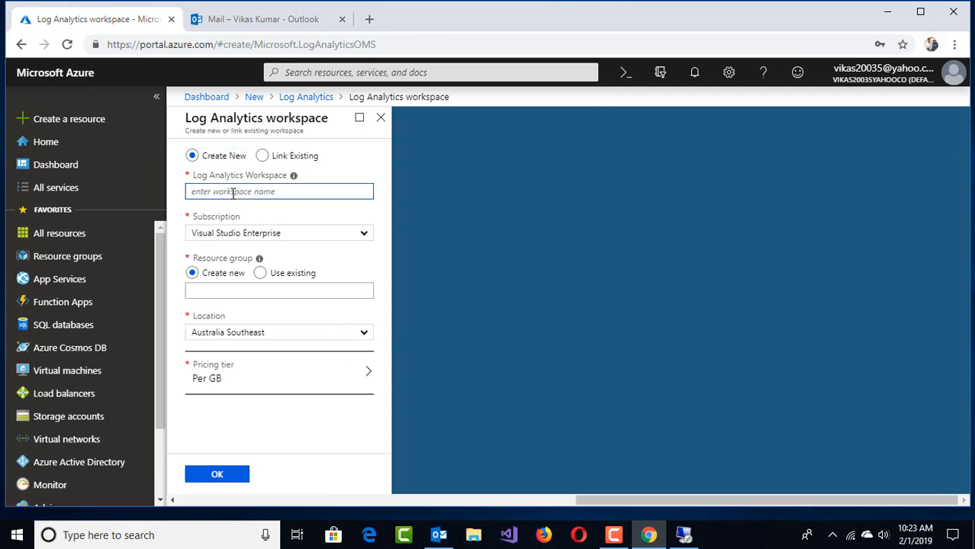
Name the workspace CORP-LOG-ANALYTICS, use existing group RG-1-SOLUTION, location East US, Per GB tier, and submit.
{"action": "left_click", "coordinate": [277, 192]}
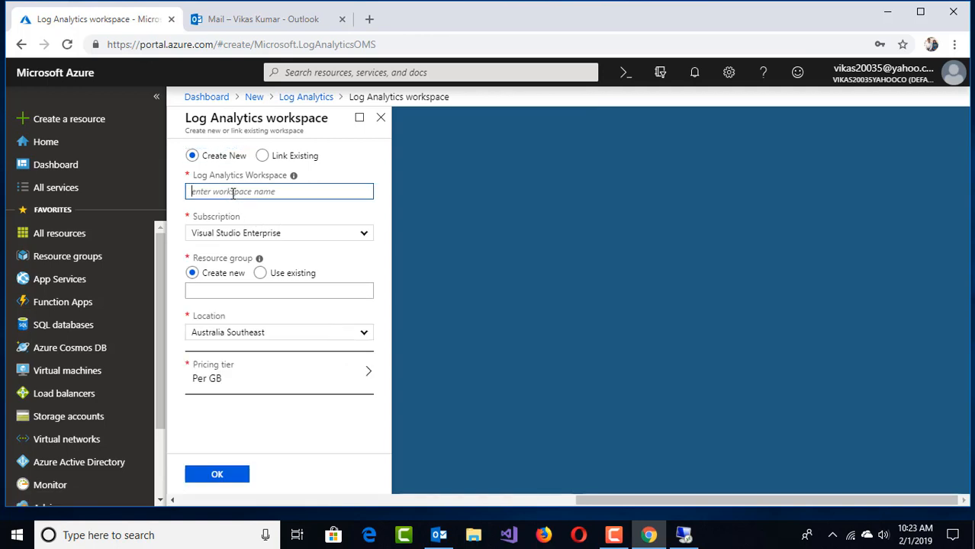
{"action": "type", "text": "CORP"}
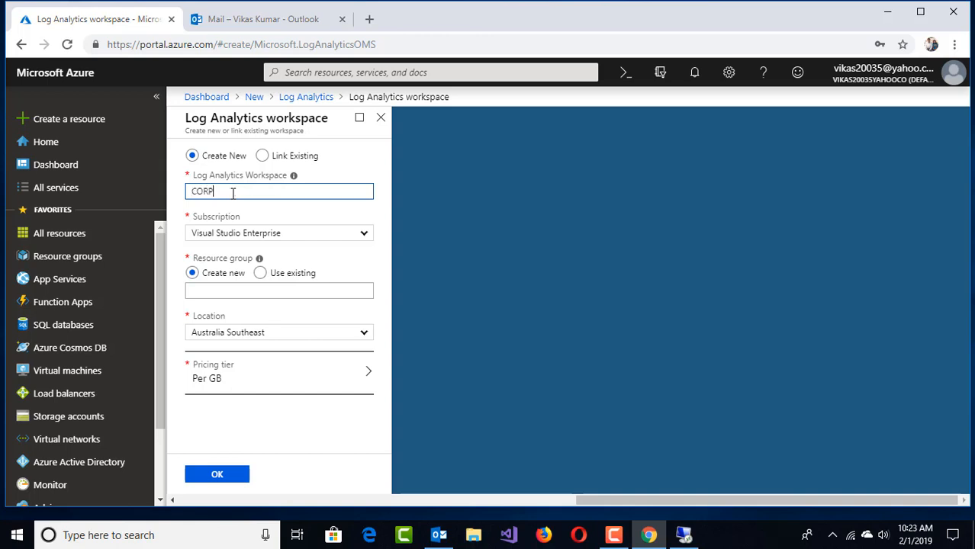
{"action": "type", "text": "-LOGANALYTICS"}
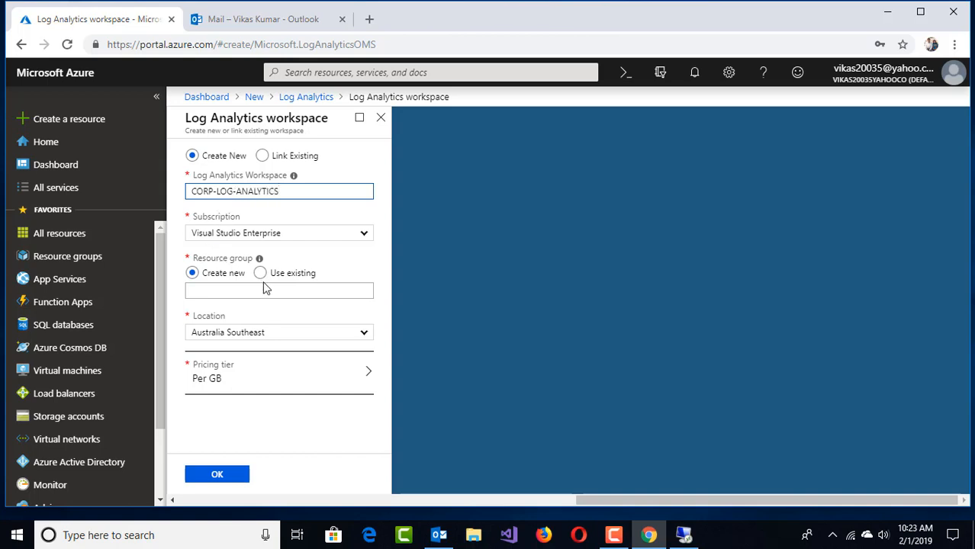
{"action": "left_click", "coordinate": [259, 272]}
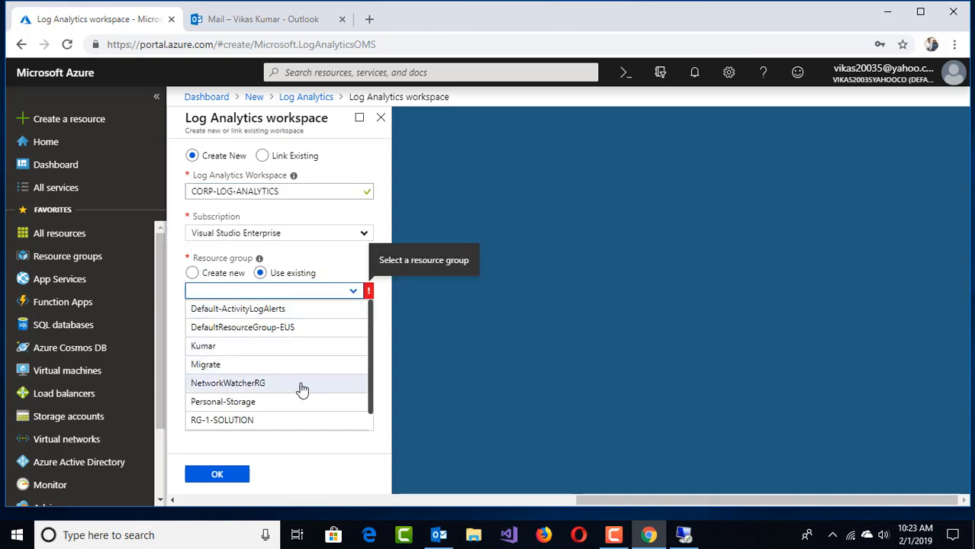
{"action": "left_click", "coordinate": [223, 419]}
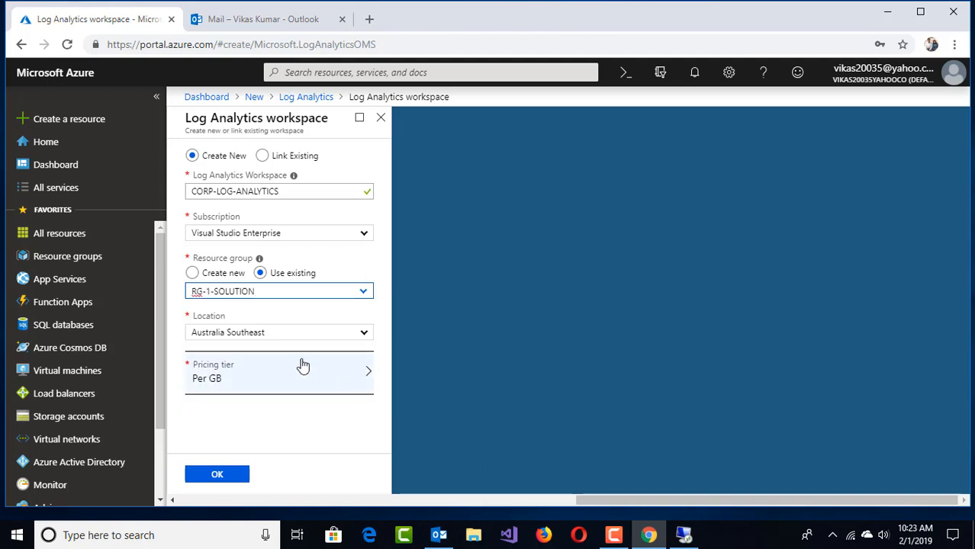
{"action": "left_click", "coordinate": [278, 332]}
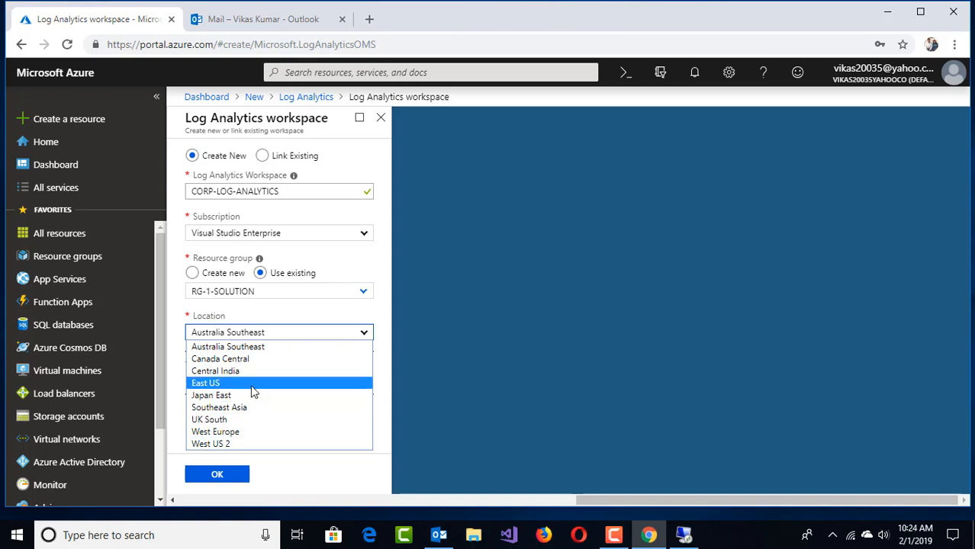
{"action": "left_click", "coordinate": [205, 383]}
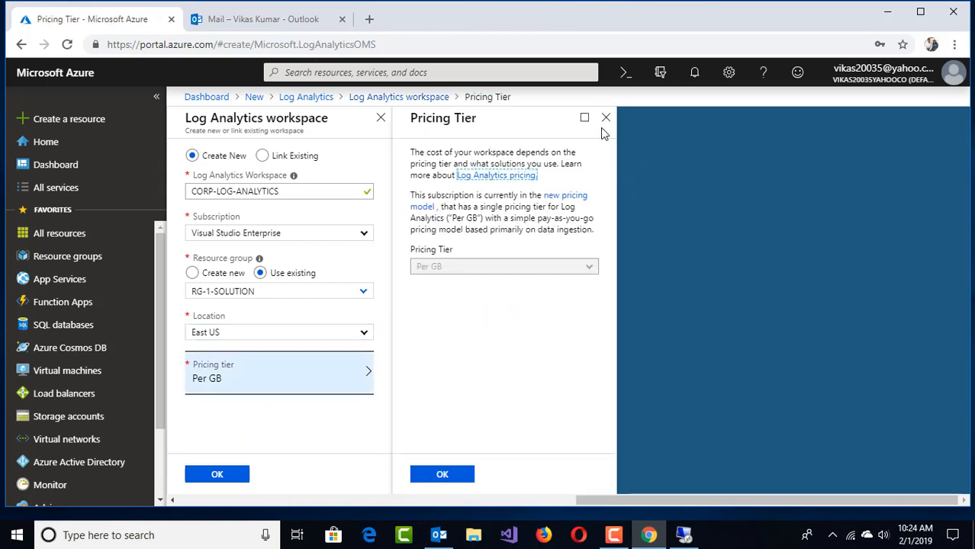
{"action": "left_click", "coordinate": [442, 473]}
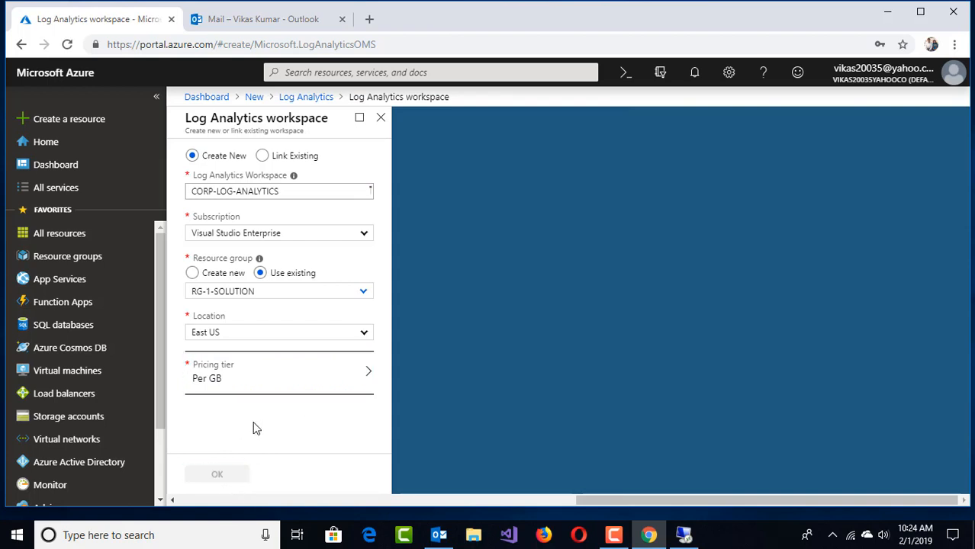
{"action": "left_click", "coordinate": [217, 473]}
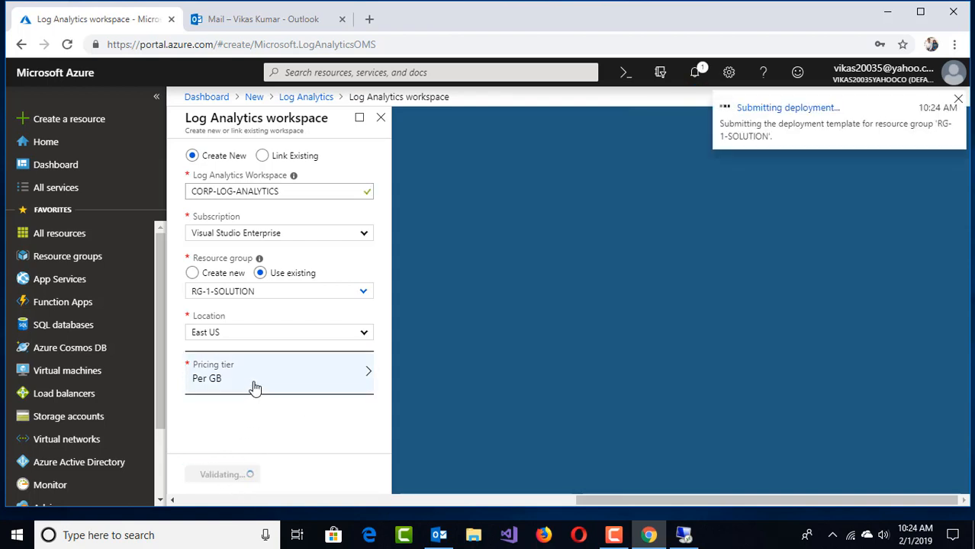
{"action": "mouse_move", "coordinate": [491, 367]}
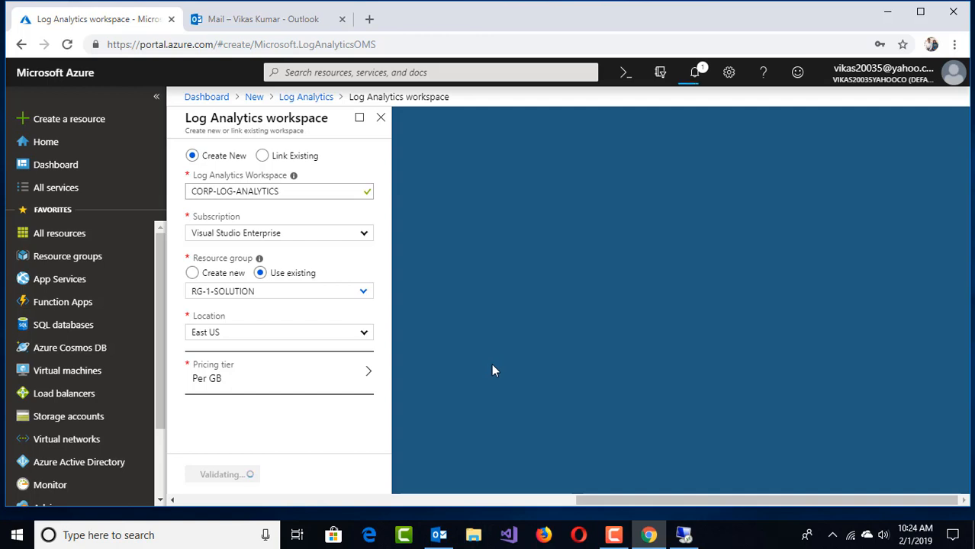
Check the deployment notification, then open CORP-LOG-ANALYTICS from RG-1-SOLUTION.
{"action": "left_click", "coordinate": [693, 73]}
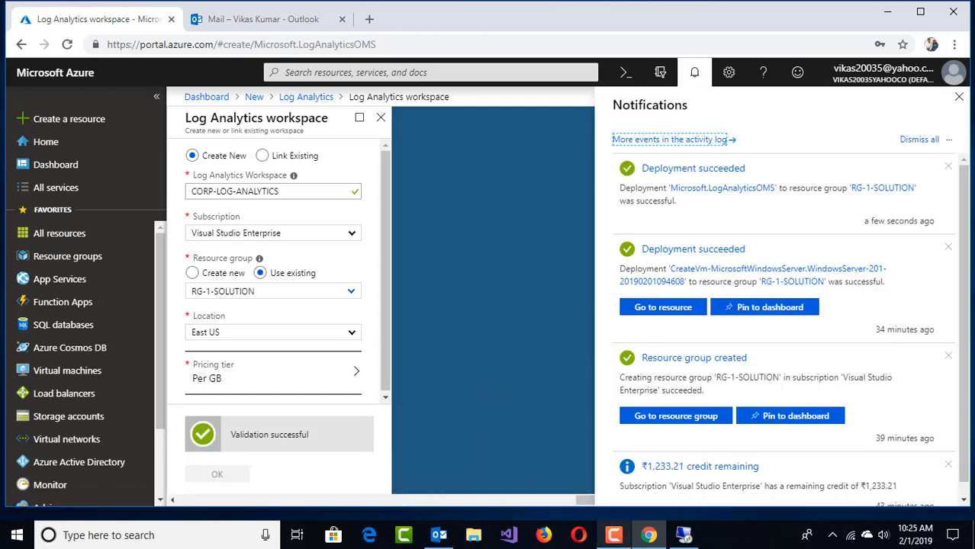
{"action": "mouse_move", "coordinate": [532, 214]}
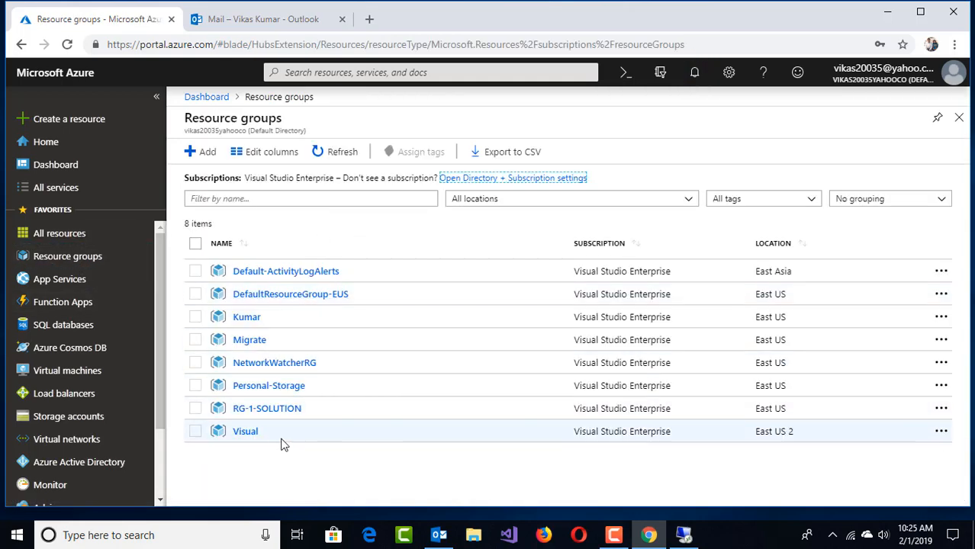
{"action": "left_click", "coordinate": [266, 409]}
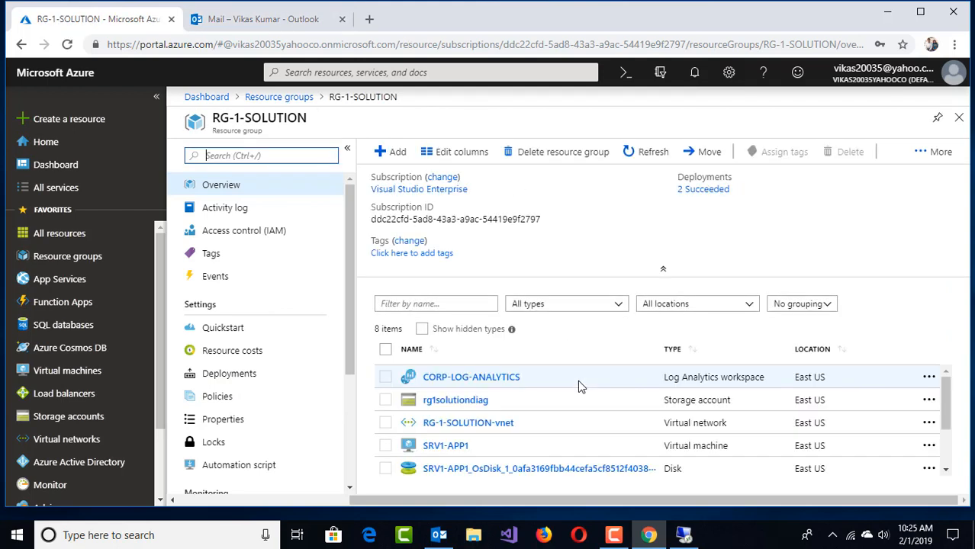
{"action": "mouse_move", "coordinate": [466, 381]}
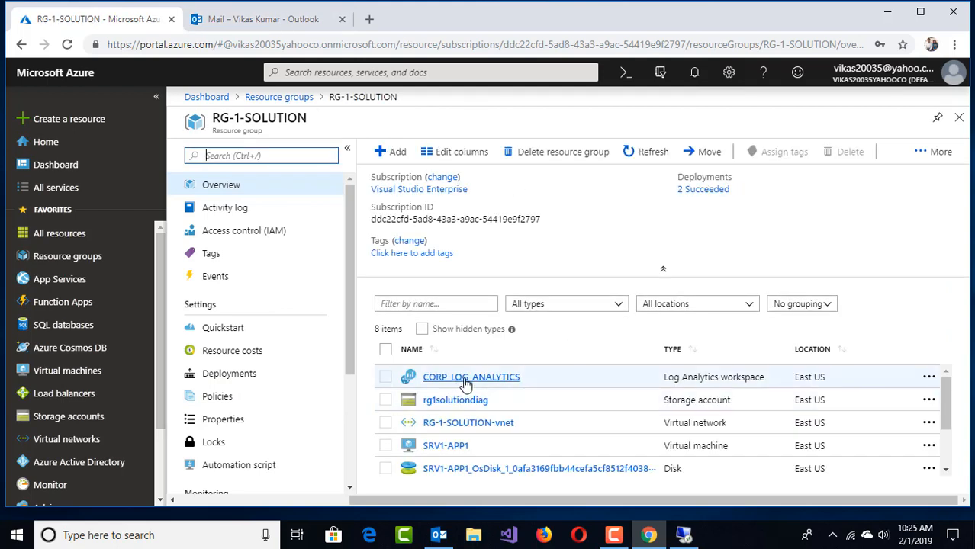
{"action": "left_click", "coordinate": [470, 376]}
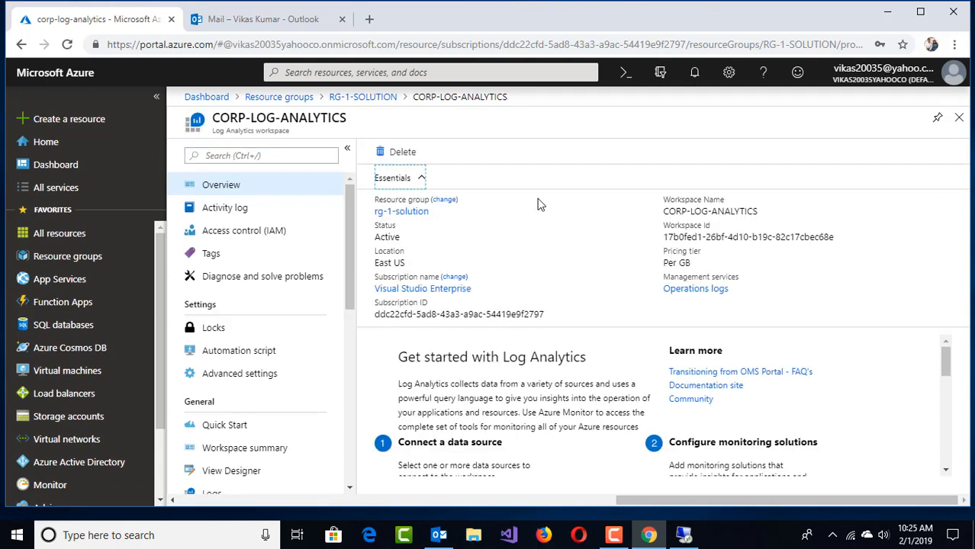
{"action": "mouse_move", "coordinate": [564, 253]}
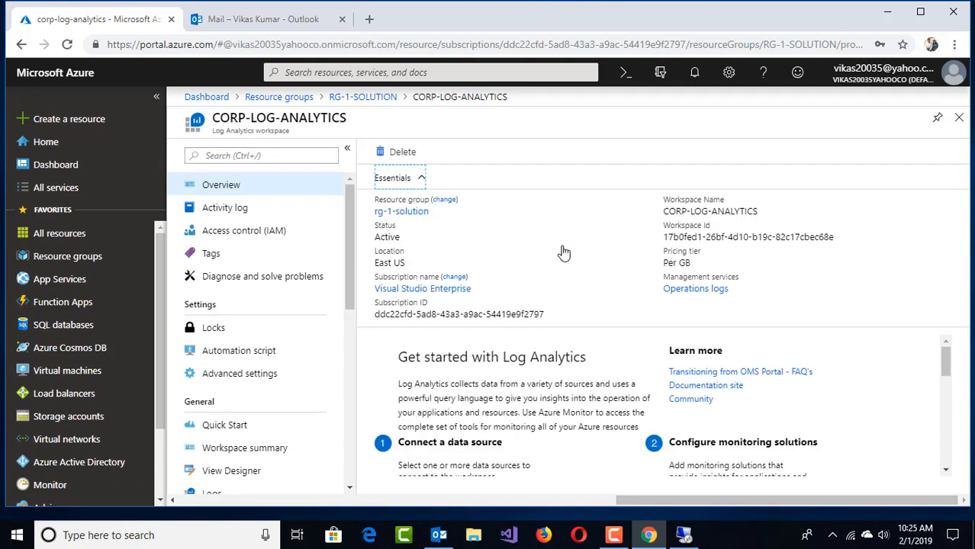
{"action": "mouse_move", "coordinate": [577, 252]}
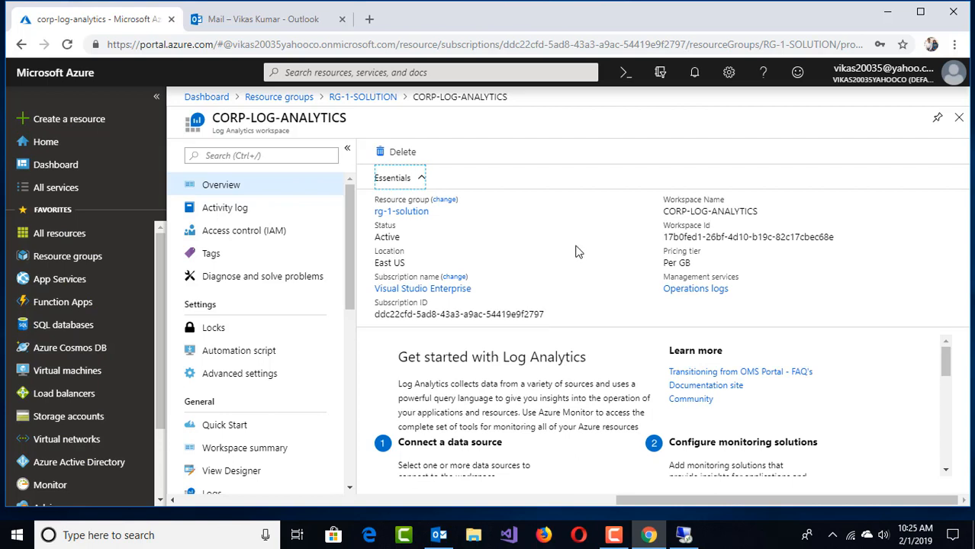
{"action": "mouse_move", "coordinate": [251, 219]}
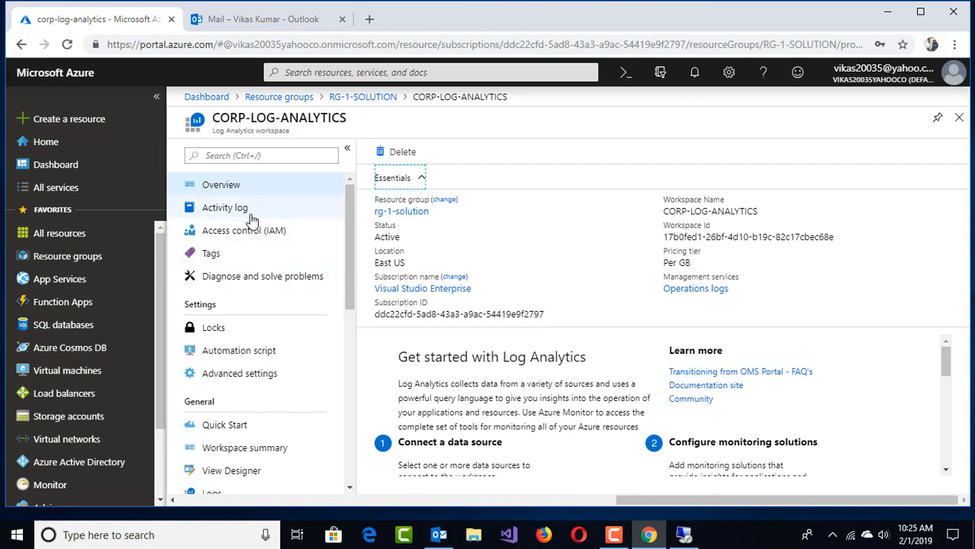
{"action": "mouse_move", "coordinate": [234, 209]}
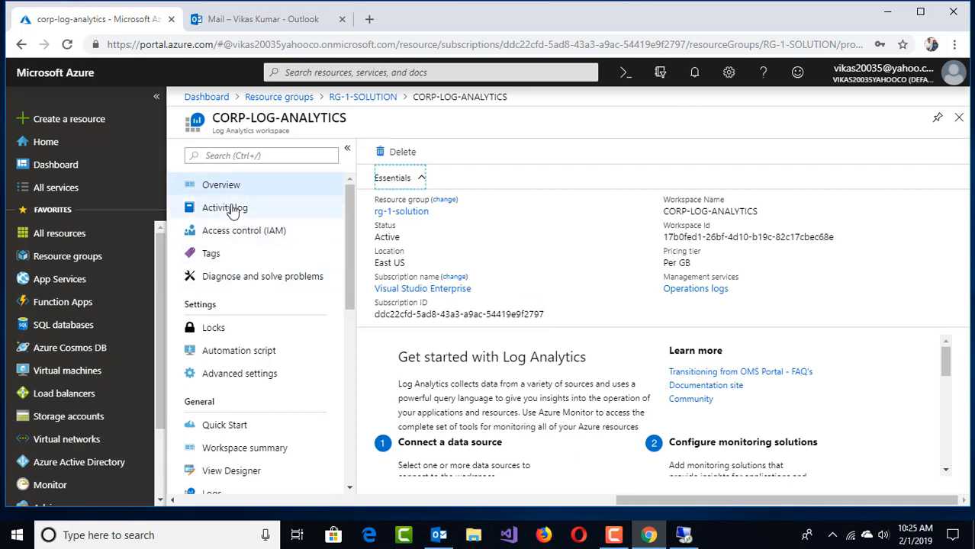
View the workspace activity log, then list its Virtual machines data sources showing SRV1-APP1.
{"action": "left_click", "coordinate": [224, 207]}
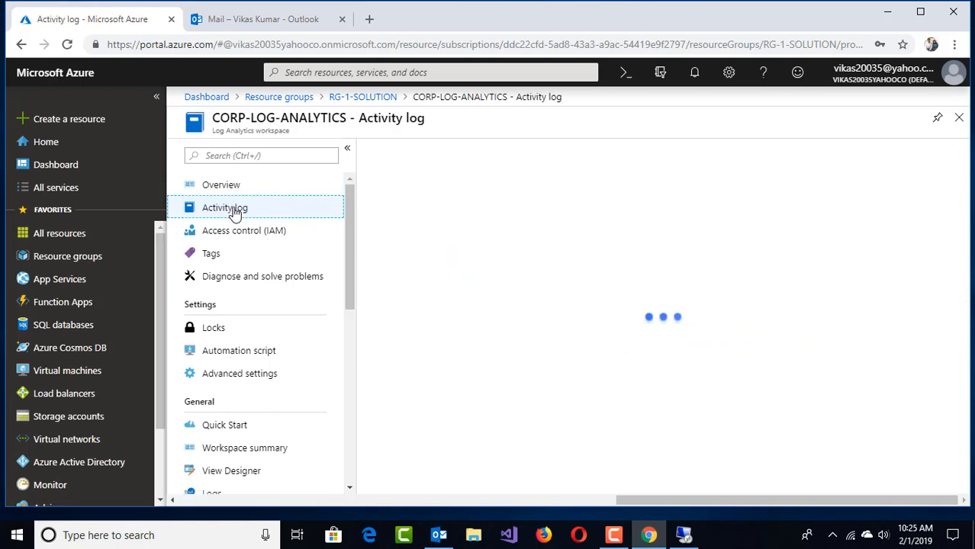
{"action": "left_click", "coordinate": [224, 207]}
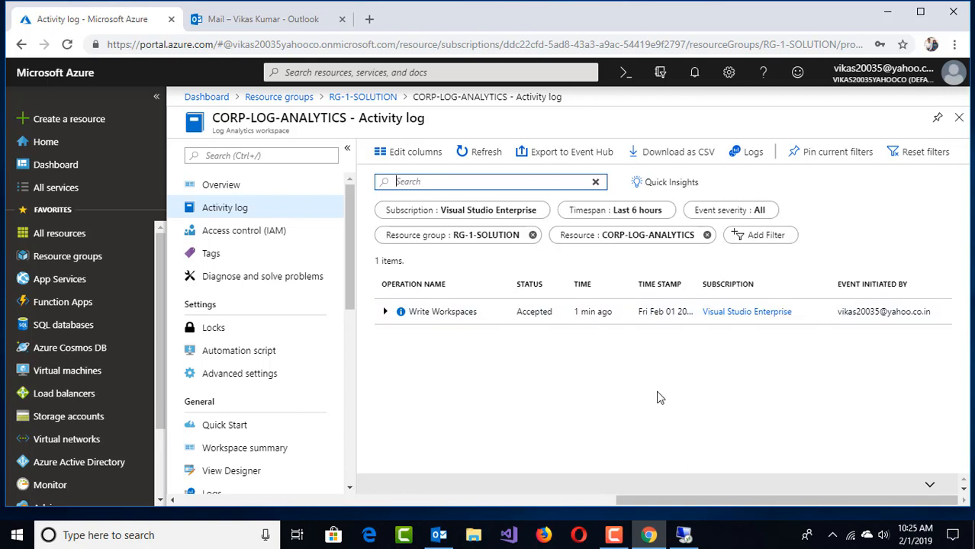
{"action": "mouse_move", "coordinate": [251, 329]}
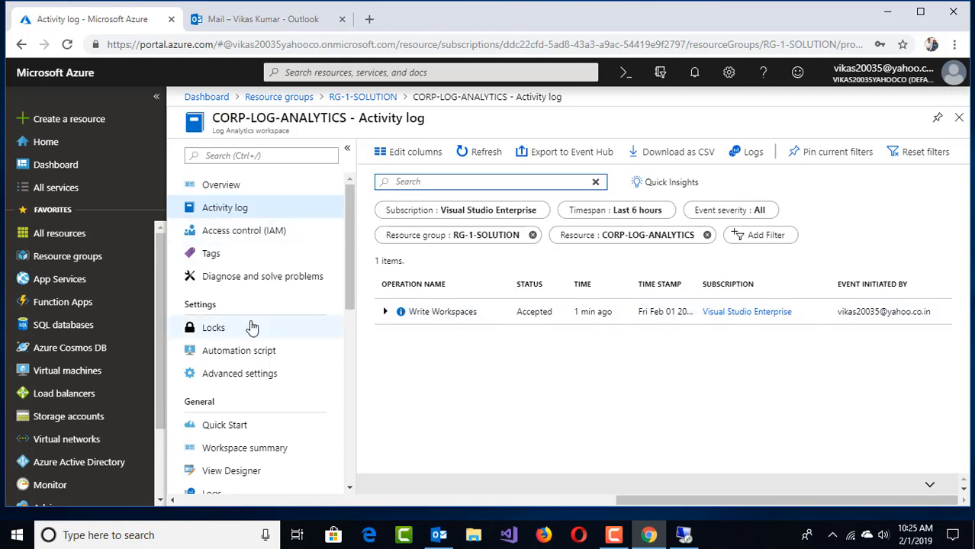
{"action": "scroll", "scroll_direction": "down", "scroll_amount": 3}
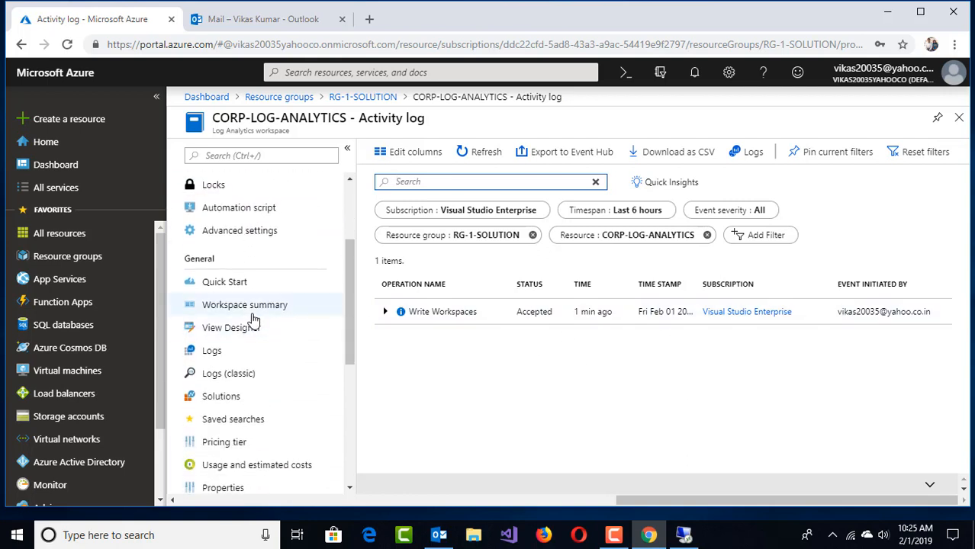
{"action": "scroll", "scroll_direction": "down", "scroll_amount": 3}
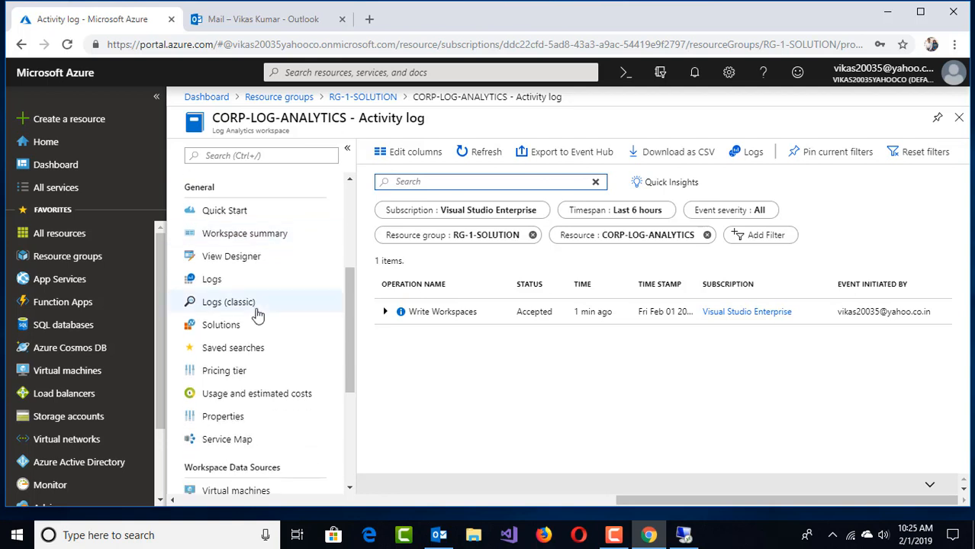
{"action": "scroll", "scroll_direction": "down", "scroll_amount": 3}
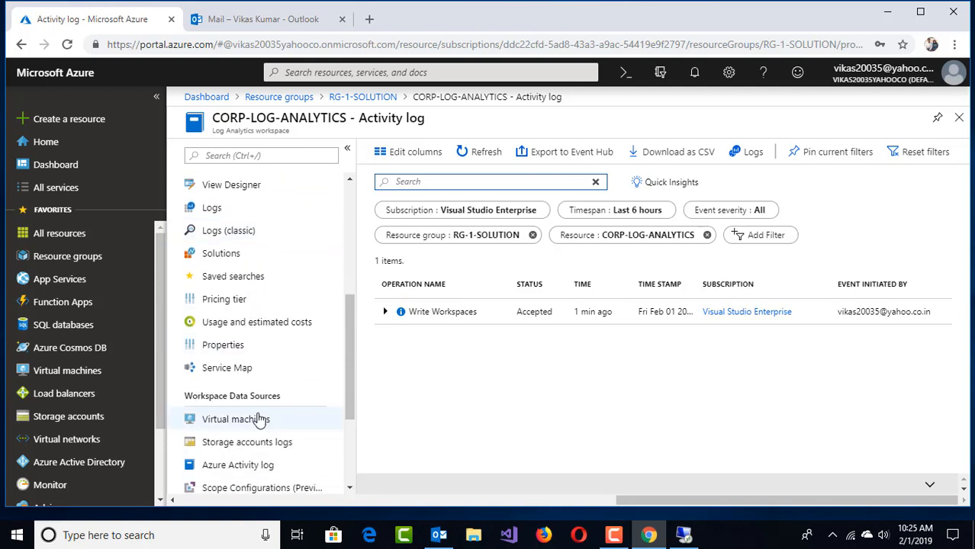
{"action": "left_click", "coordinate": [235, 417]}
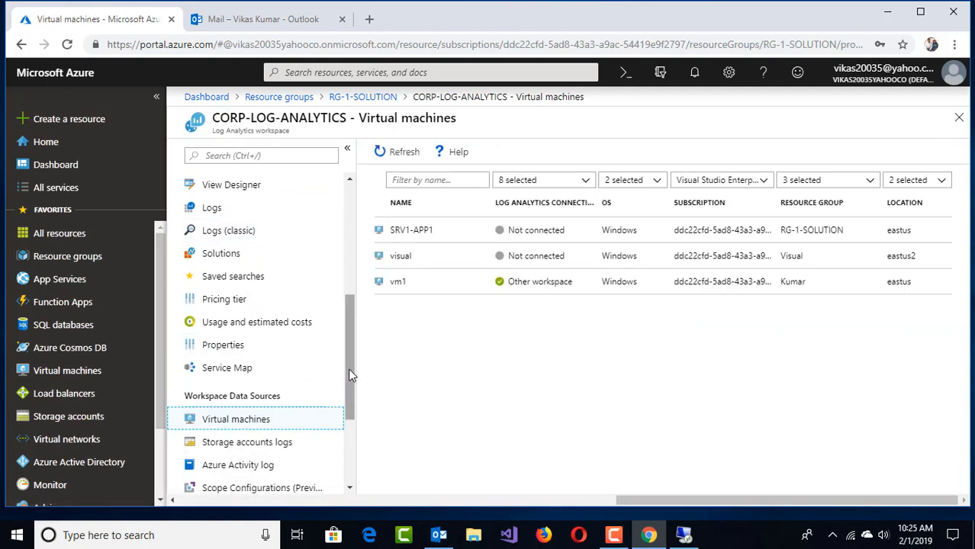
{"action": "scroll", "scroll_direction": "down", "scroll_amount": 3}
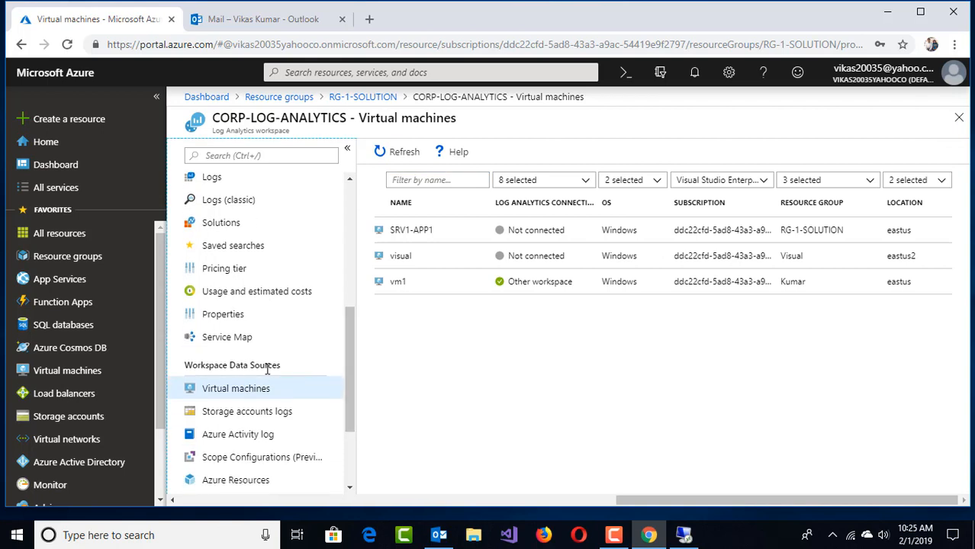
{"action": "scroll", "scroll_direction": "down", "scroll_amount": 3}
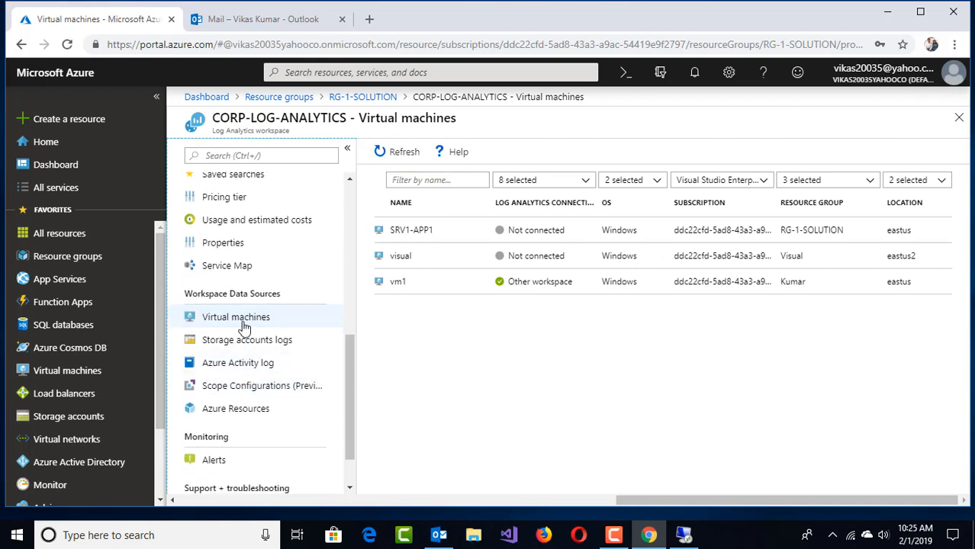
{"action": "mouse_move", "coordinate": [223, 366]}
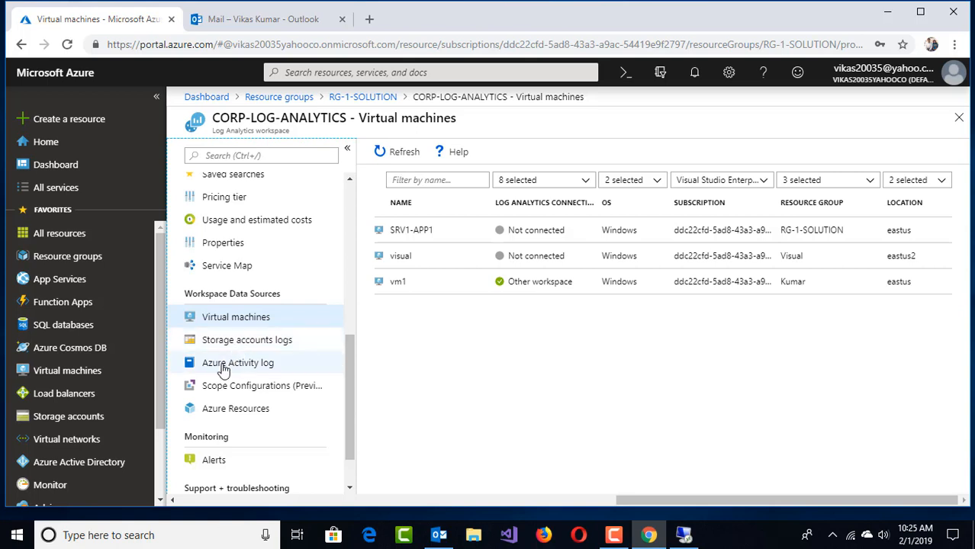
{"action": "mouse_move", "coordinate": [229, 400]}
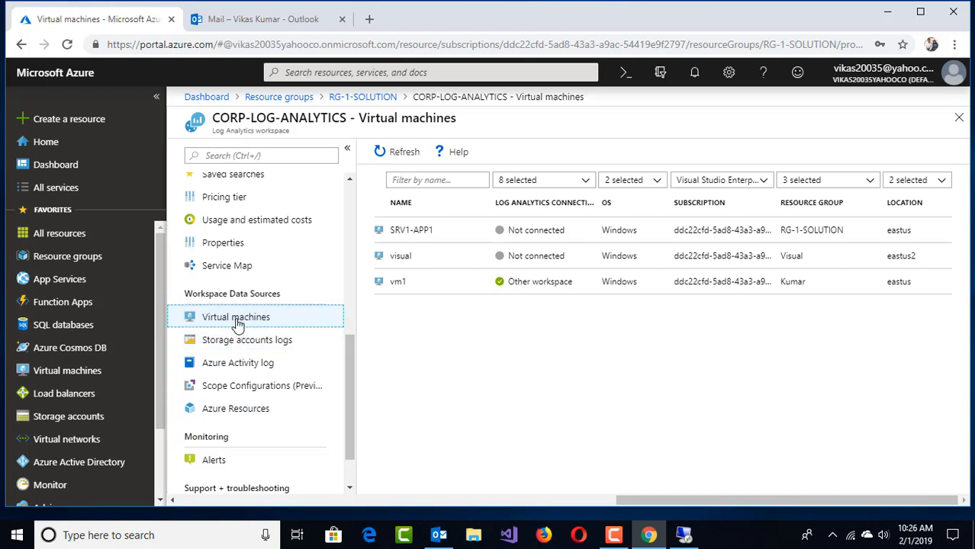
{"action": "mouse_move", "coordinate": [418, 235]}
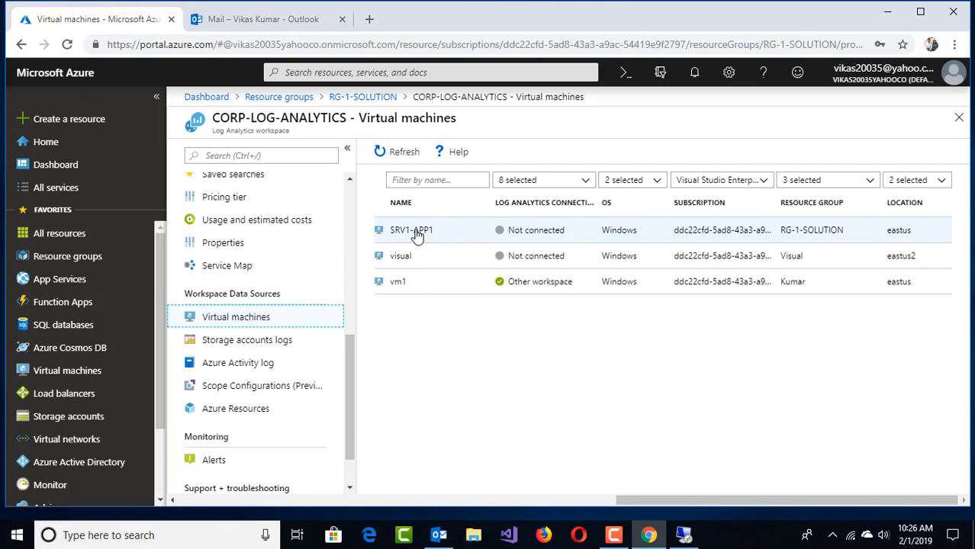
Connect the SRV1-APP1 virtual machine to the CORP-LOG-ANALYTICS workspace.
{"action": "left_click", "coordinate": [408, 228]}
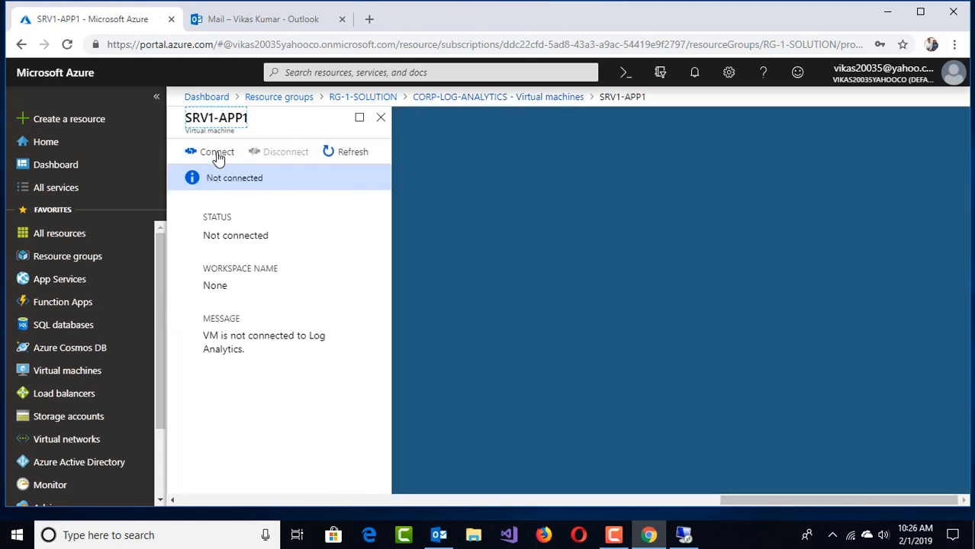
{"action": "left_click", "coordinate": [217, 151]}
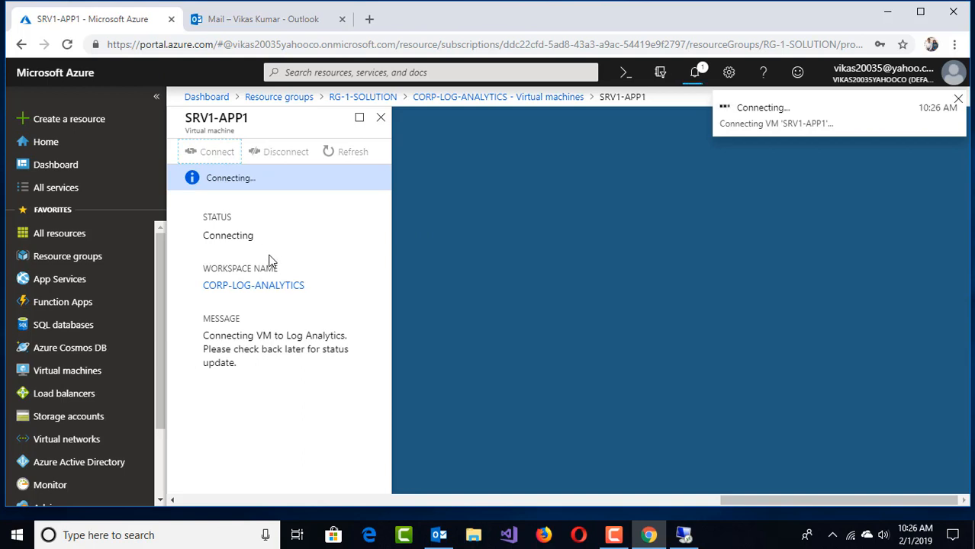
{"action": "double_click", "coordinate": [240, 269]}
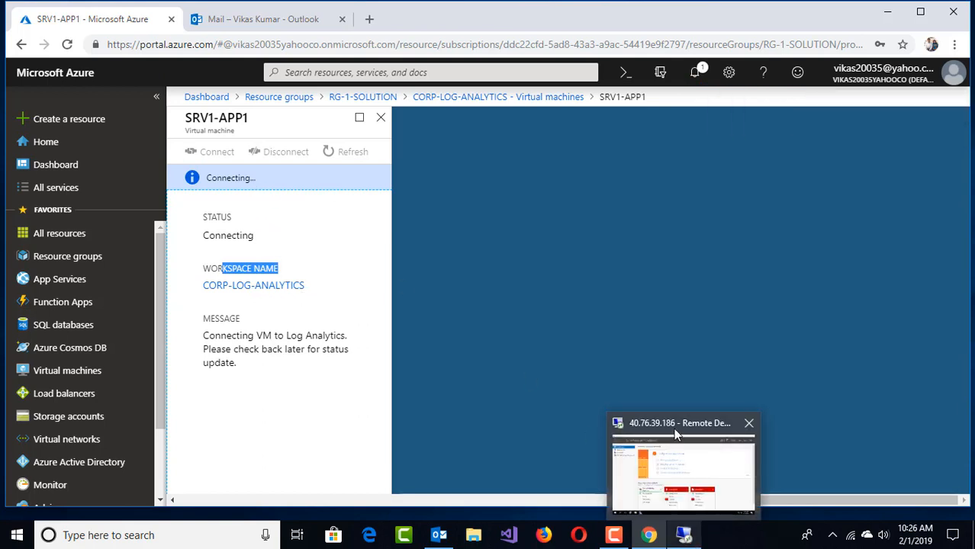
On the remote server, search Start for Control Panel and launch it.
{"action": "left_click", "coordinate": [683, 476]}
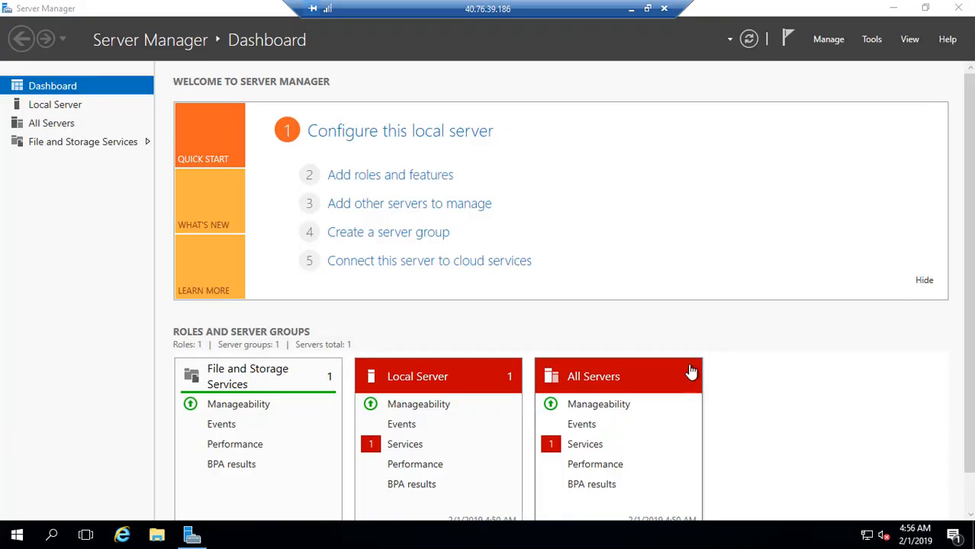
{"action": "left_click", "coordinate": [16, 530]}
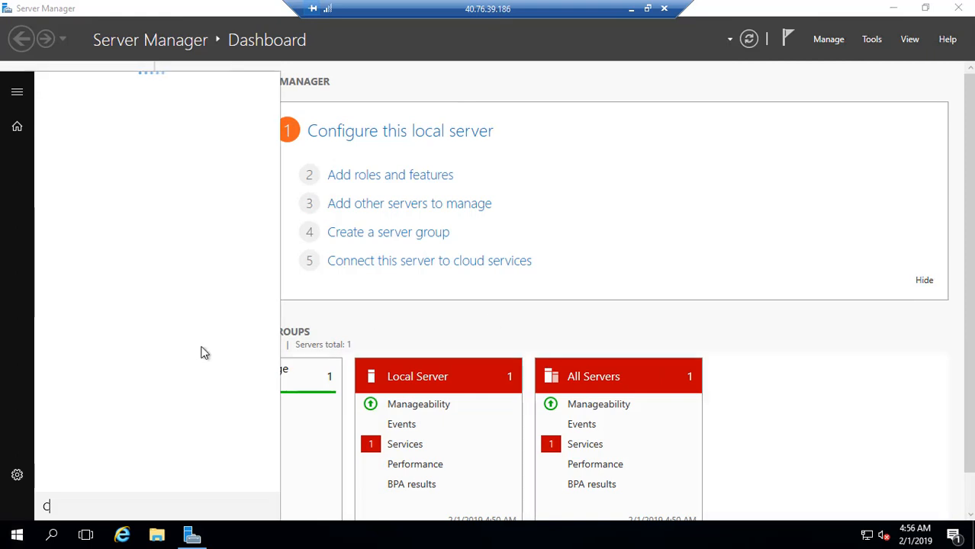
{"action": "type", "text": "ON"}
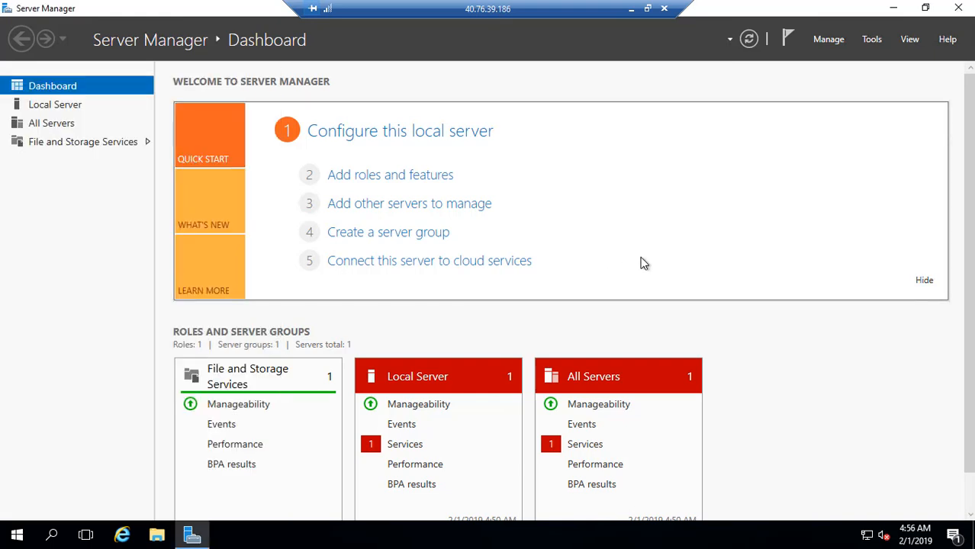
{"action": "mouse_move", "coordinate": [491, 316]}
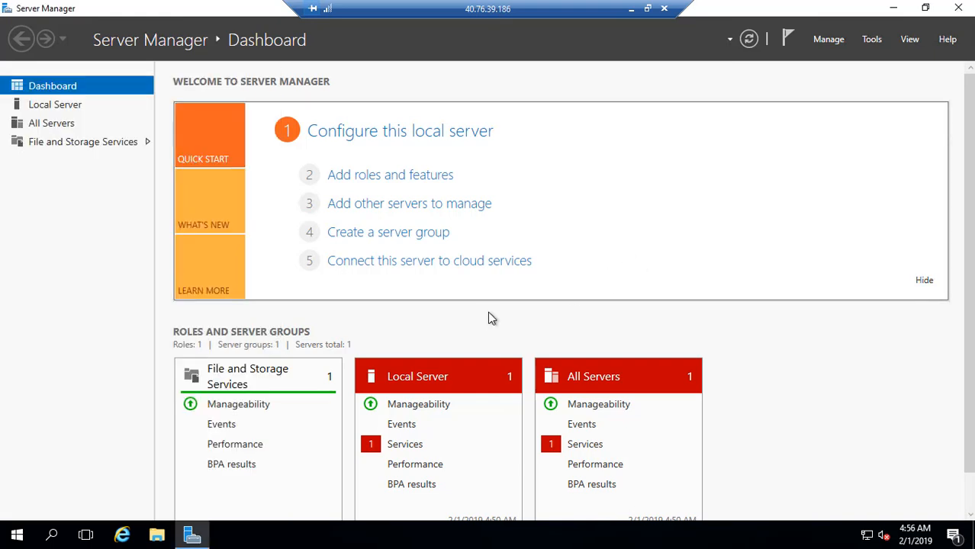
{"action": "type", "text": "CONT"}
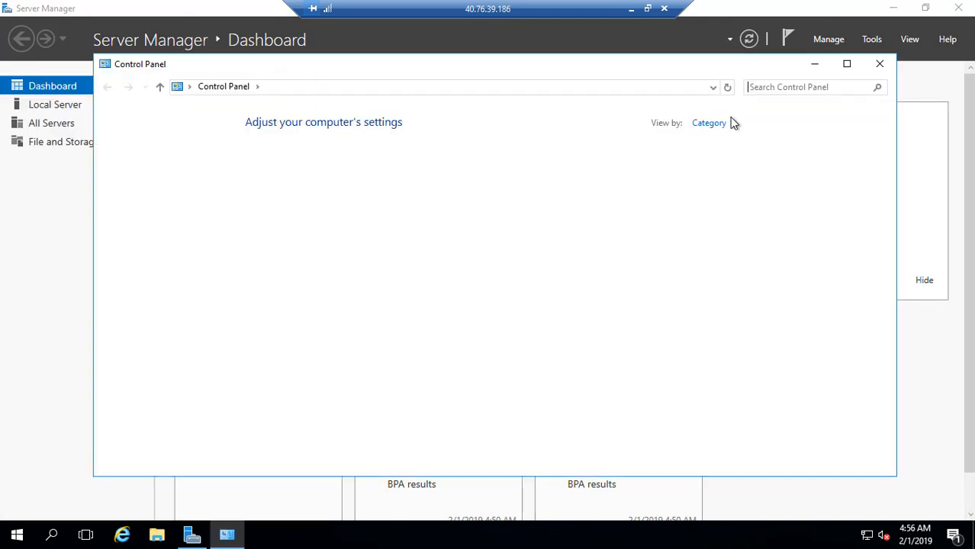
Show Control Panel items as small icons and open Programs and Features.
{"action": "left_click", "coordinate": [709, 122]}
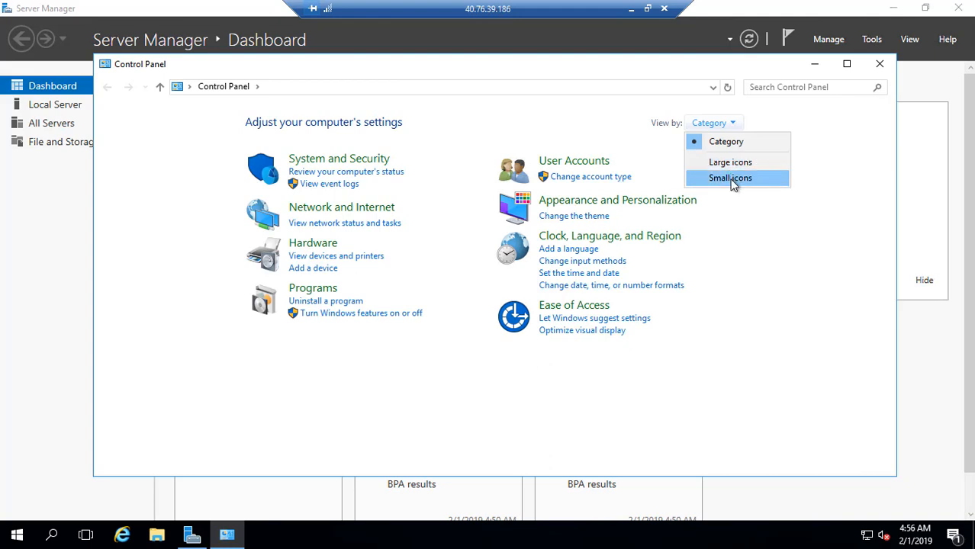
{"action": "left_click", "coordinate": [730, 177]}
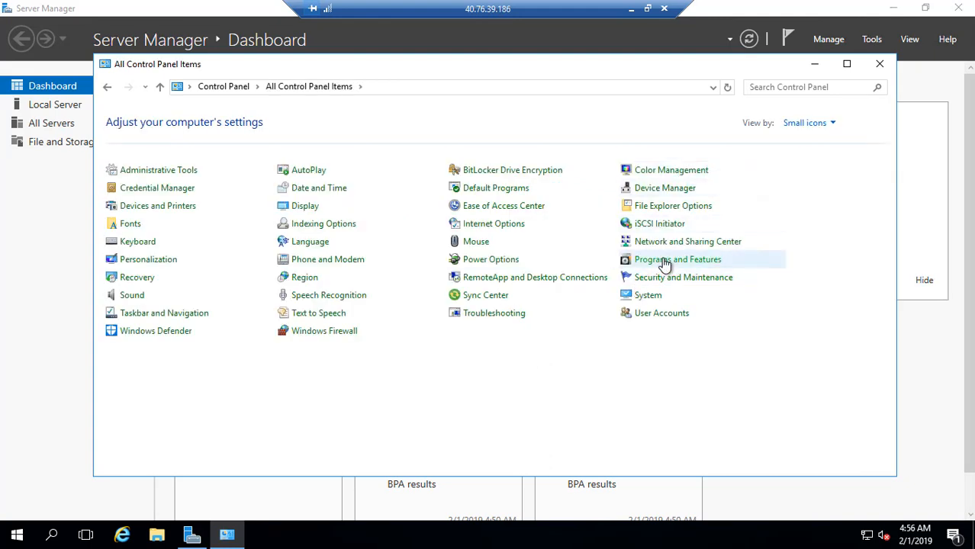
{"action": "left_click", "coordinate": [677, 259]}
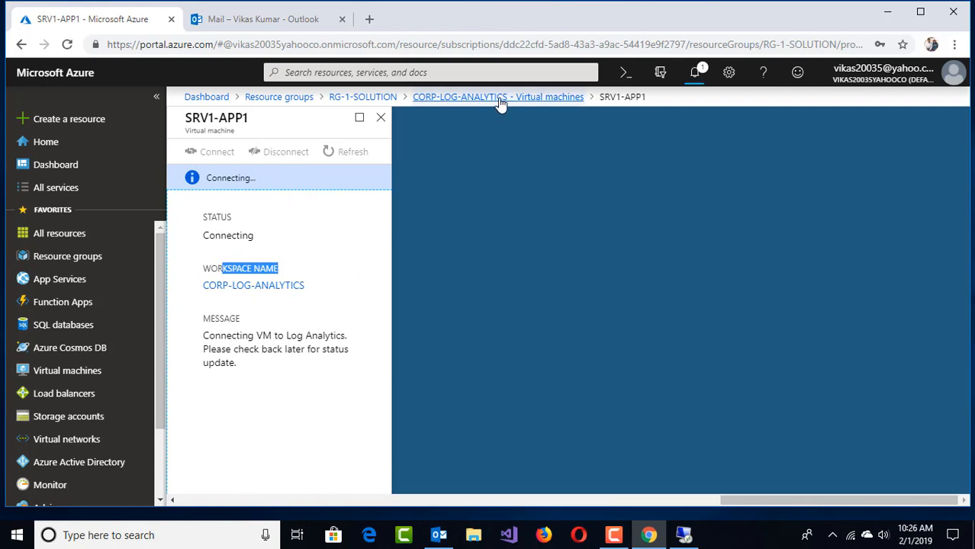
Return to the virtual machines list, view Storage accounts logs, then the workspace's Alerts page.
{"action": "left_click", "coordinate": [499, 97]}
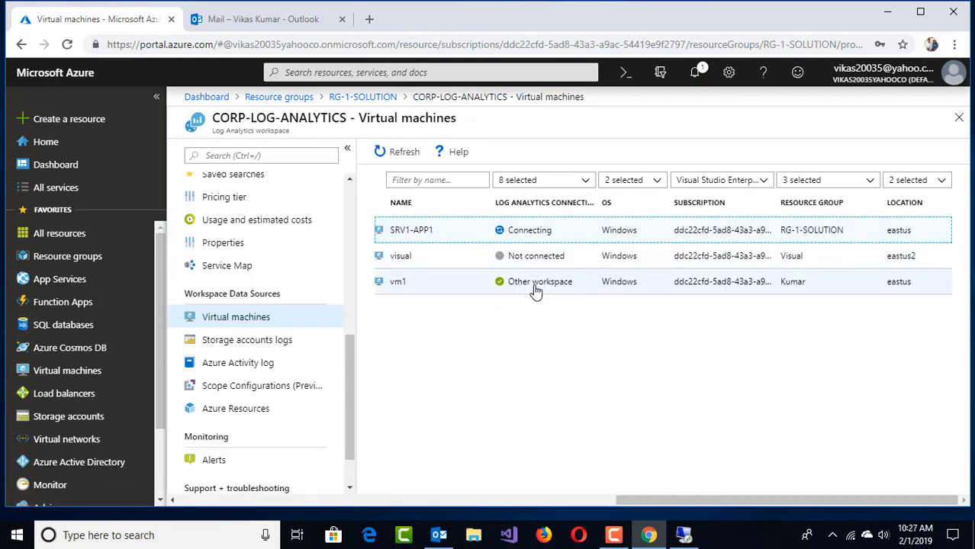
{"action": "mouse_move", "coordinate": [454, 296]}
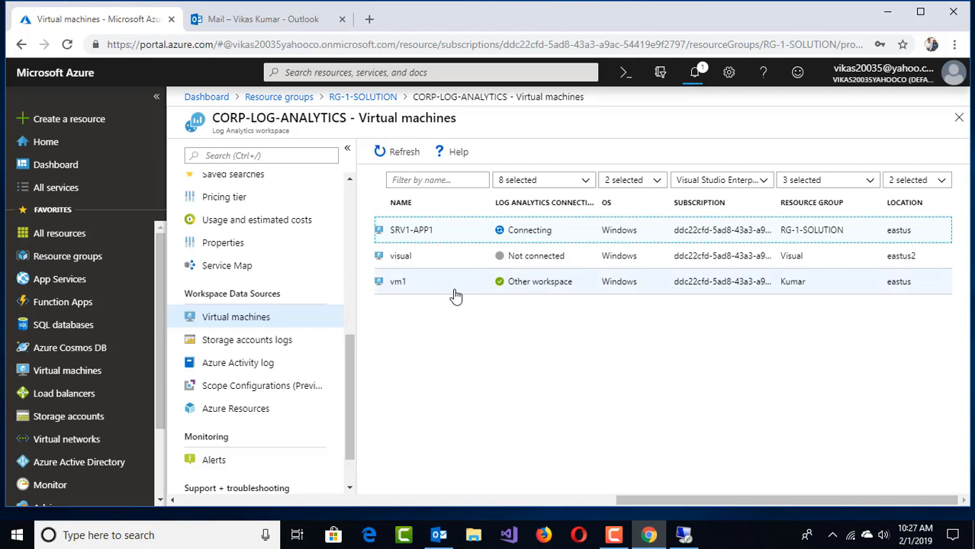
{"action": "mouse_move", "coordinate": [546, 294]}
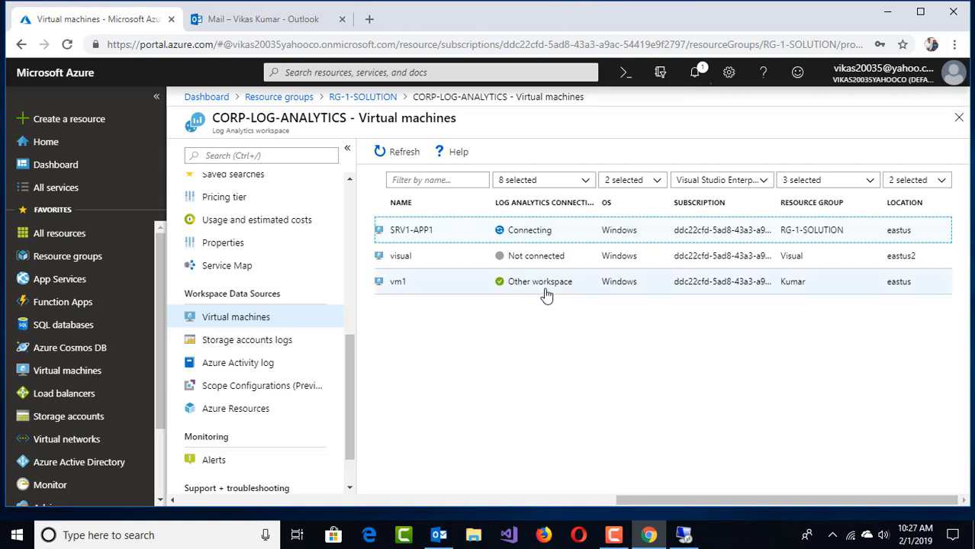
{"action": "mouse_move", "coordinate": [522, 296]}
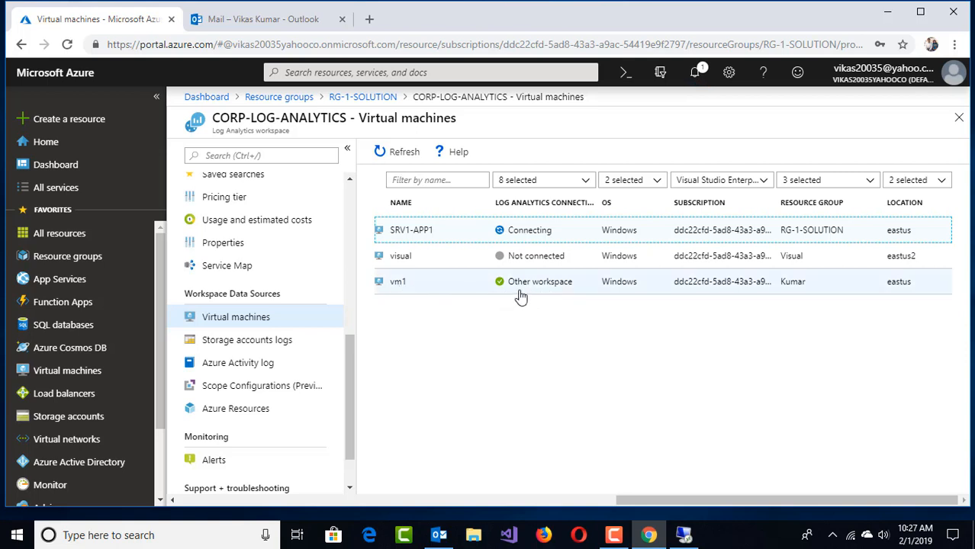
{"action": "mouse_move", "coordinate": [403, 290]}
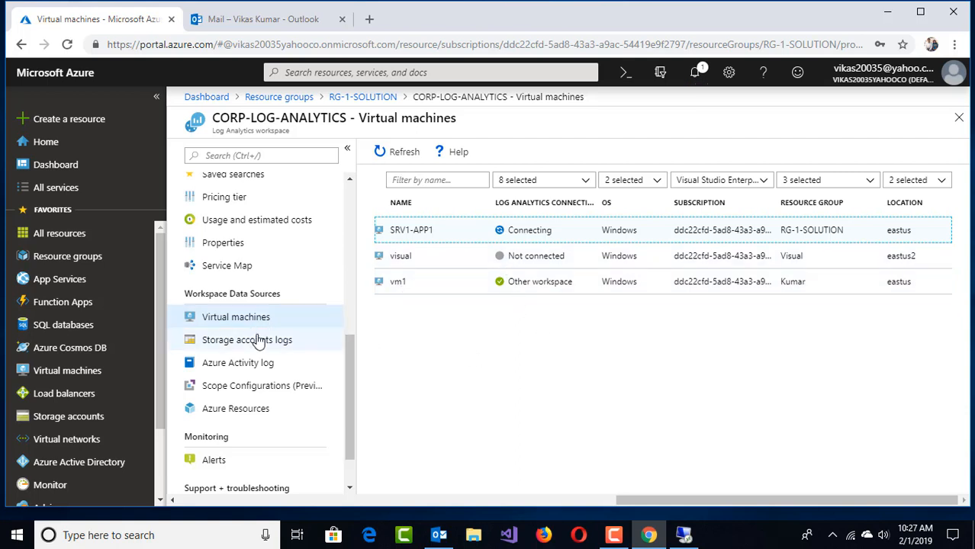
{"action": "left_click", "coordinate": [247, 338]}
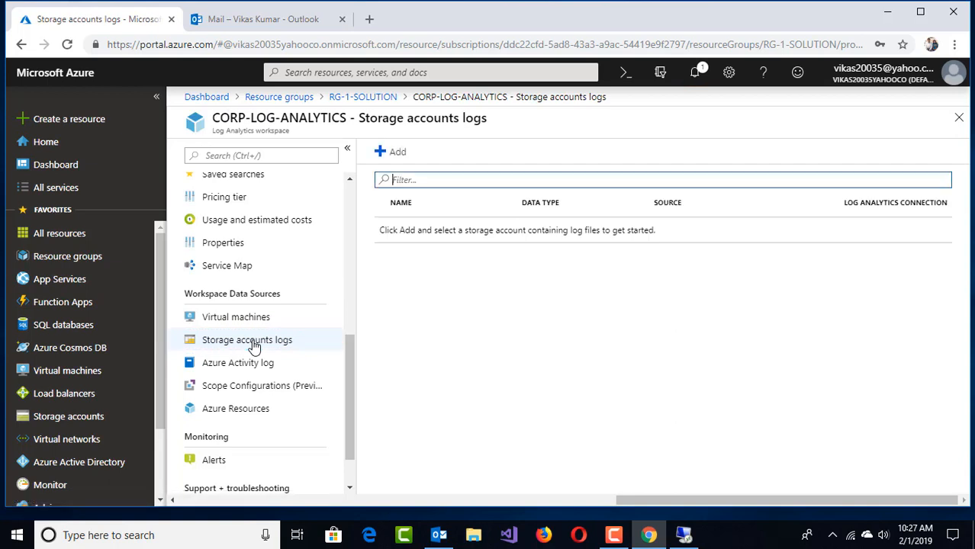
{"action": "mouse_move", "coordinate": [393, 155]}
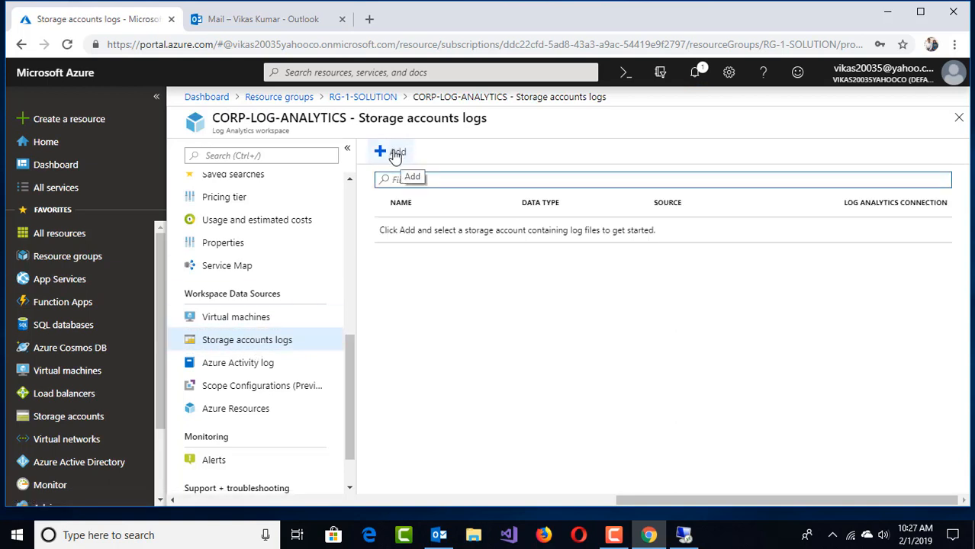
{"action": "scroll", "scroll_direction": "down", "scroll_amount": 3}
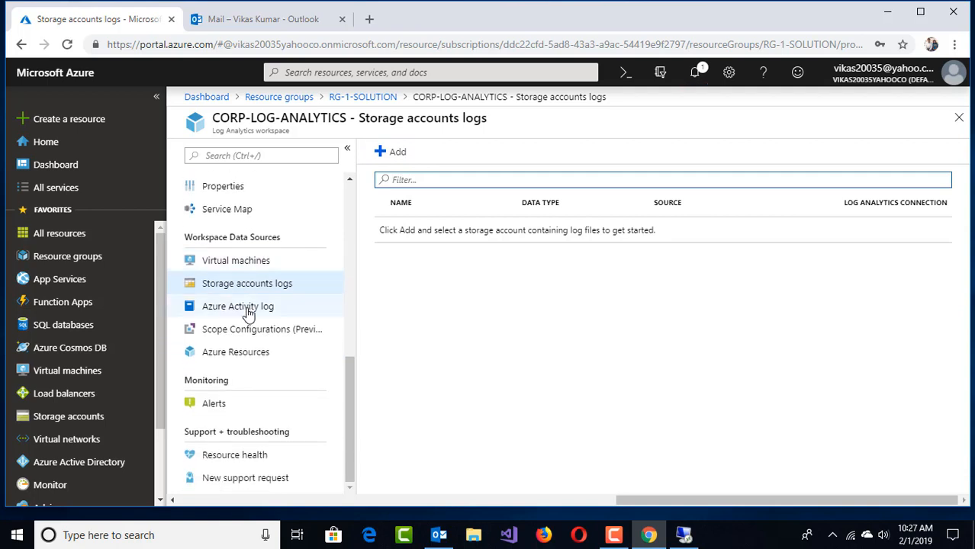
{"action": "mouse_move", "coordinate": [222, 408]}
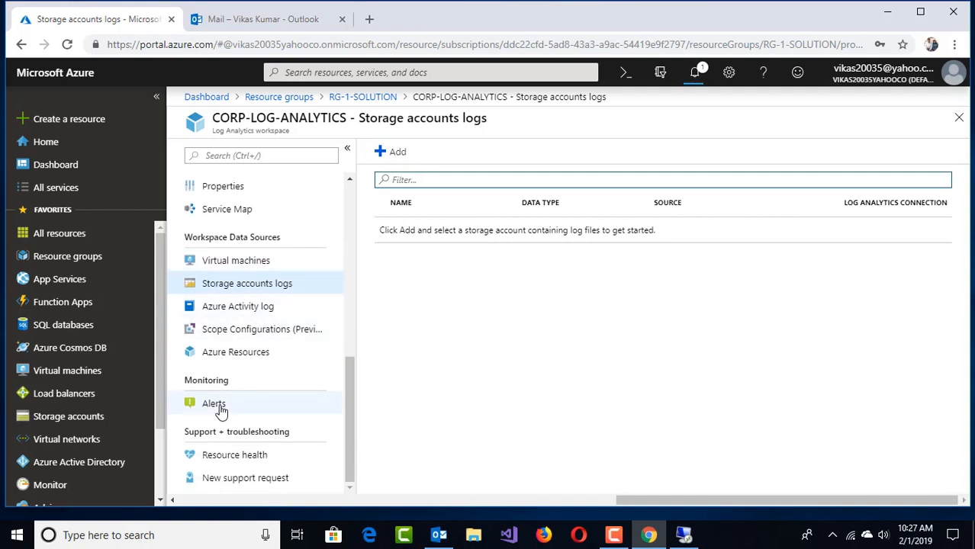
{"action": "left_click", "coordinate": [214, 403]}
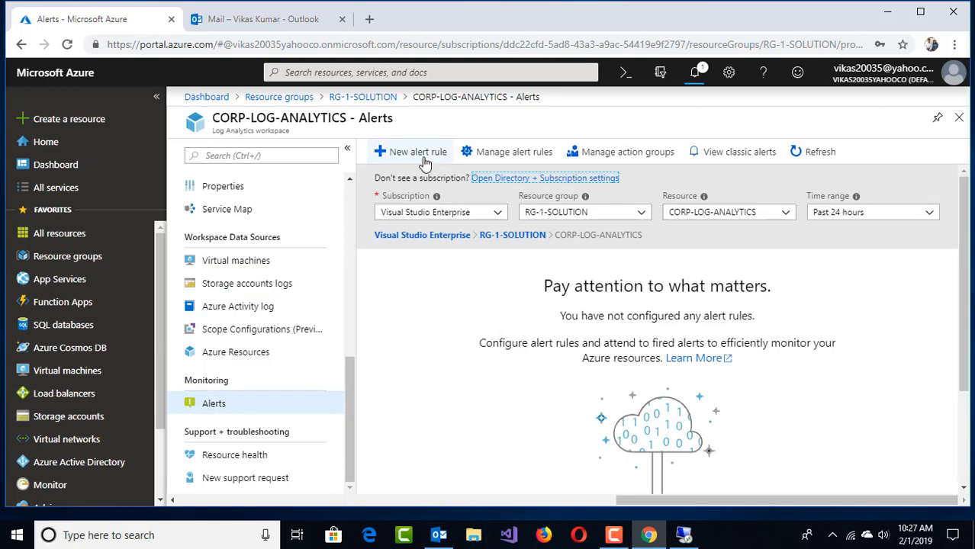
Start a new alert rule, search its condition signals for CPU, then clear the search to list all signals.
{"action": "left_click", "coordinate": [416, 151]}
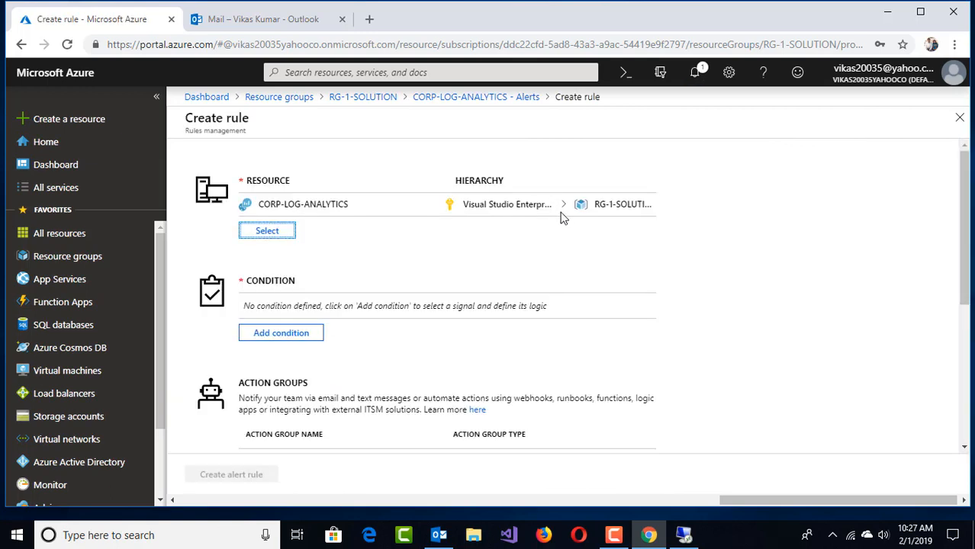
{"action": "mouse_move", "coordinate": [571, 241]}
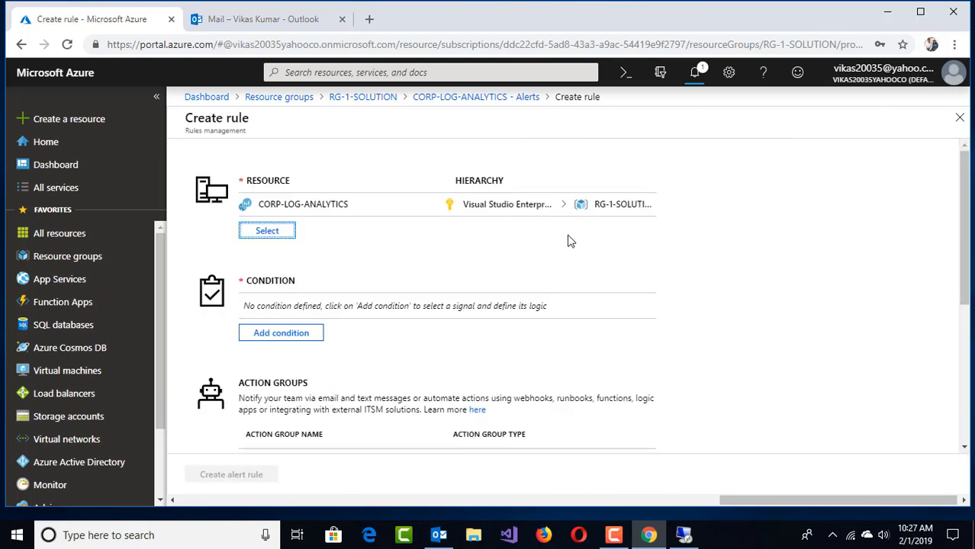
{"action": "mouse_move", "coordinate": [363, 215]}
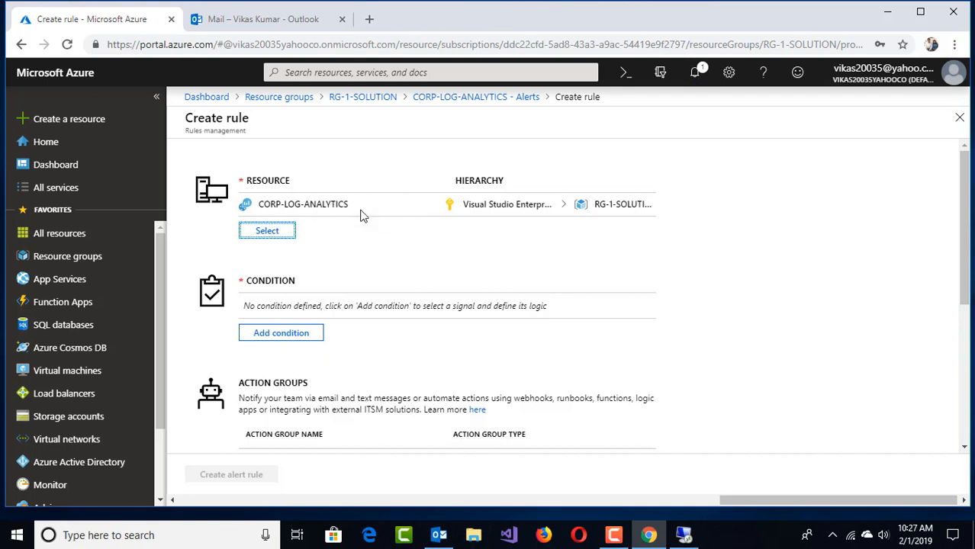
{"action": "left_click", "coordinate": [280, 333]}
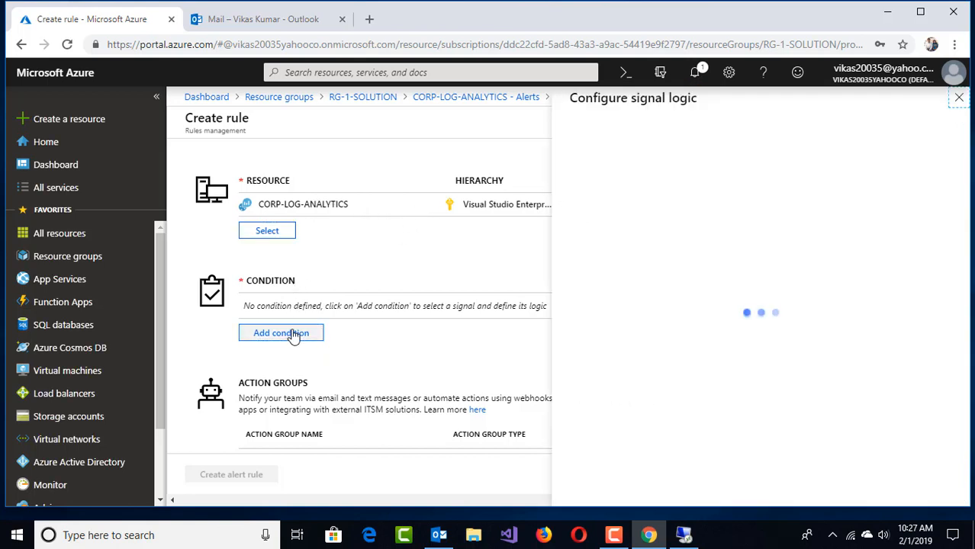
{"action": "left_click", "coordinate": [280, 332]}
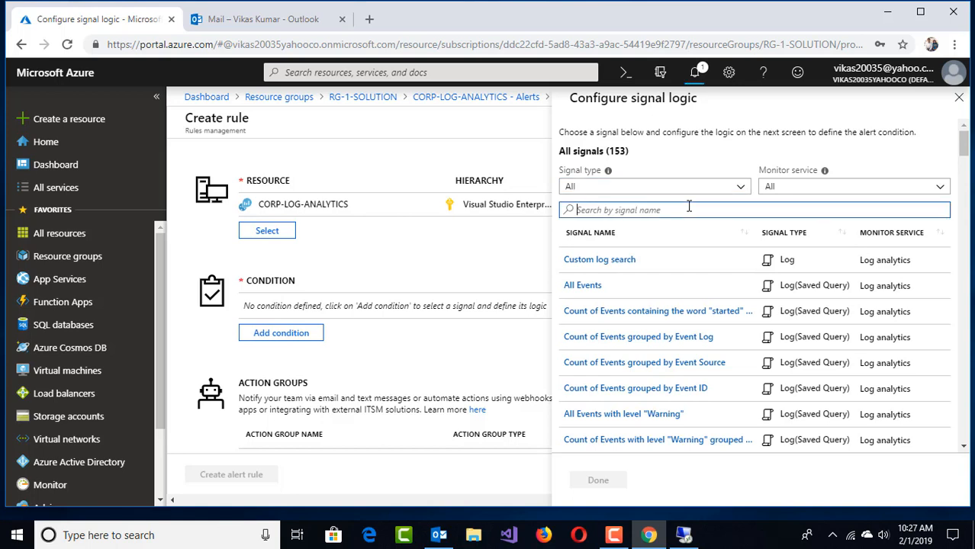
{"action": "type", "text": "CPU"}
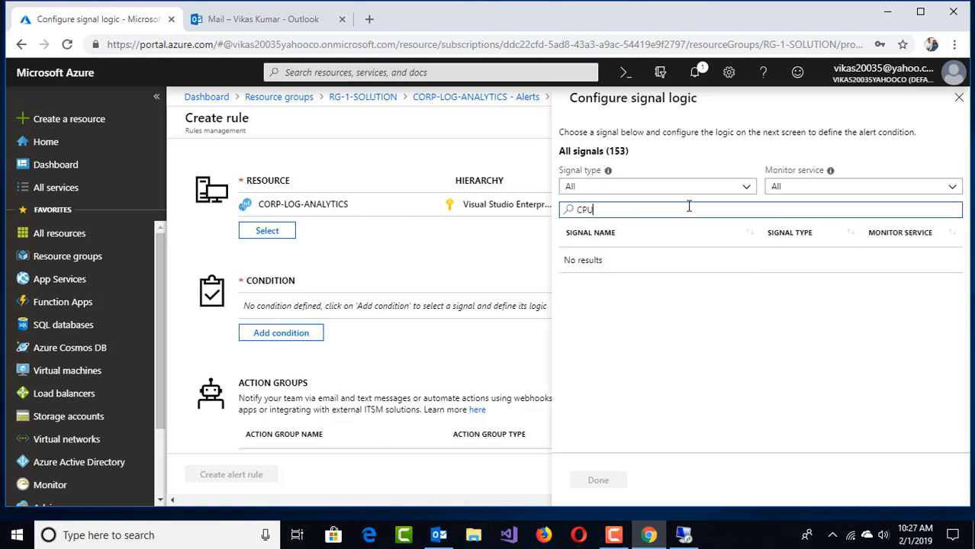
{"action": "key", "text": "ctrl+a"}
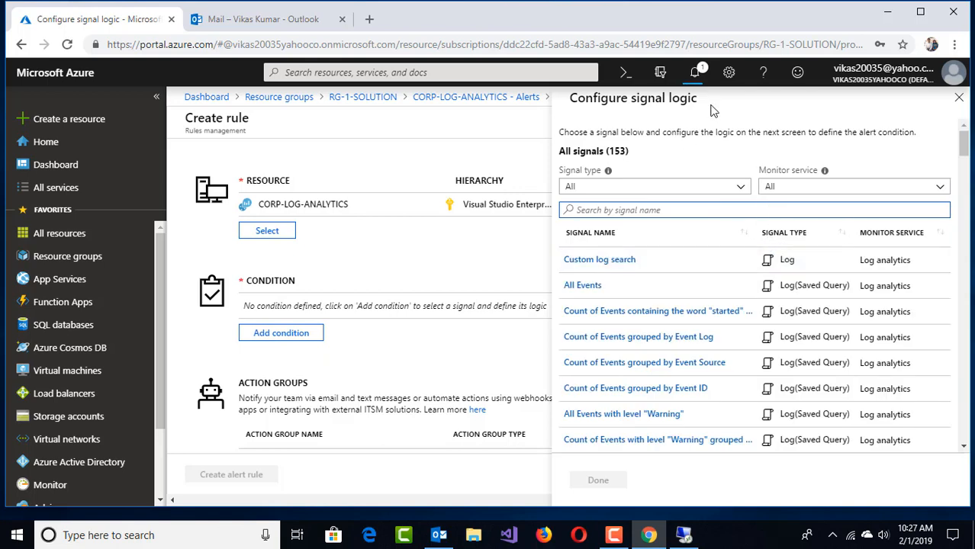
{"action": "mouse_move", "coordinate": [795, 203]}
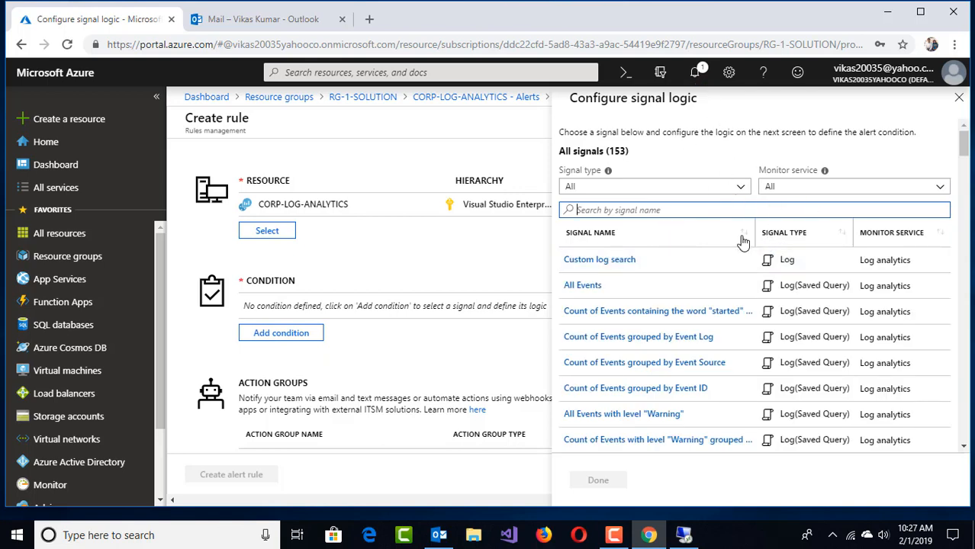
{"action": "scroll", "scroll_direction": "down", "scroll_amount": 3}
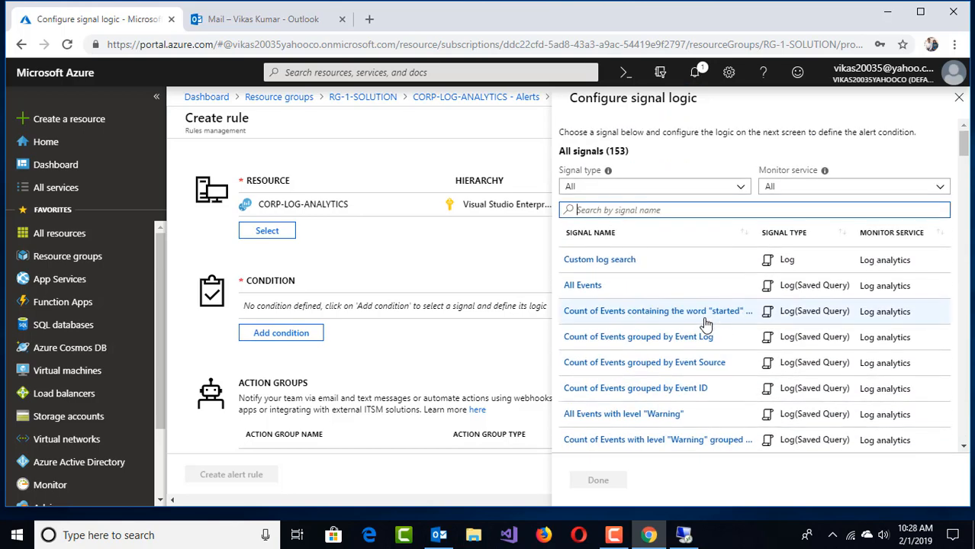
{"action": "scroll", "scroll_direction": "down", "scroll_amount": 3}
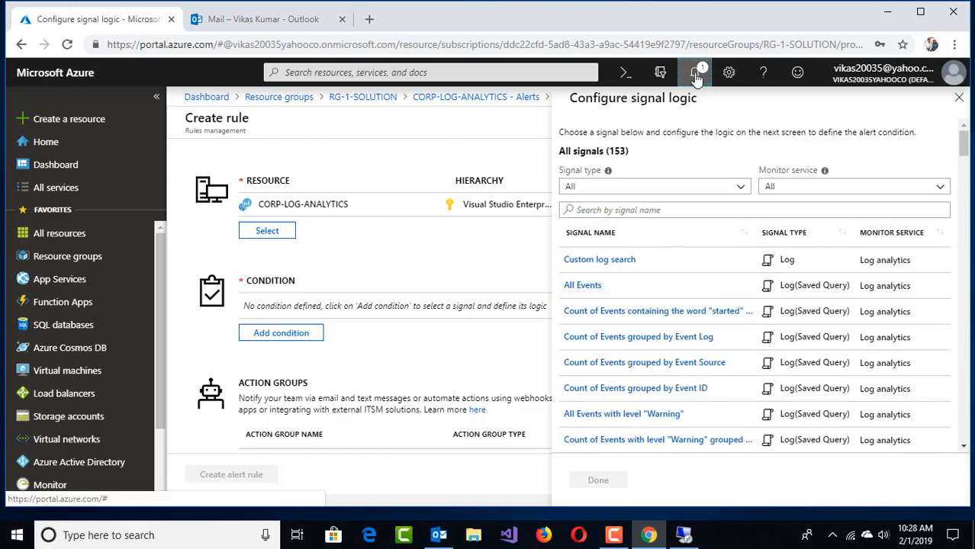
On the remote server, select Microsoft Monitoring Agent in Programs and Features.
{"action": "left_click", "coordinate": [697, 73]}
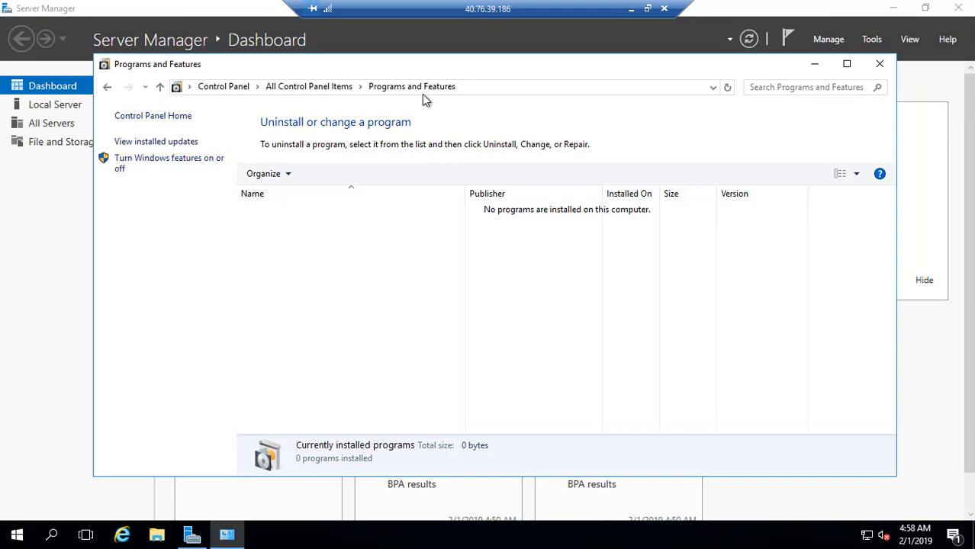
{"action": "left_click", "coordinate": [308, 86]}
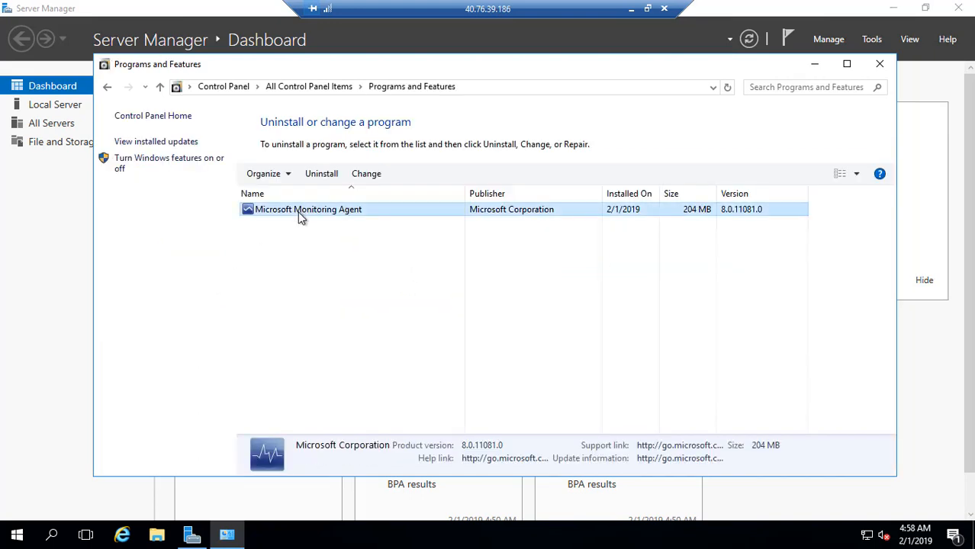
{"action": "mouse_move", "coordinate": [699, 215]}
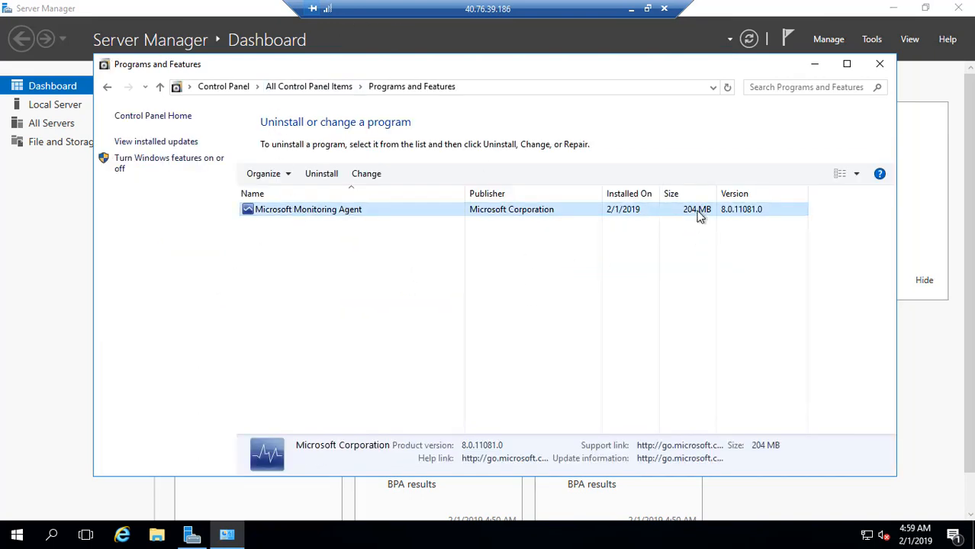
{"action": "mouse_move", "coordinate": [702, 219]}
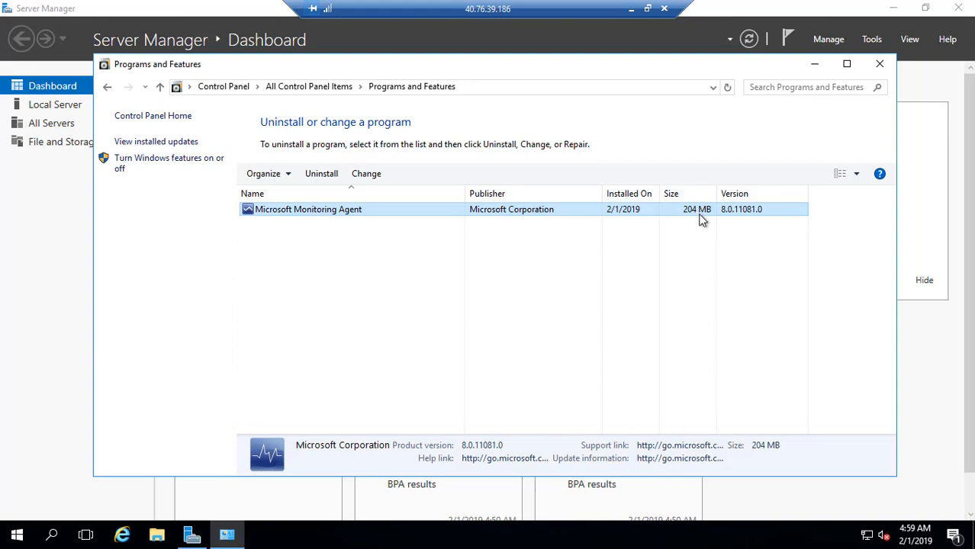
{"action": "mouse_move", "coordinate": [570, 217]}
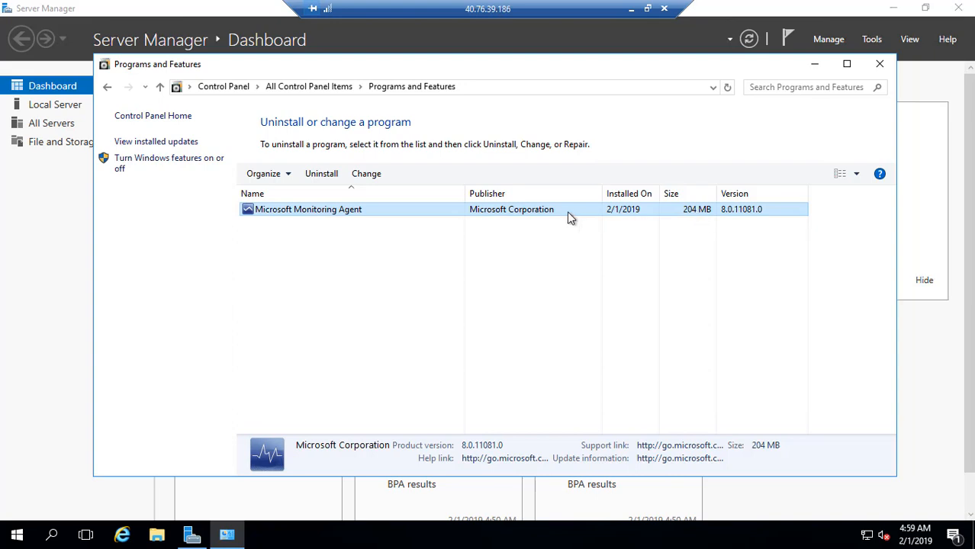
{"action": "mouse_move", "coordinate": [526, 207]}
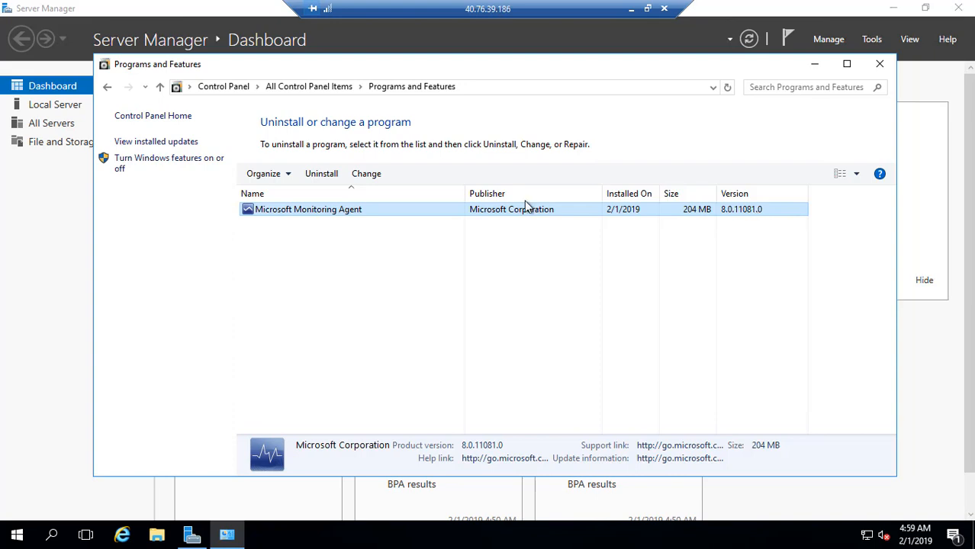
{"action": "mouse_move", "coordinate": [327, 220]}
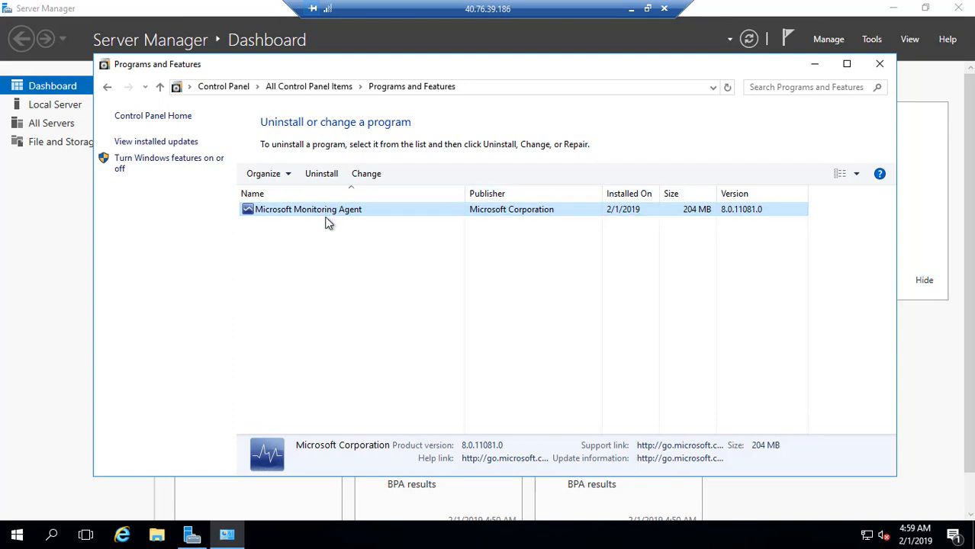
{"action": "mouse_move", "coordinate": [877, 68]}
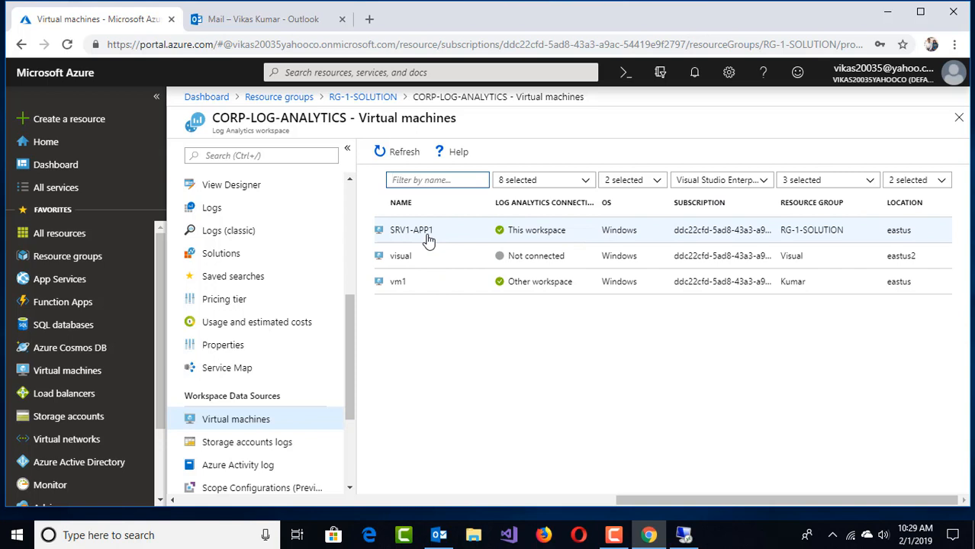
{"action": "mouse_move", "coordinate": [287, 138]}
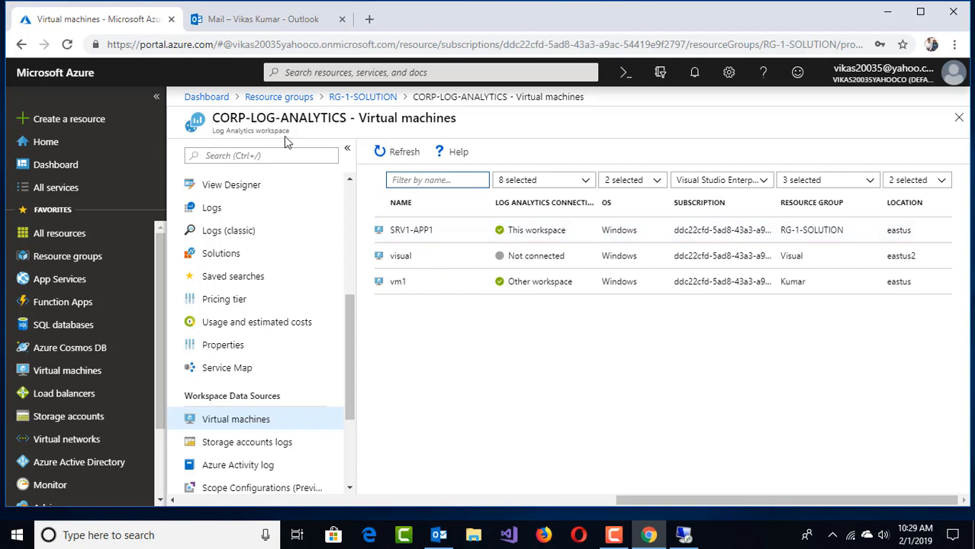
{"action": "mouse_move", "coordinate": [252, 287]}
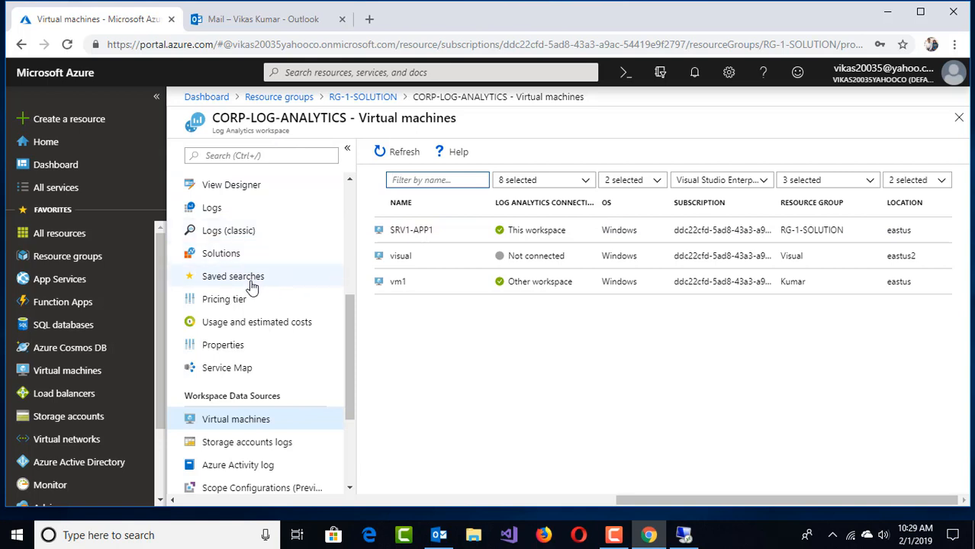
{"action": "mouse_move", "coordinate": [242, 333]}
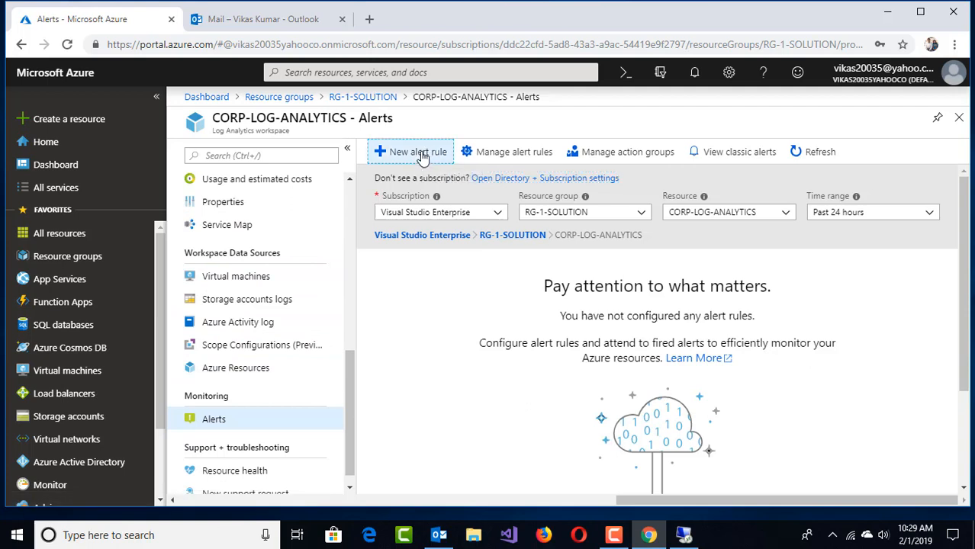
Start a new alert rule from the CORP-LOG-ANALYTICS workspace's Alerts page.
{"action": "left_click", "coordinate": [410, 151]}
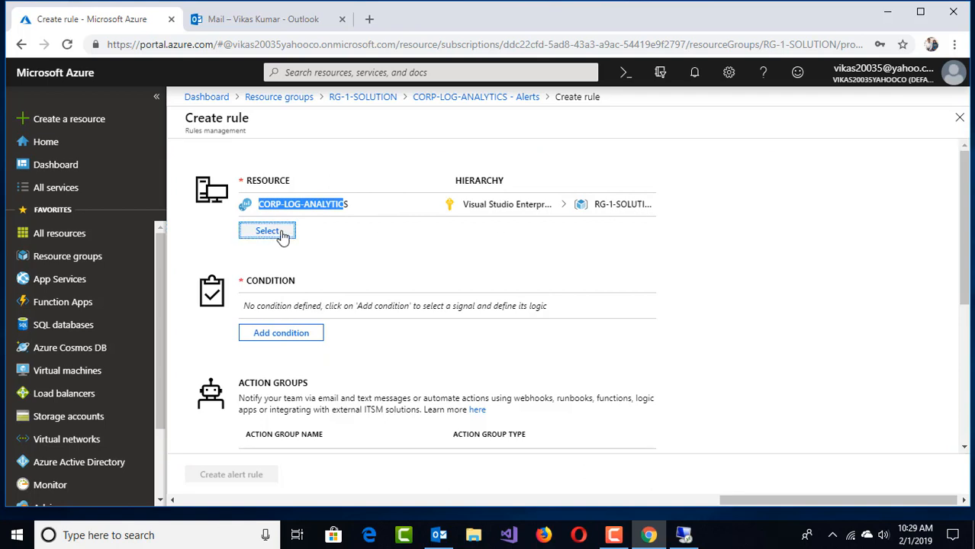
Browse target resources filtered by Log Analytics workspaces, action groups, then all types.
{"action": "left_click", "coordinate": [266, 231]}
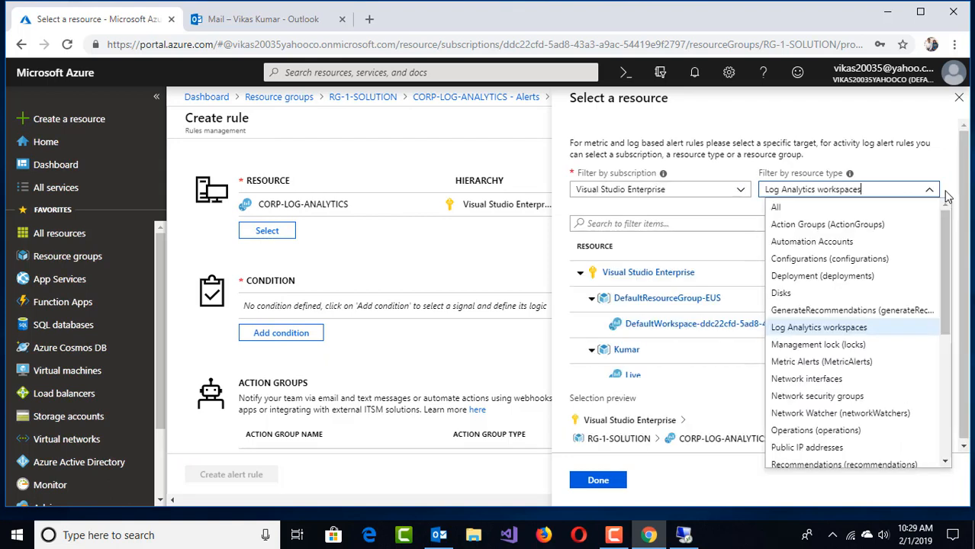
{"action": "left_click", "coordinate": [814, 327]}
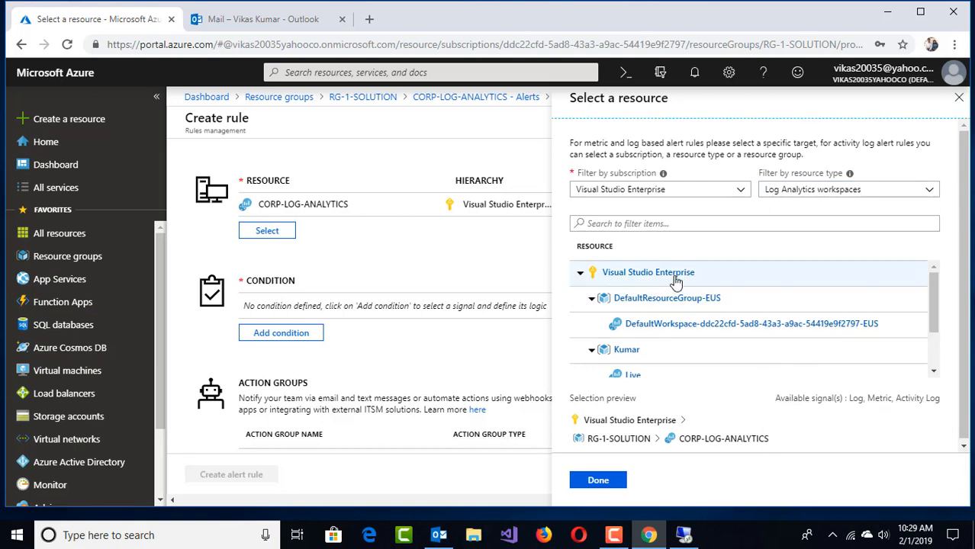
{"action": "scroll", "scroll_direction": "down", "scroll_amount": 3}
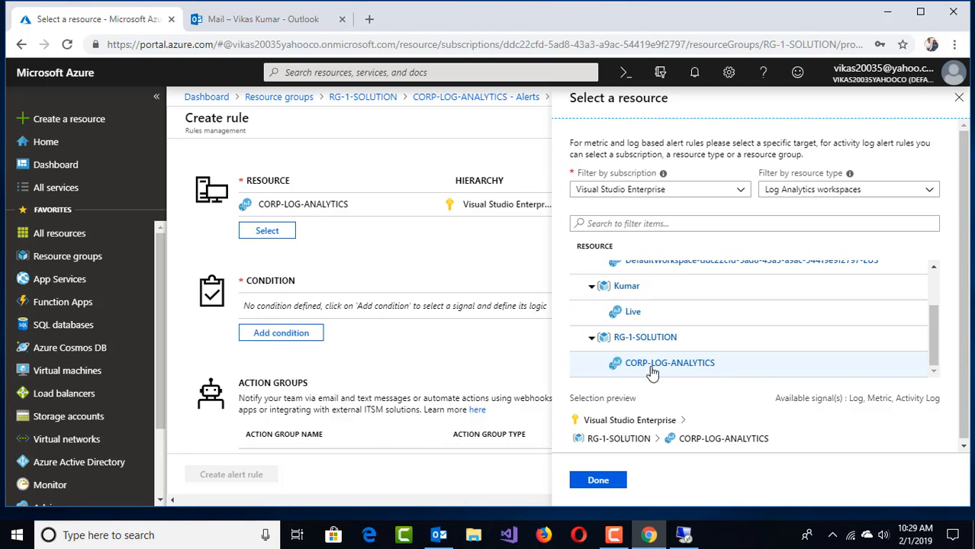
{"action": "mouse_move", "coordinate": [933, 351]}
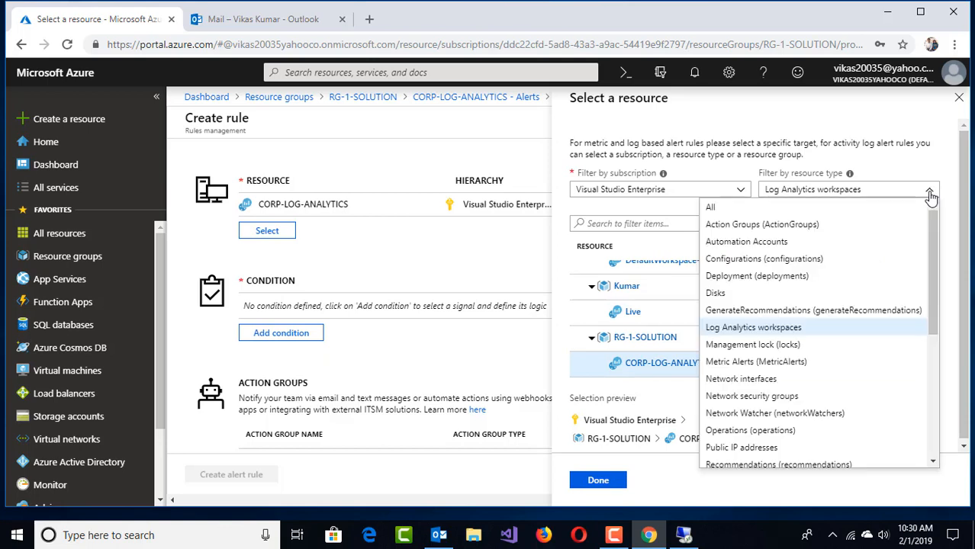
{"action": "left_click", "coordinate": [763, 223]}
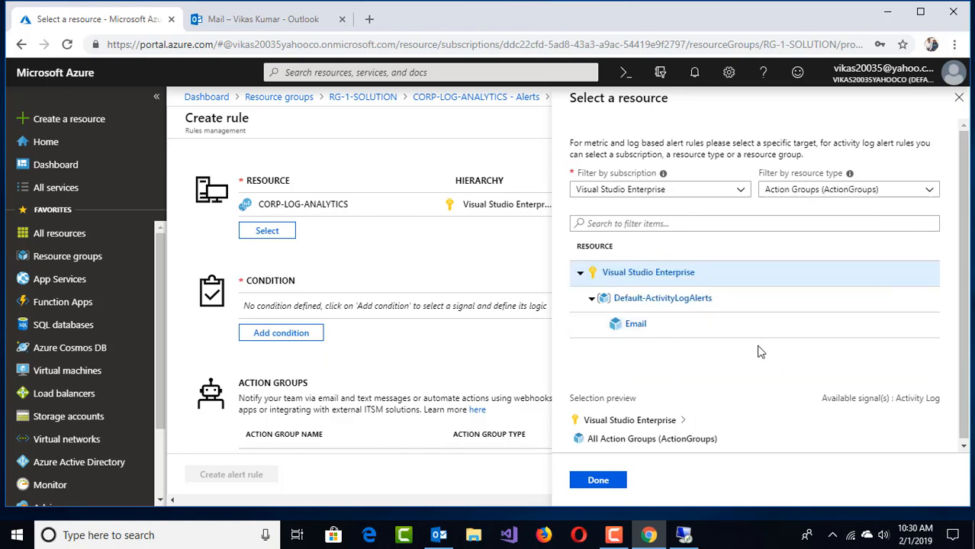
{"action": "mouse_move", "coordinate": [689, 204]}
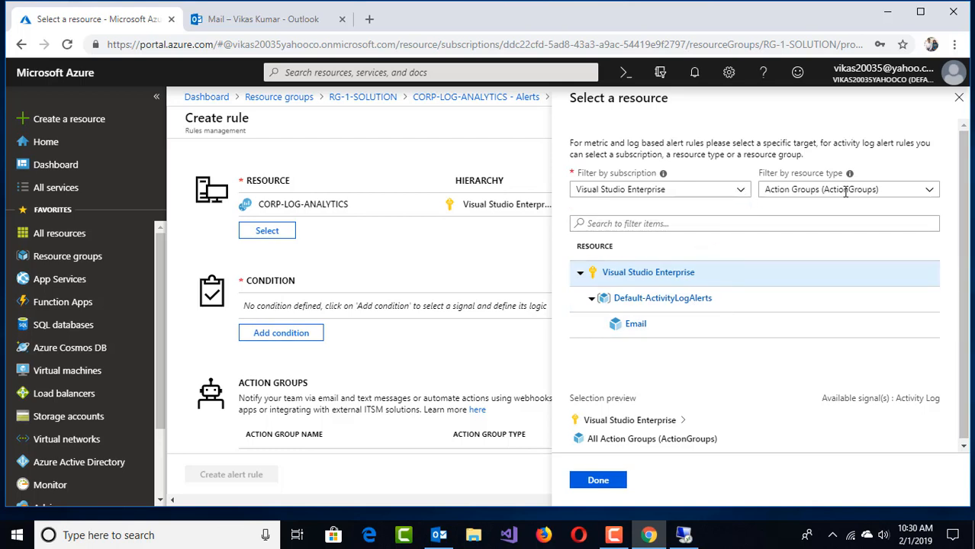
{"action": "left_click", "coordinate": [848, 189]}
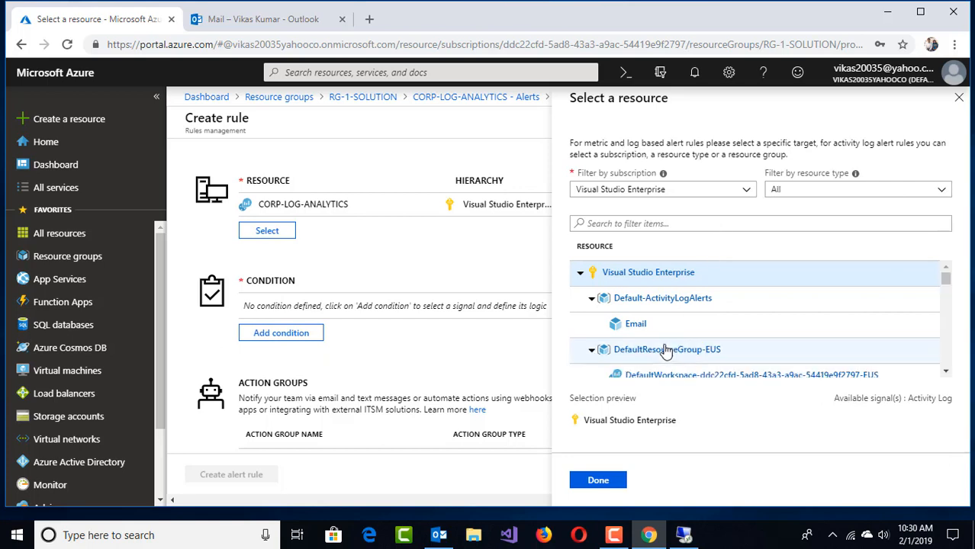
{"action": "scroll", "scroll_direction": "down", "scroll_amount": 3}
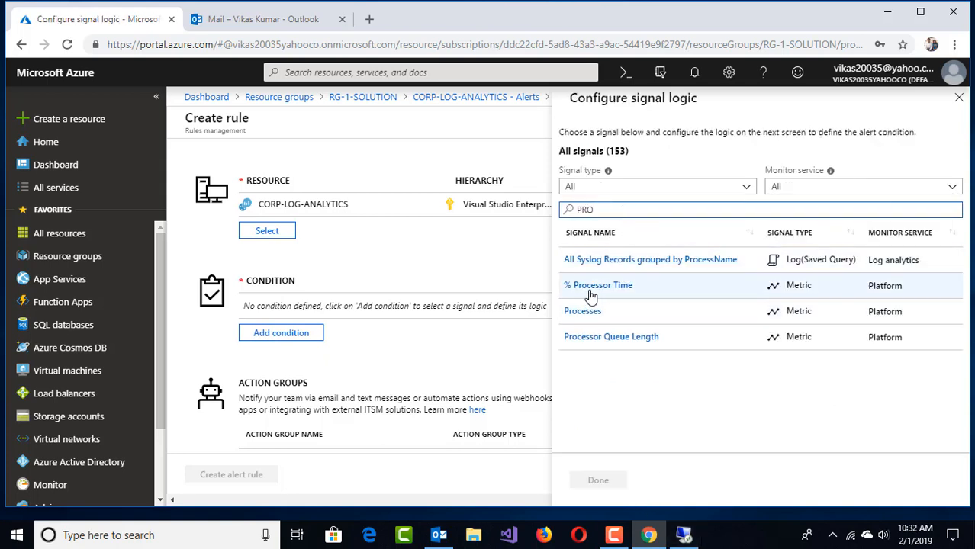
Add a condition on % Processor Time: Greater than, Average aggregation, threshold 1.
{"action": "left_click", "coordinate": [598, 285]}
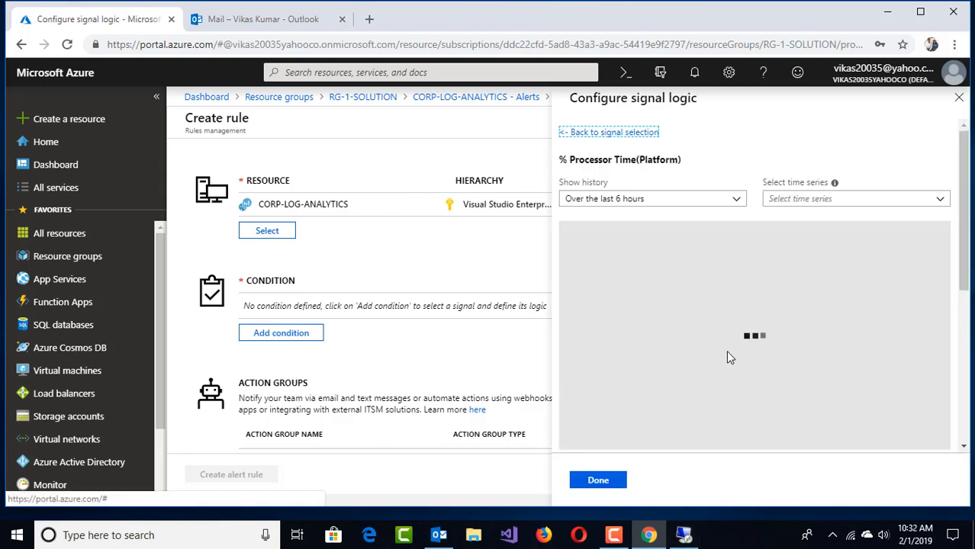
{"action": "mouse_move", "coordinate": [939, 200]}
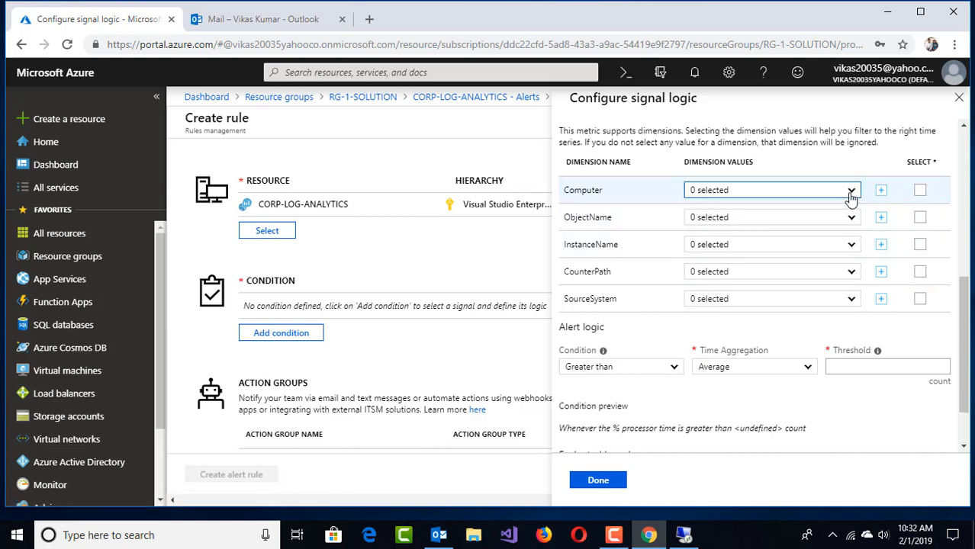
{"action": "scroll", "scroll_direction": "down", "scroll_amount": 3}
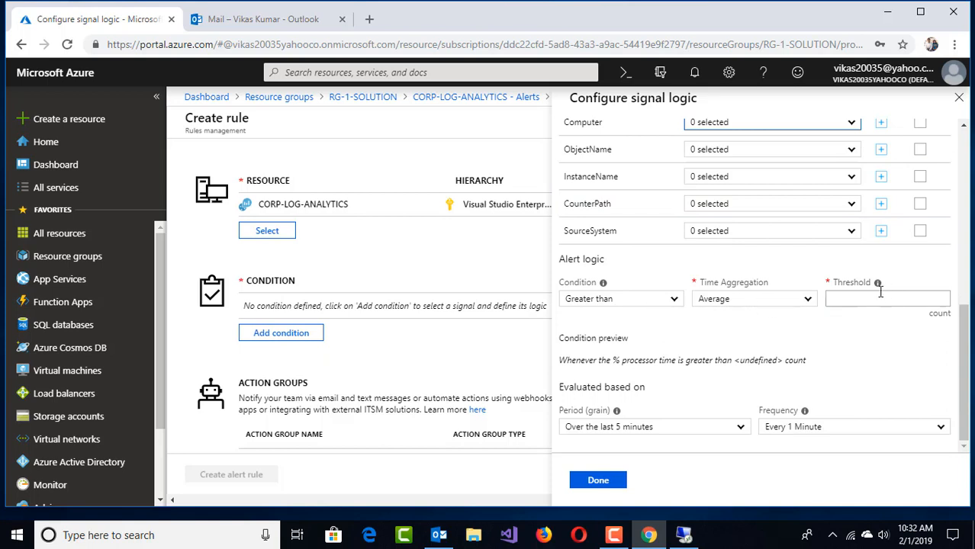
{"action": "left_click", "coordinate": [753, 299]}
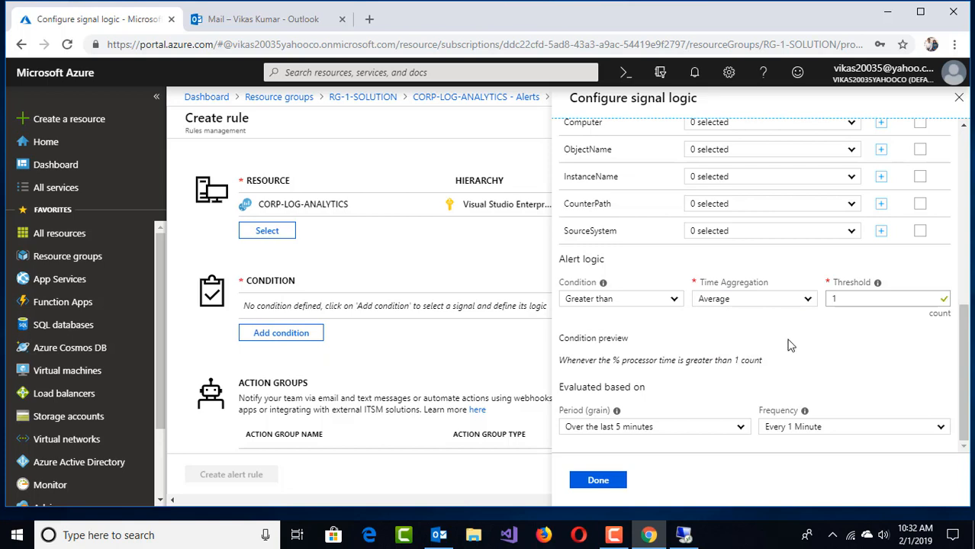
{"action": "mouse_move", "coordinate": [784, 348]}
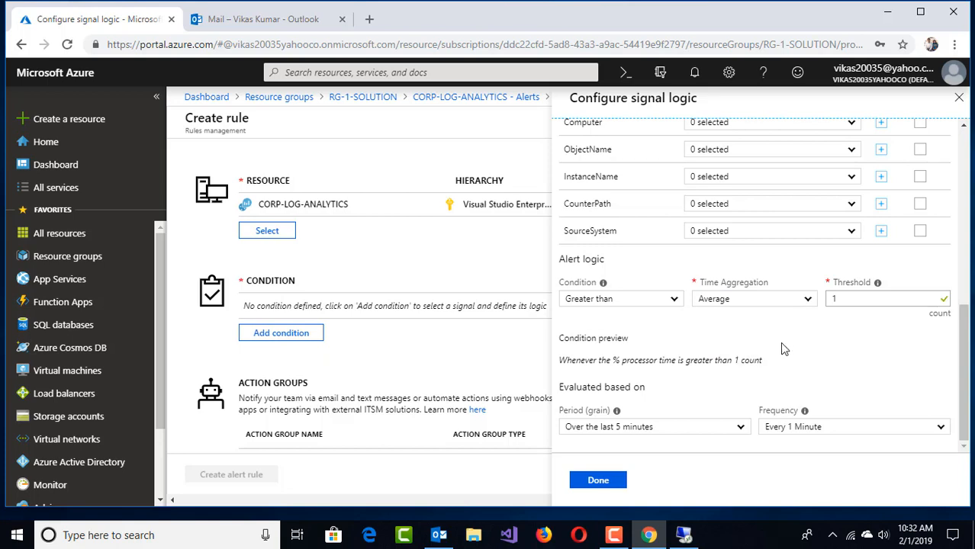
{"action": "mouse_move", "coordinate": [652, 328]}
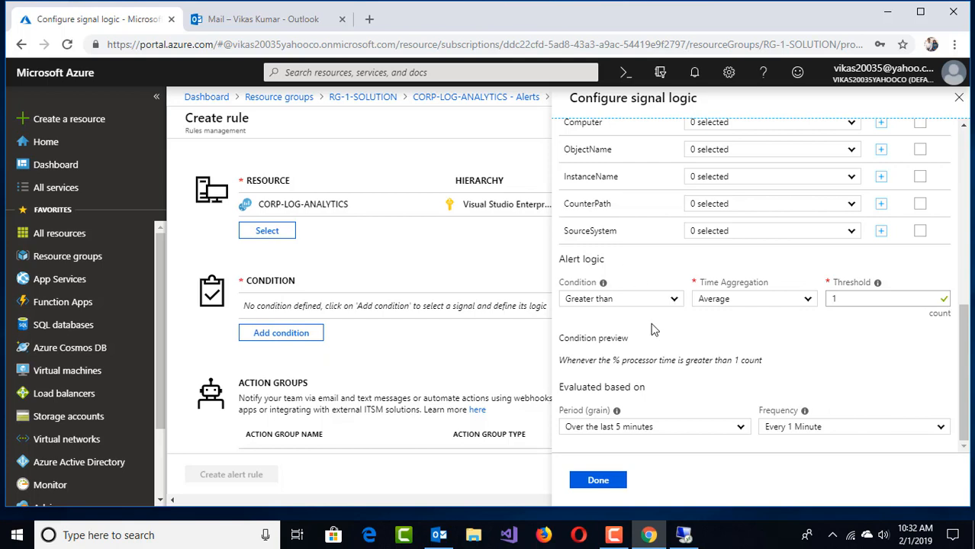
{"action": "left_click", "coordinate": [882, 299]}
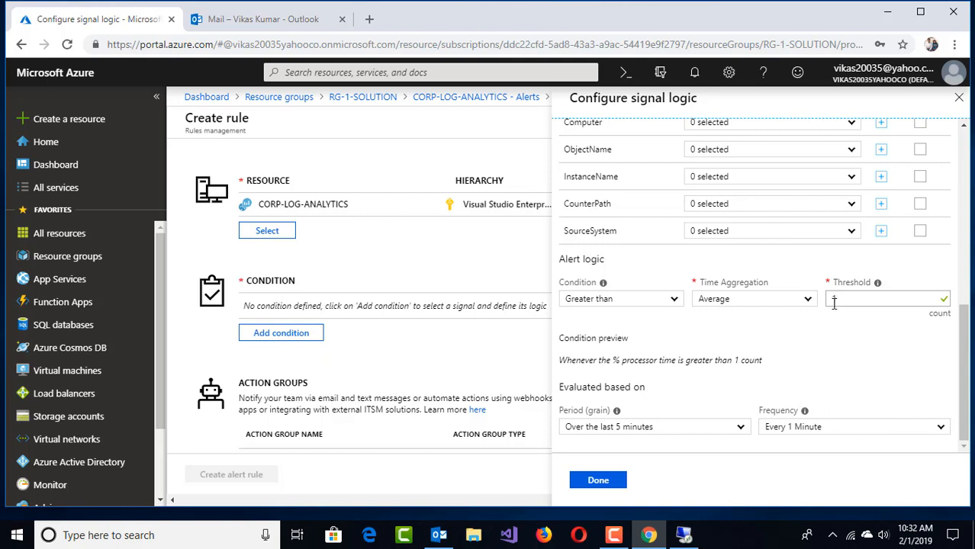
{"action": "type", "text": "1"}
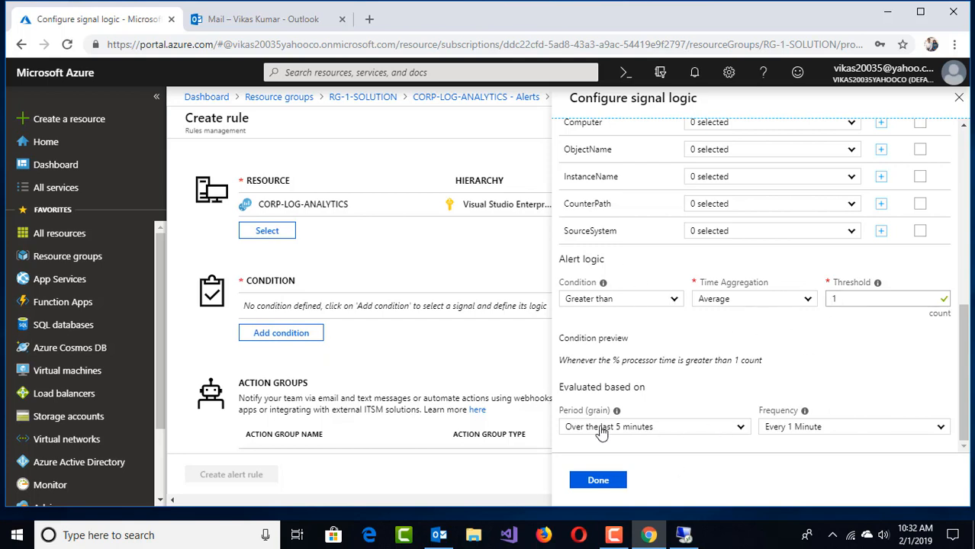
{"action": "mouse_move", "coordinate": [790, 427]}
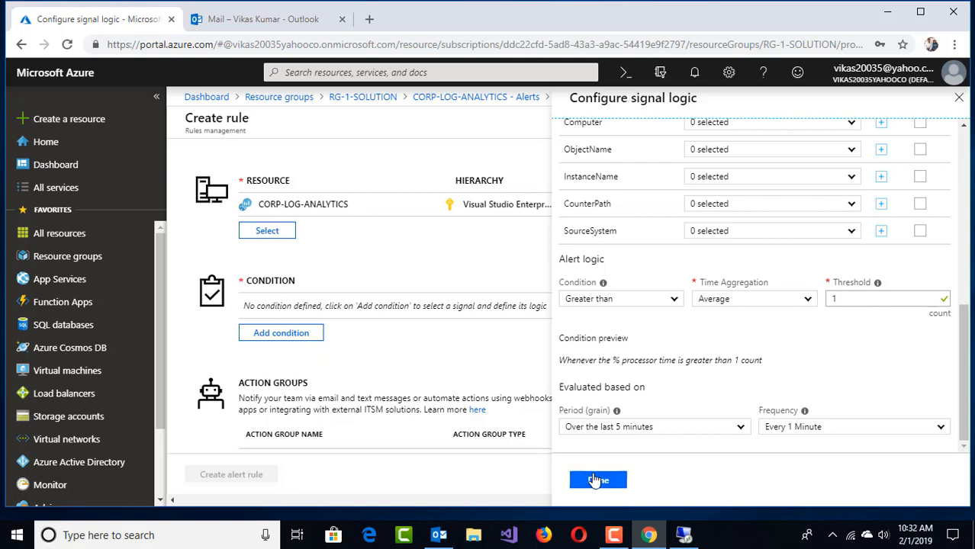
{"action": "left_click", "coordinate": [596, 479]}
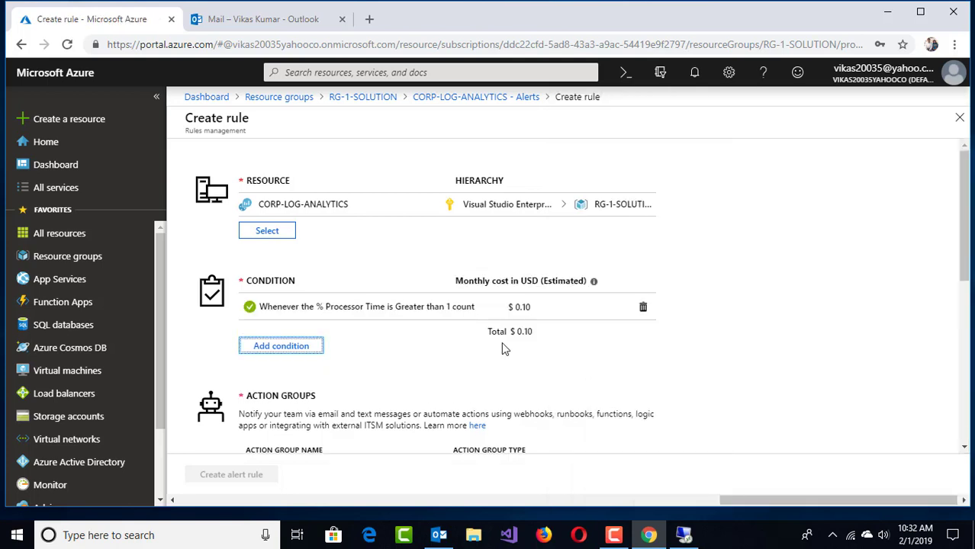
Begin creating a new action group under the rule's Action Groups section.
{"action": "scroll", "scroll_direction": "down", "scroll_amount": 3}
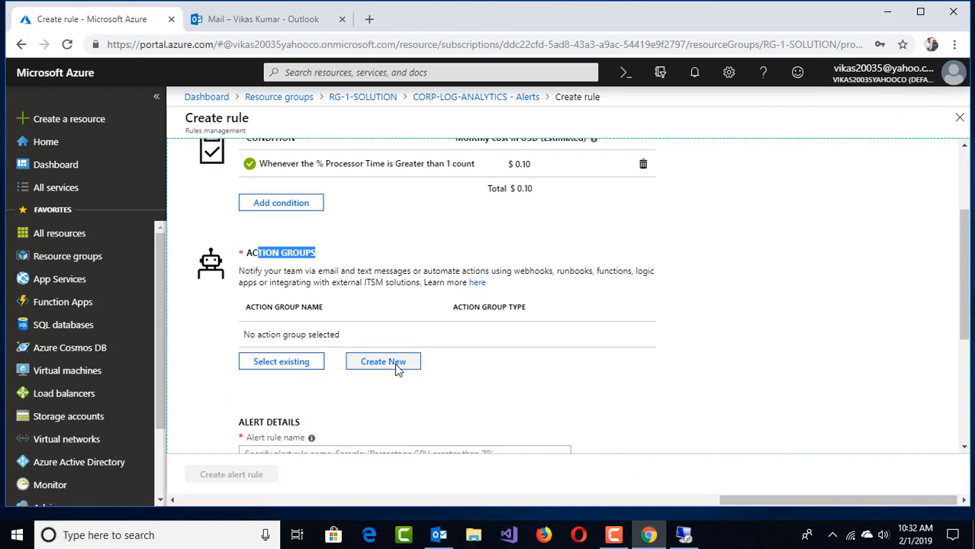
{"action": "left_click", "coordinate": [381, 361]}
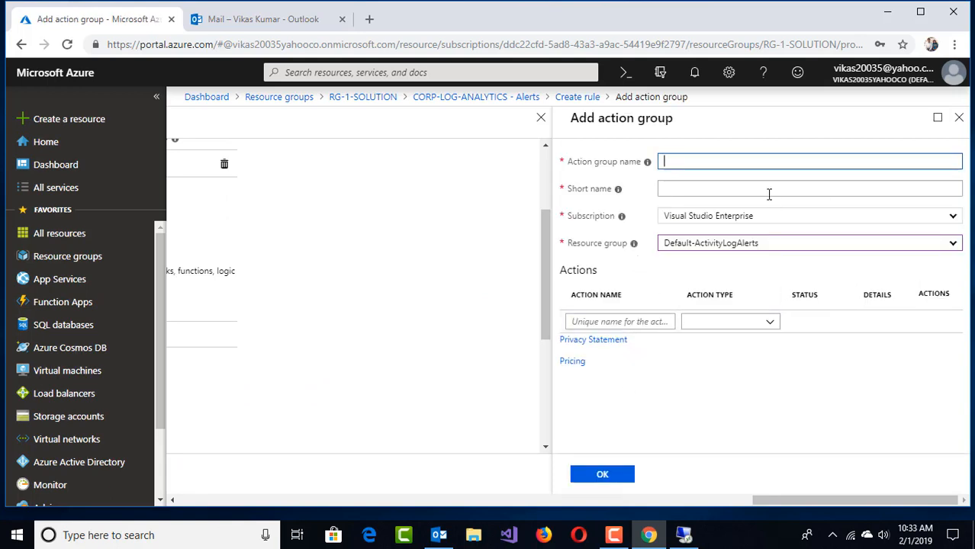
Name the action group Notification (name and short name) in resource group RG-1-SOLUTION.
{"action": "type", "text": "nOTIf"}
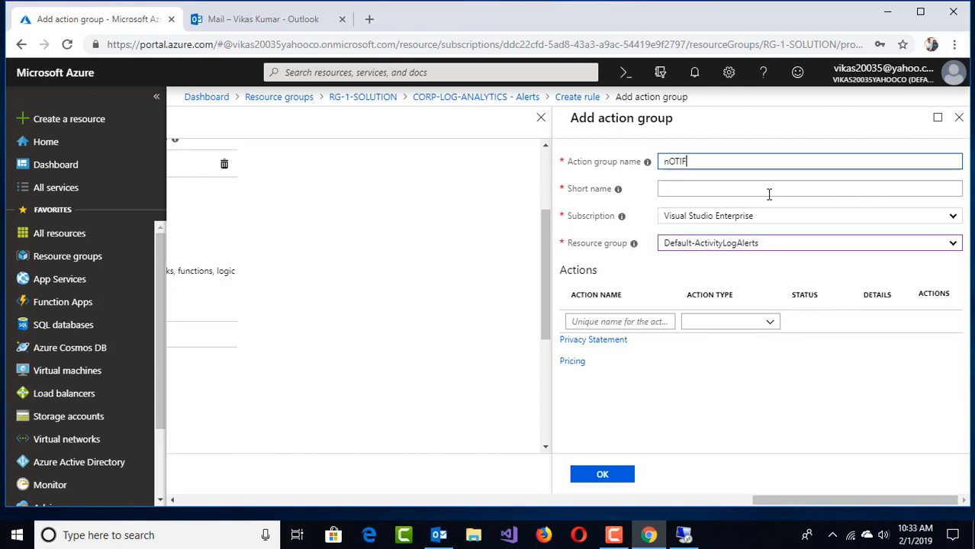
{"action": "type", "text": "ICATI"}
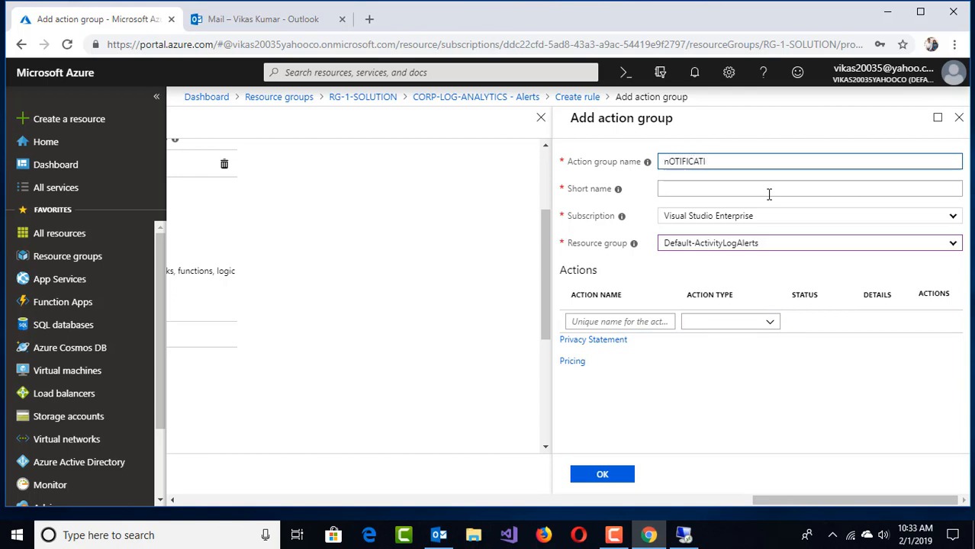
{"action": "type", "text": "Notific"}
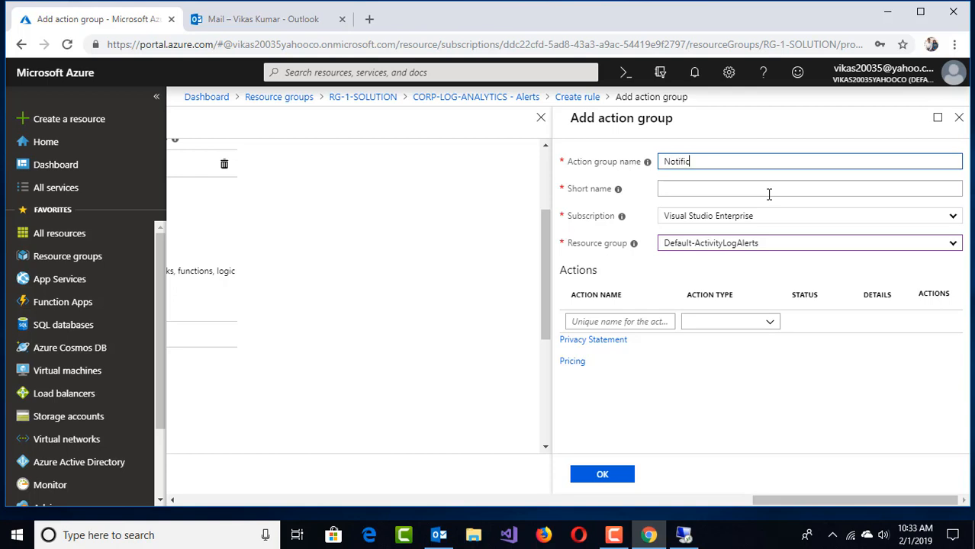
{"action": "type", "text": "ation"}
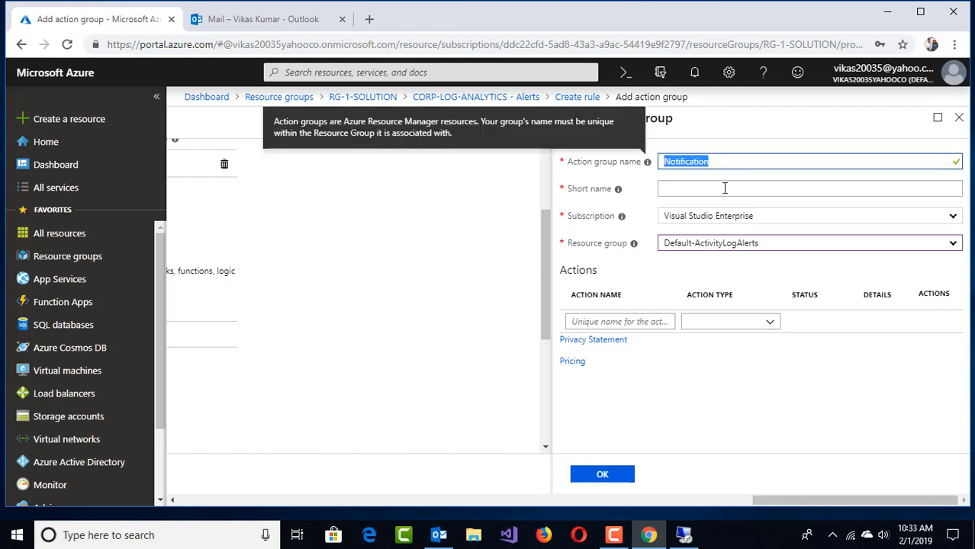
{"action": "type", "text": "Notification"}
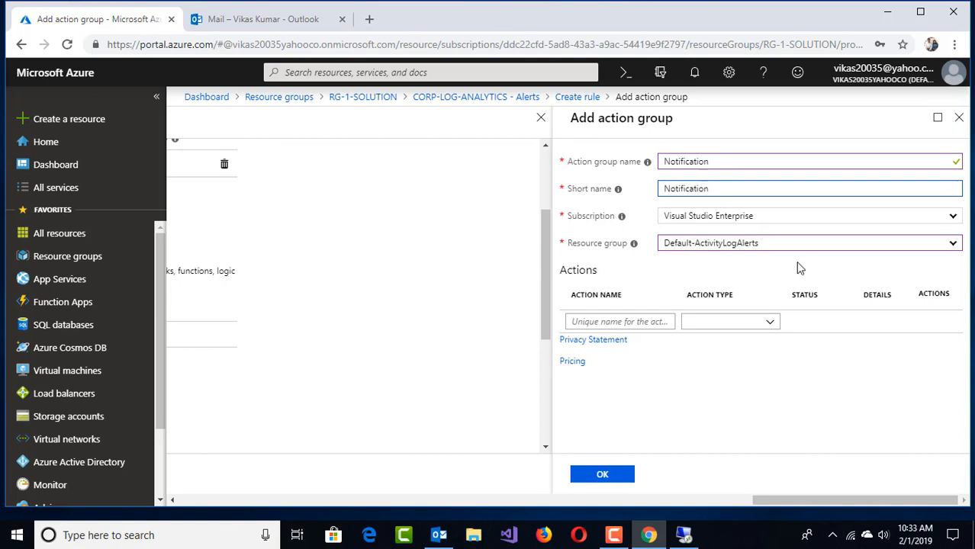
{"action": "left_click", "coordinate": [953, 244]}
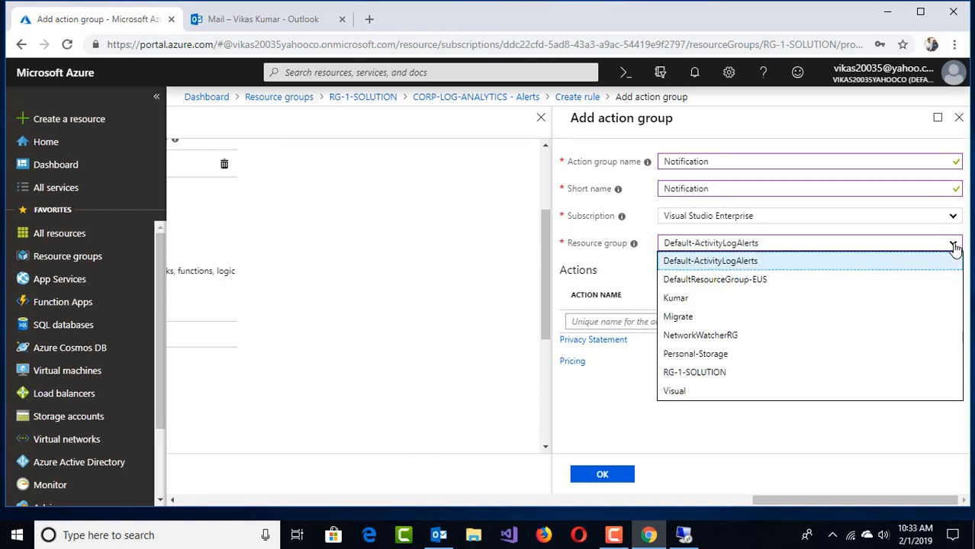
{"action": "mouse_move", "coordinate": [766, 381]}
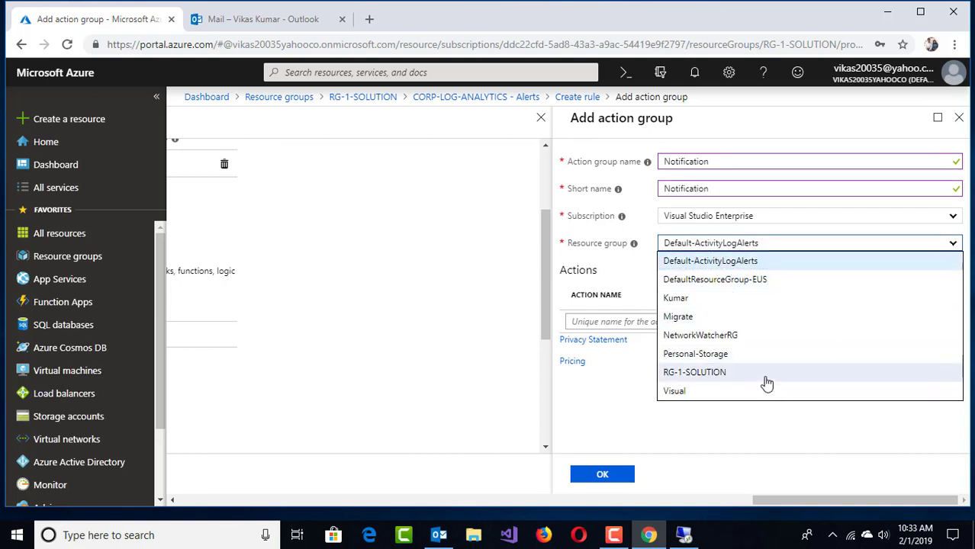
{"action": "left_click", "coordinate": [694, 372]}
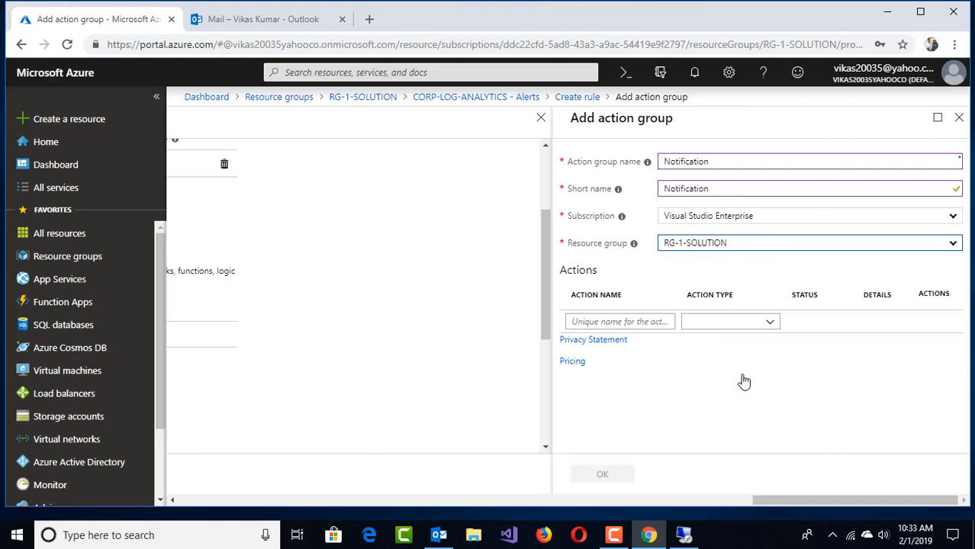
Add an action named Act of type Email/SMS/Push/Voice.
{"action": "left_click", "coordinate": [766, 321]}
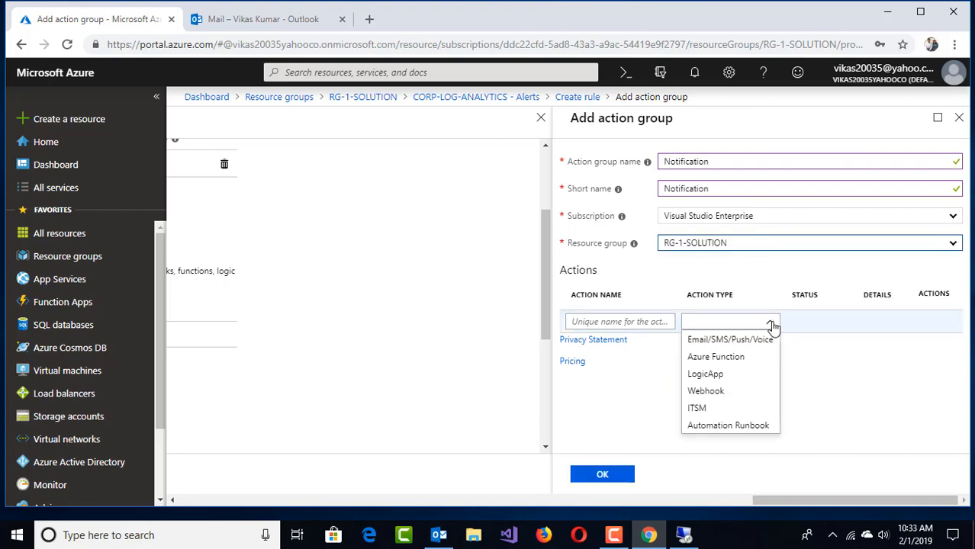
{"action": "left_click", "coordinate": [618, 320]}
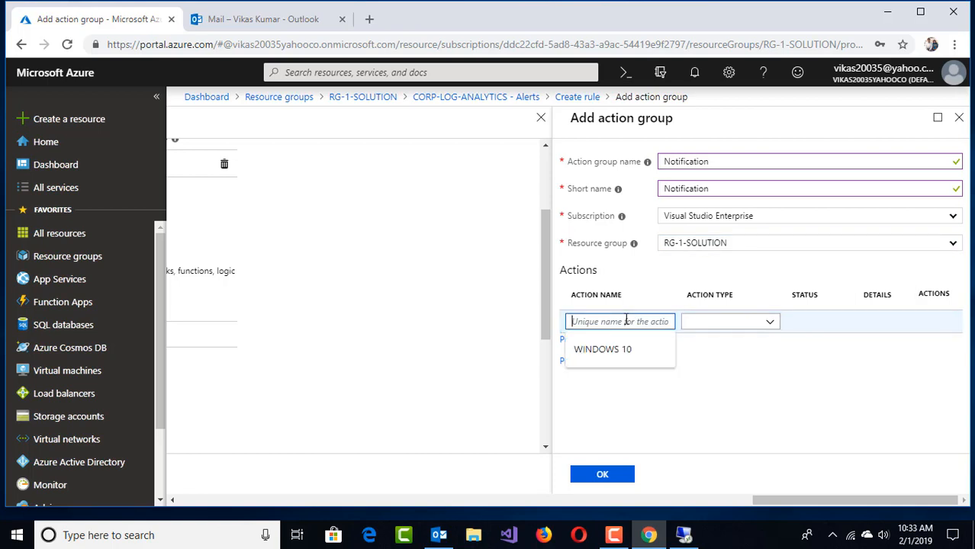
{"action": "type", "text": "Act"}
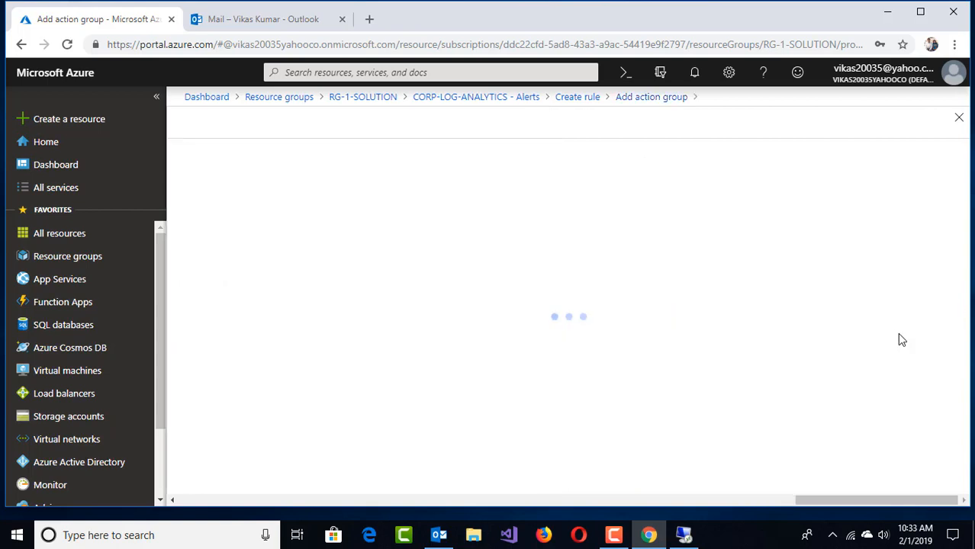
Enable Email to the vikas address, confirm the action and attach the Notification group.
{"action": "left_click", "coordinate": [653, 321]}
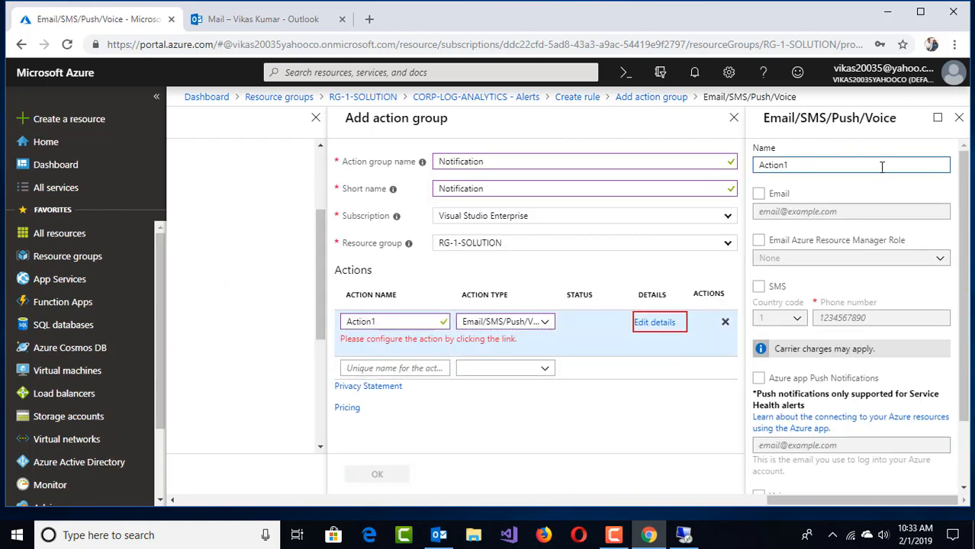
{"action": "left_click", "coordinate": [759, 192]}
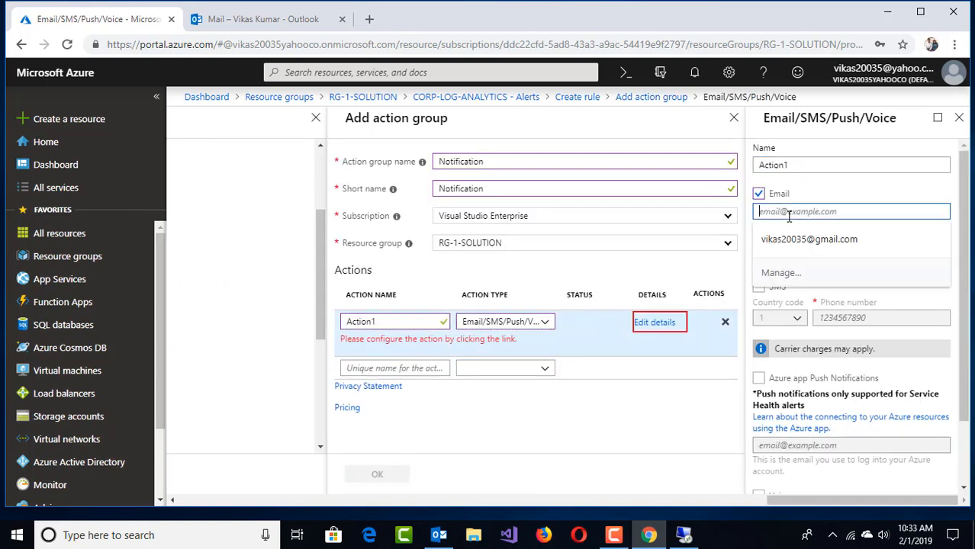
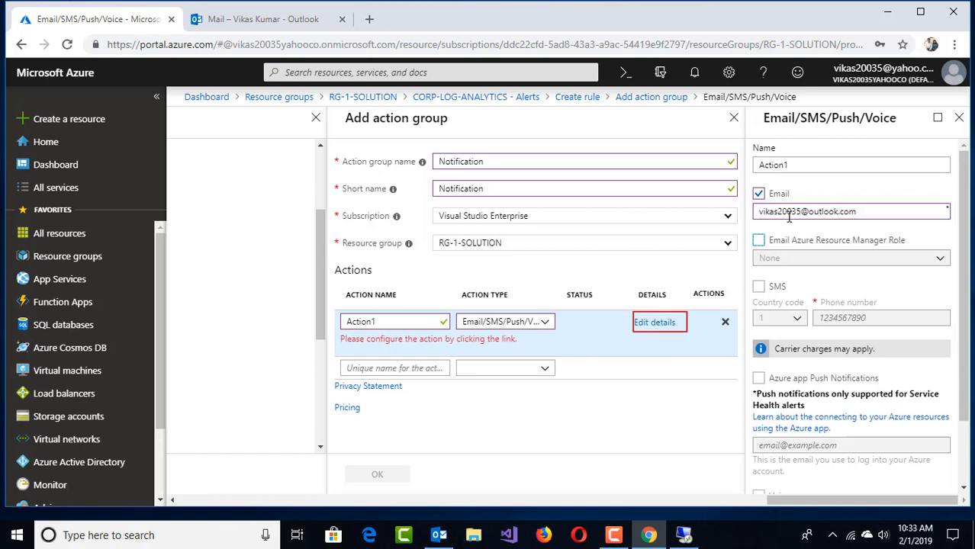
{"action": "scroll", "scroll_direction": "down", "scroll_amount": 3}
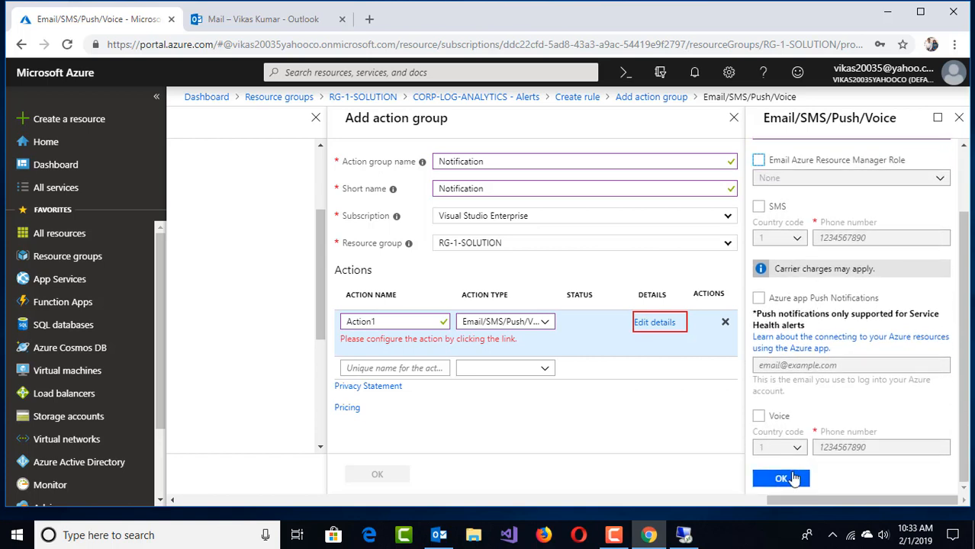
{"action": "left_click", "coordinate": [781, 477]}
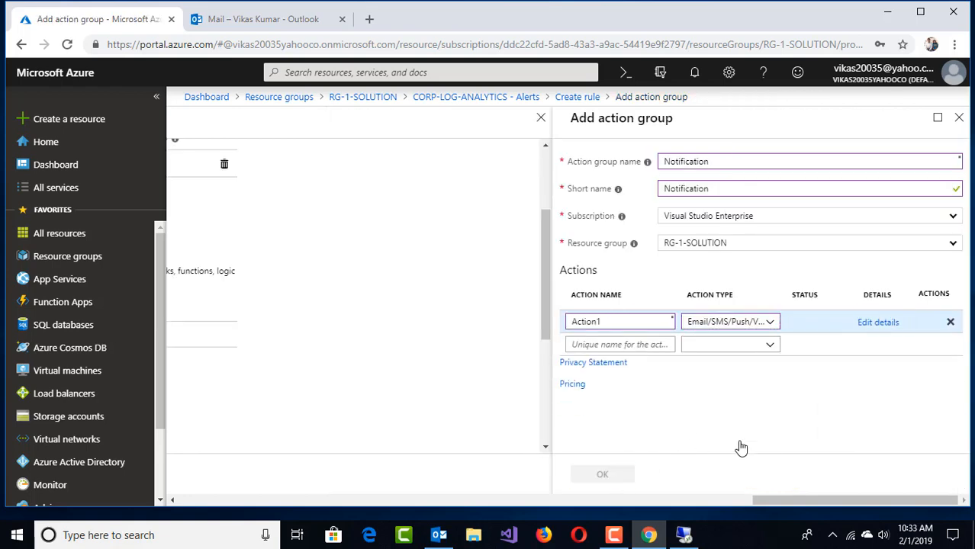
{"action": "left_click", "coordinate": [601, 473]}
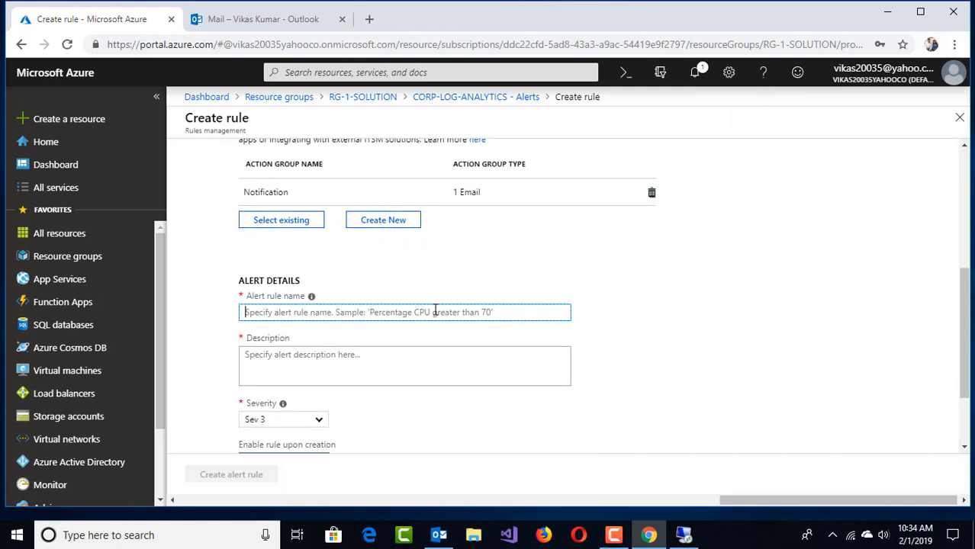
Create alert rule CPU Hike with description 'CPU Hike above 1%'.
{"action": "type", "text": "CPU Hike above 1%"}
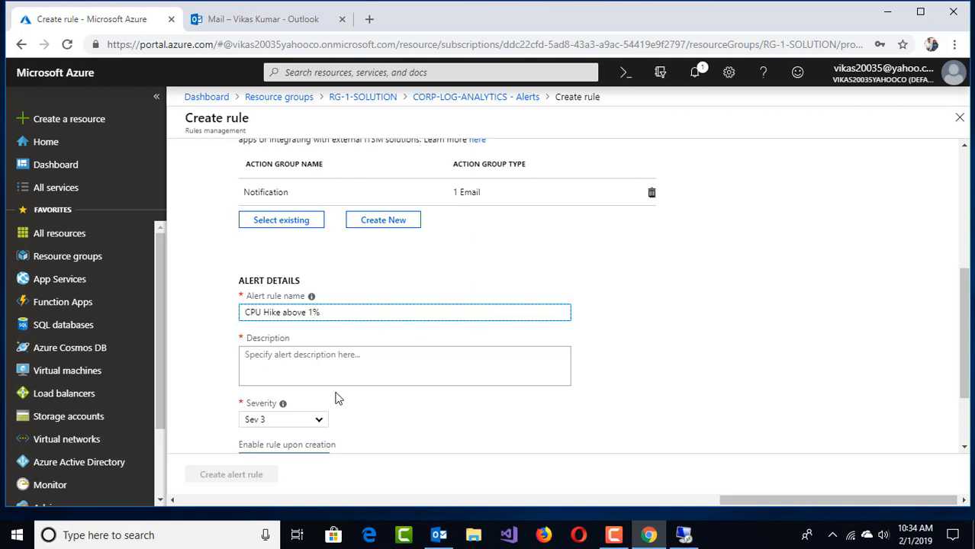
{"action": "left_click", "coordinate": [404, 366]}
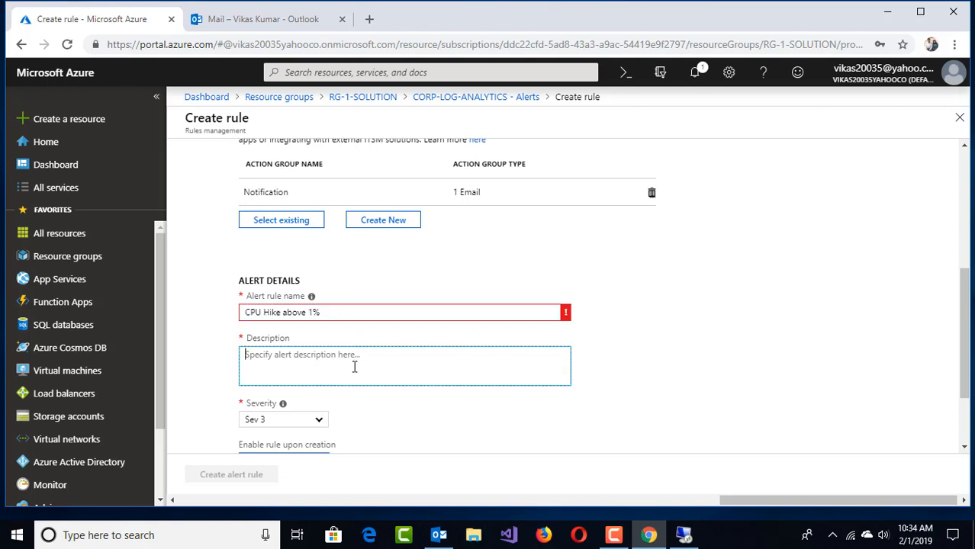
{"action": "type", "text": "CPU Hike above 1%"}
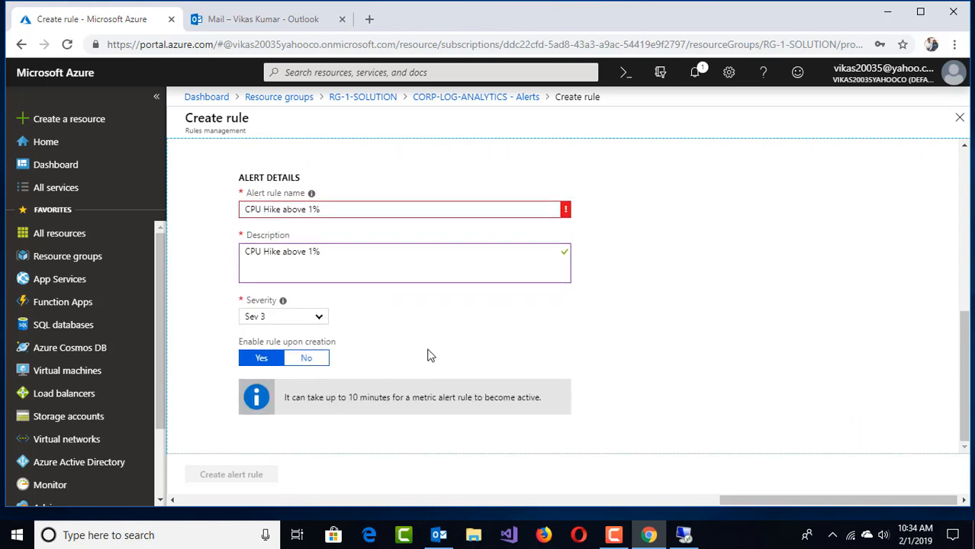
{"action": "left_click", "coordinate": [354, 209]}
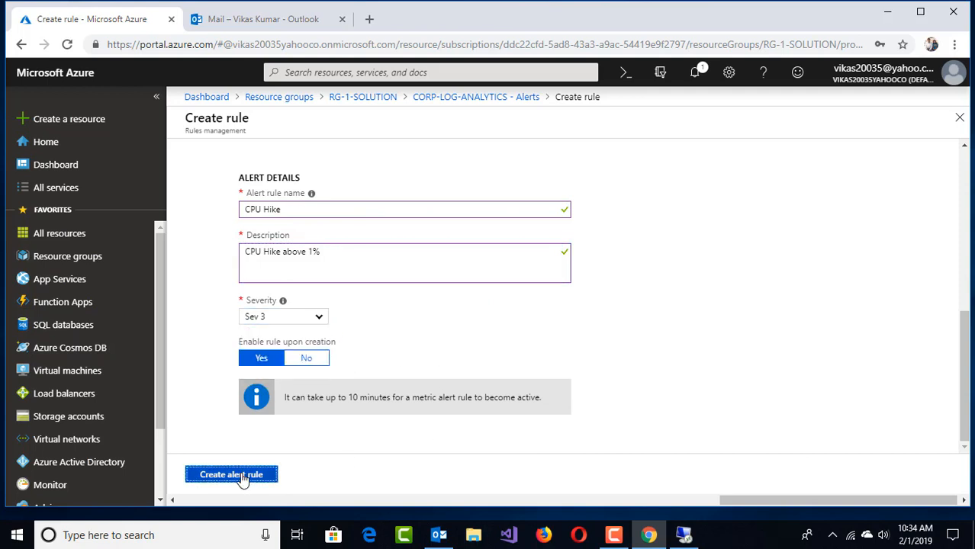
{"action": "left_click", "coordinate": [231, 473]}
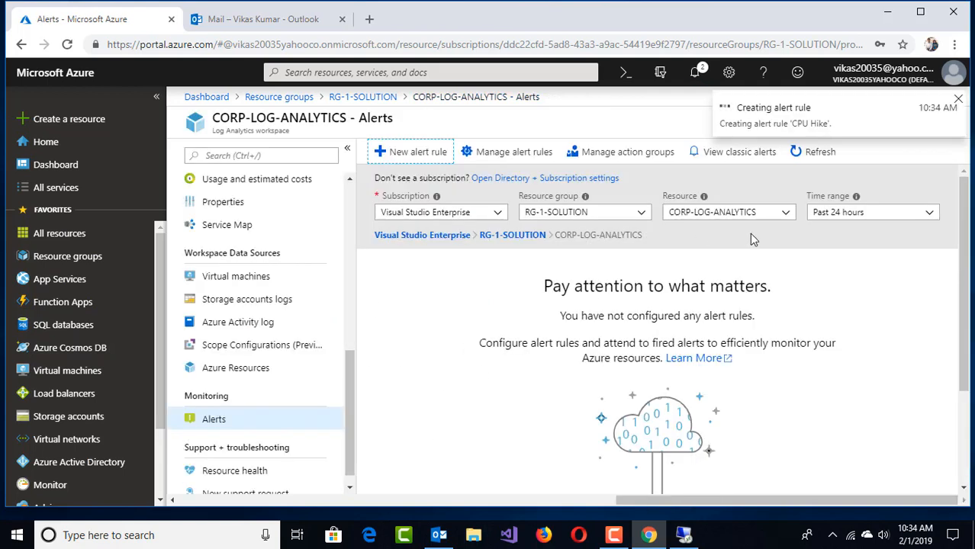
{"action": "mouse_move", "coordinate": [711, 247]}
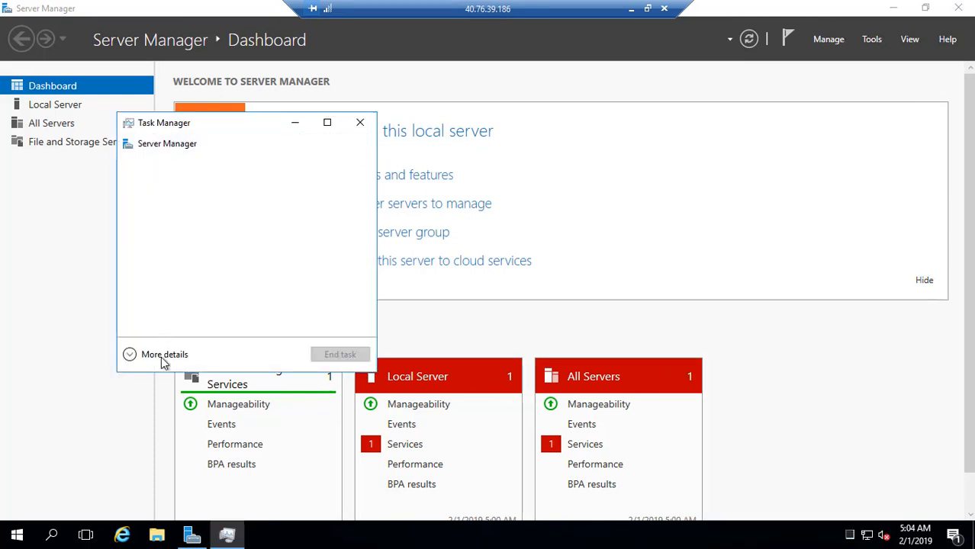
View the server's CPU utilisation graph on Task Manager's Performance tab.
{"action": "left_click", "coordinate": [162, 354]}
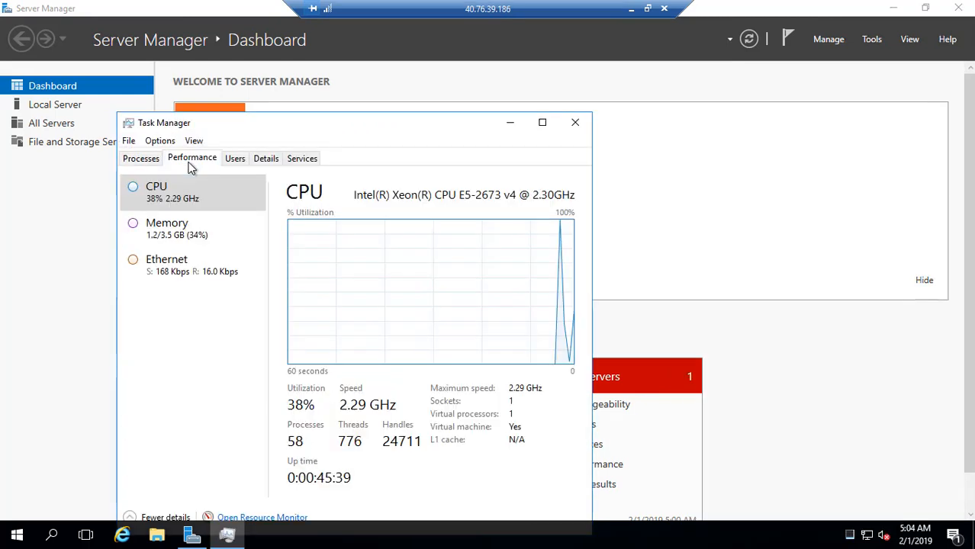
{"action": "left_click_drag", "start_coordinate": [164, 122], "coordinate": [284, 89]}
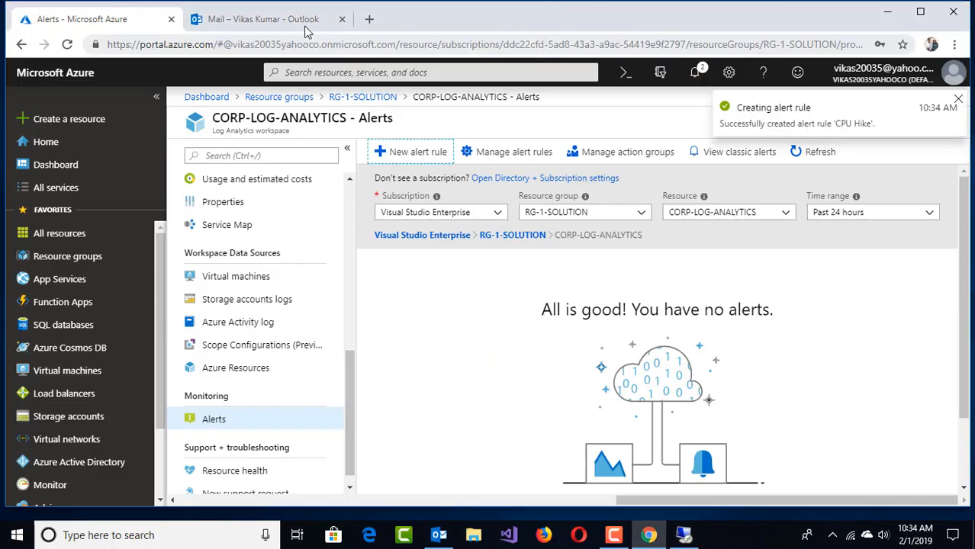
Read Microsoft Azure's Notification action group email in Outlook's Other inbox, then return to Azure.
{"action": "left_click", "coordinate": [259, 19]}
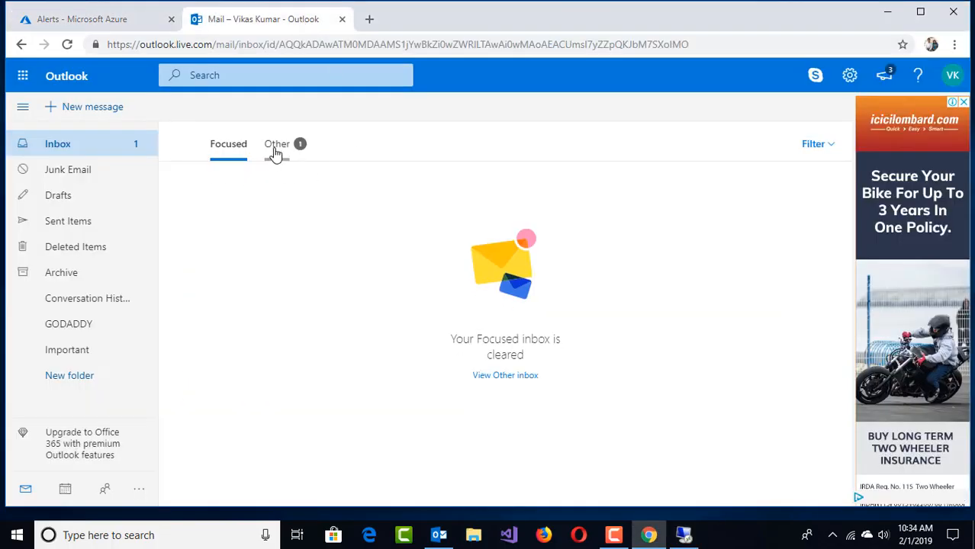
{"action": "left_click", "coordinate": [277, 143]}
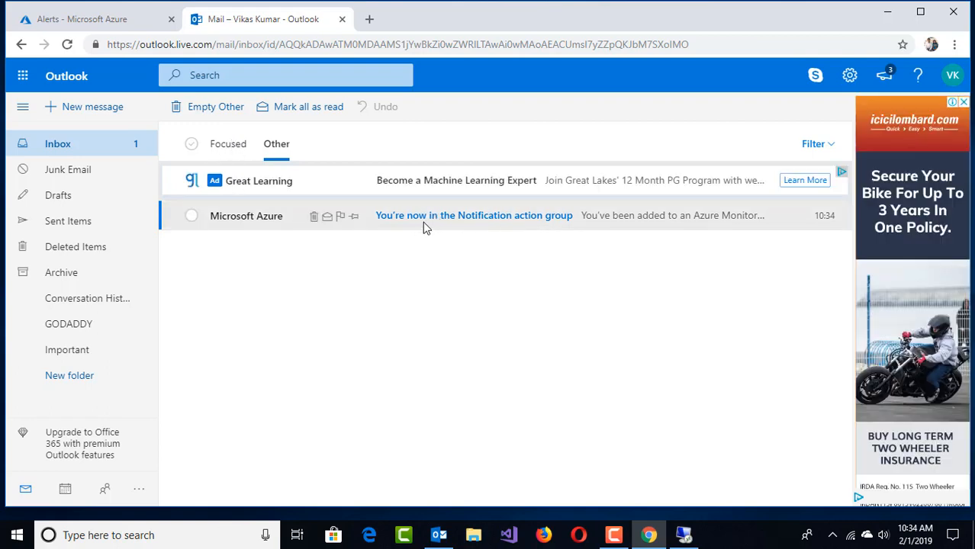
{"action": "left_click", "coordinate": [473, 215]}
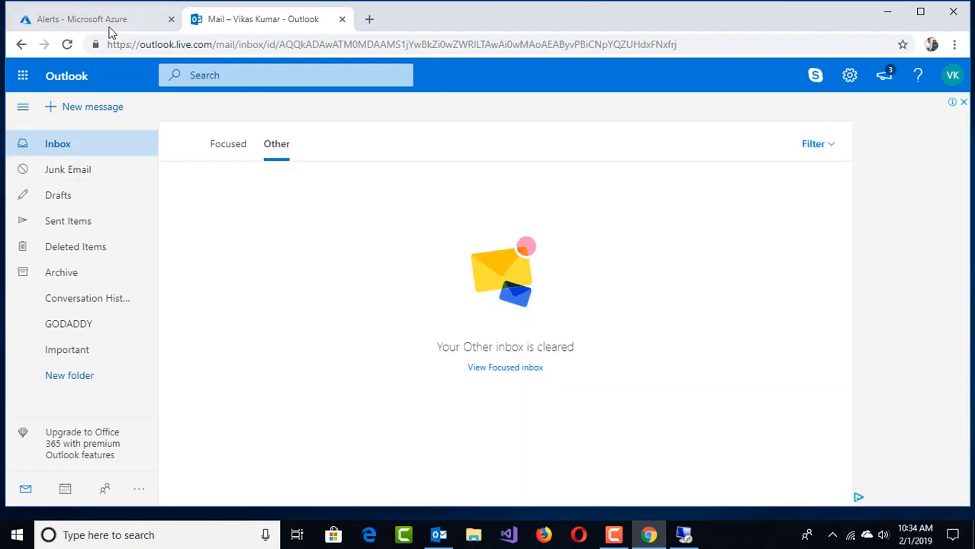
{"action": "left_click", "coordinate": [84, 18]}
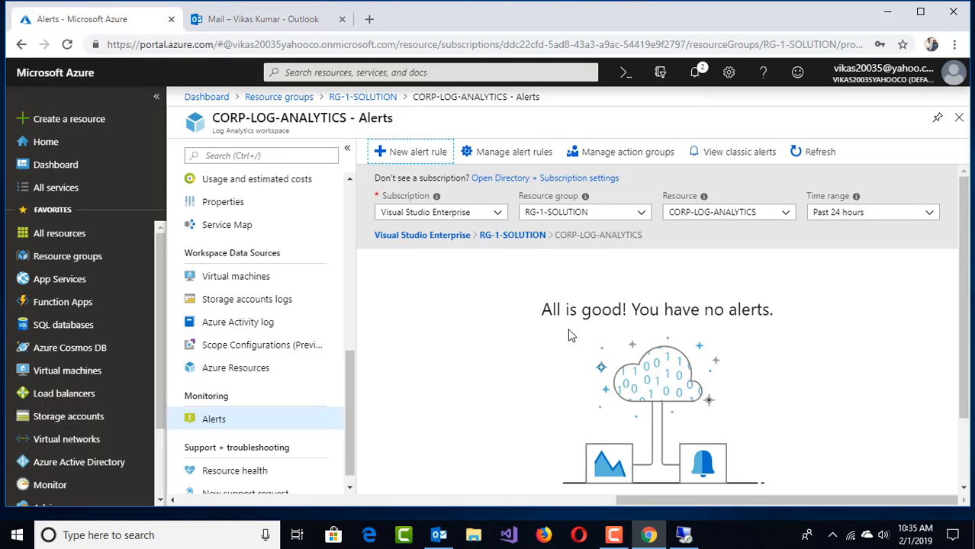
{"action": "mouse_move", "coordinate": [557, 311]}
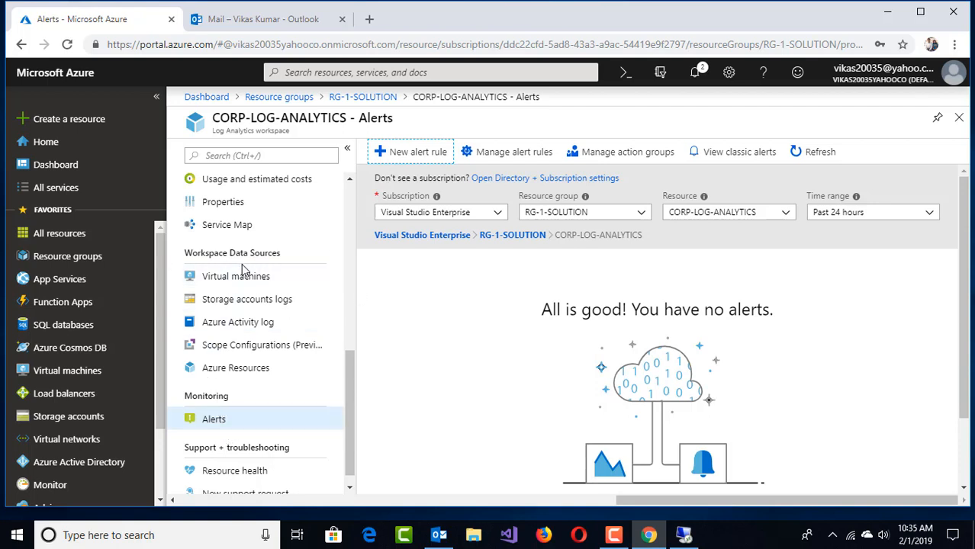
{"action": "mouse_move", "coordinate": [235, 281]}
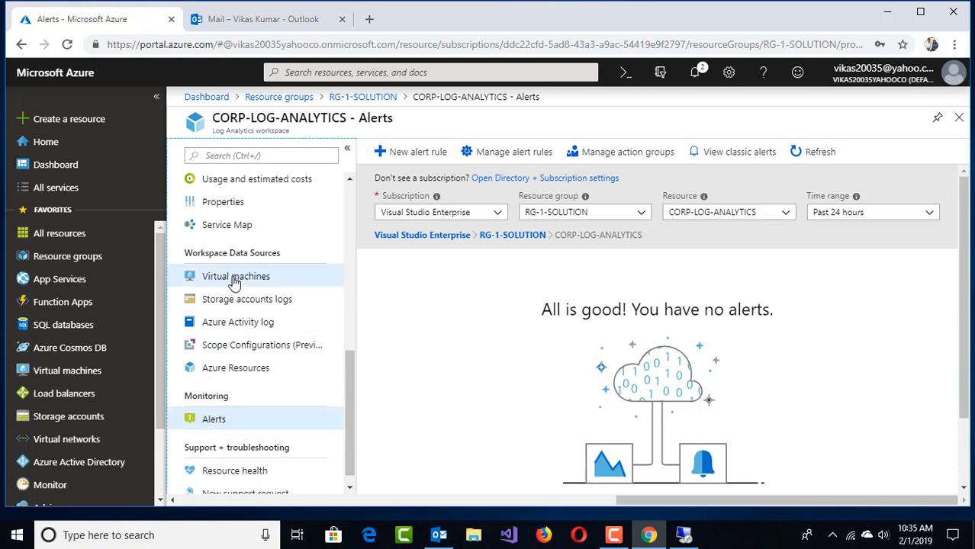
List the virtual machines connected to the workspace, showing SRV1-APP1 connected.
{"action": "left_click", "coordinate": [235, 276]}
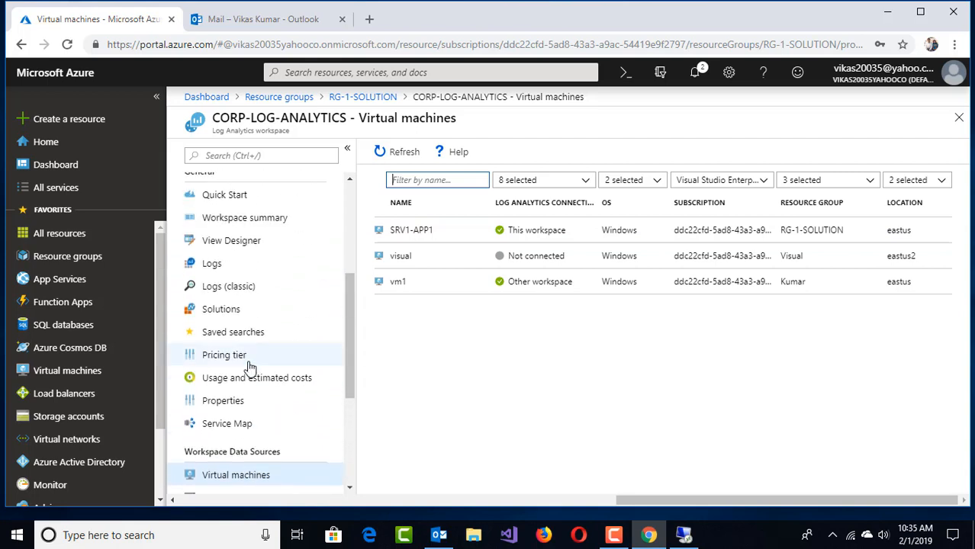
{"action": "mouse_move", "coordinate": [242, 217]}
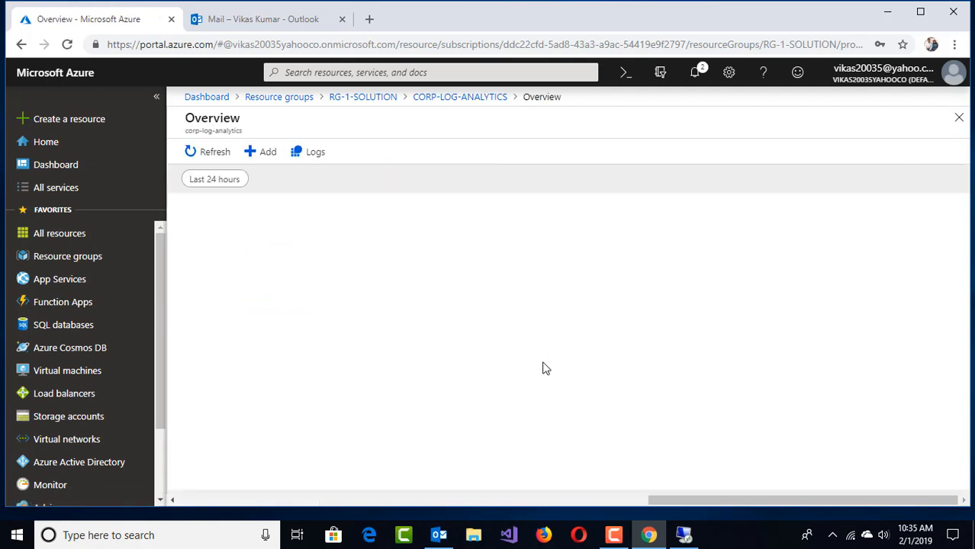
{"action": "mouse_move", "coordinate": [493, 342]}
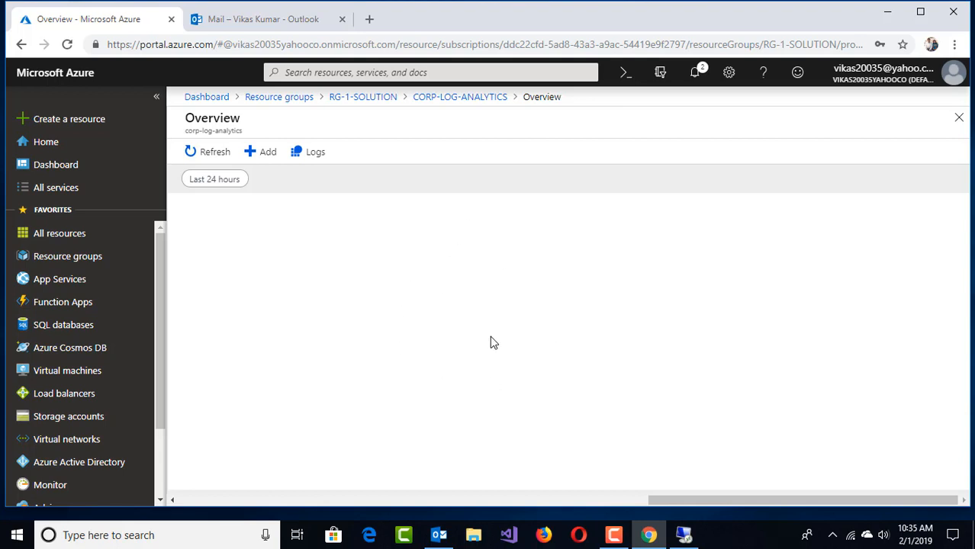
{"action": "mouse_move", "coordinate": [558, 359]}
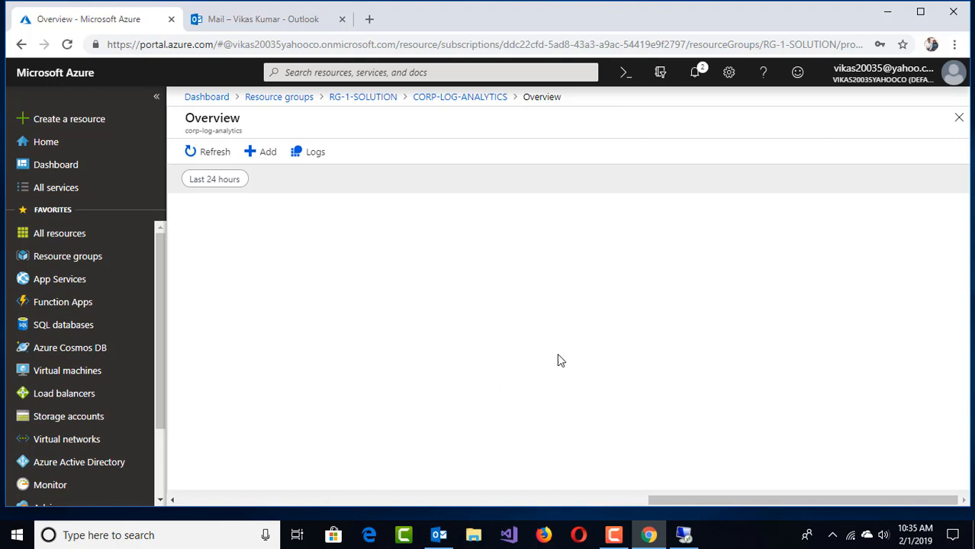
Limit the workspace summary to the last 30 minutes, view Logs, and return to the CORP-LOG-ANALYTICS overview.
{"action": "left_click", "coordinate": [214, 179]}
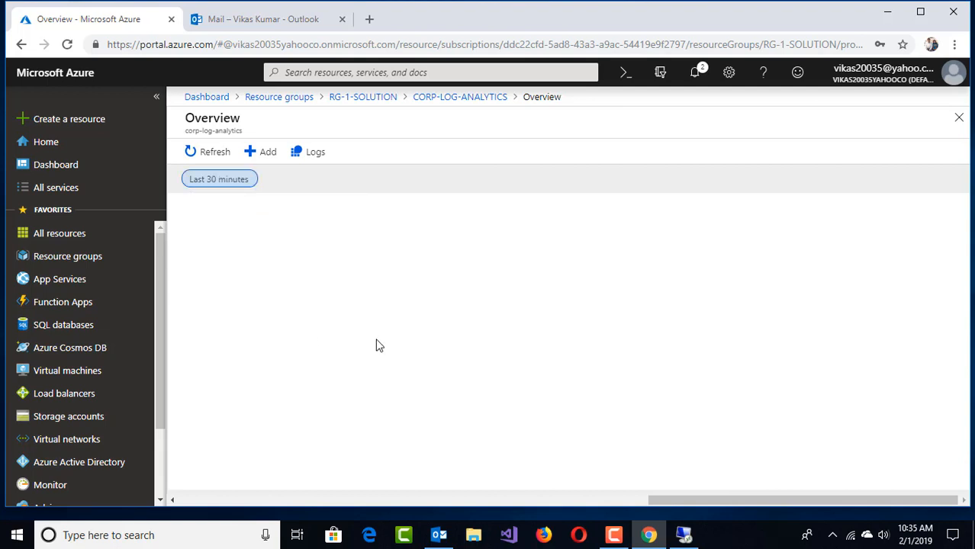
{"action": "mouse_move", "coordinate": [386, 270]}
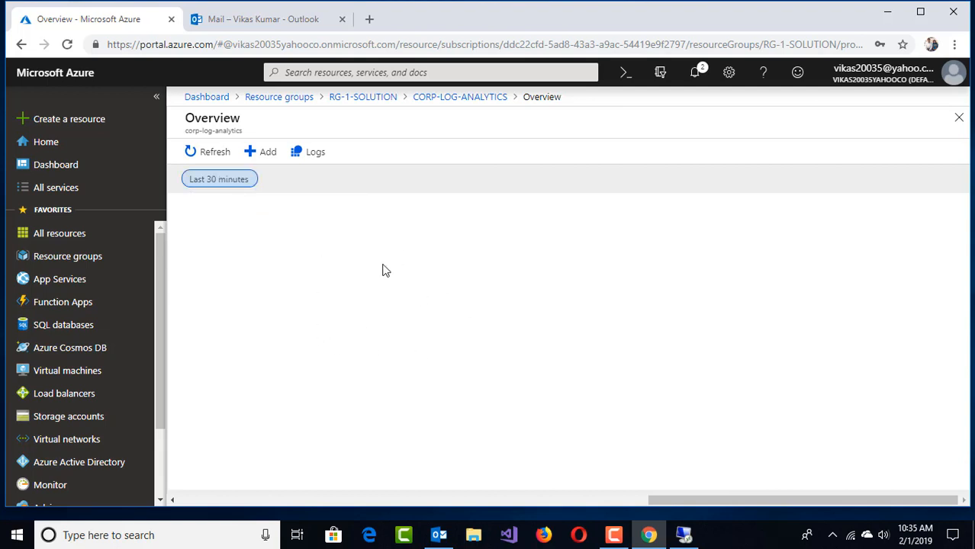
{"action": "left_click", "coordinate": [314, 151]}
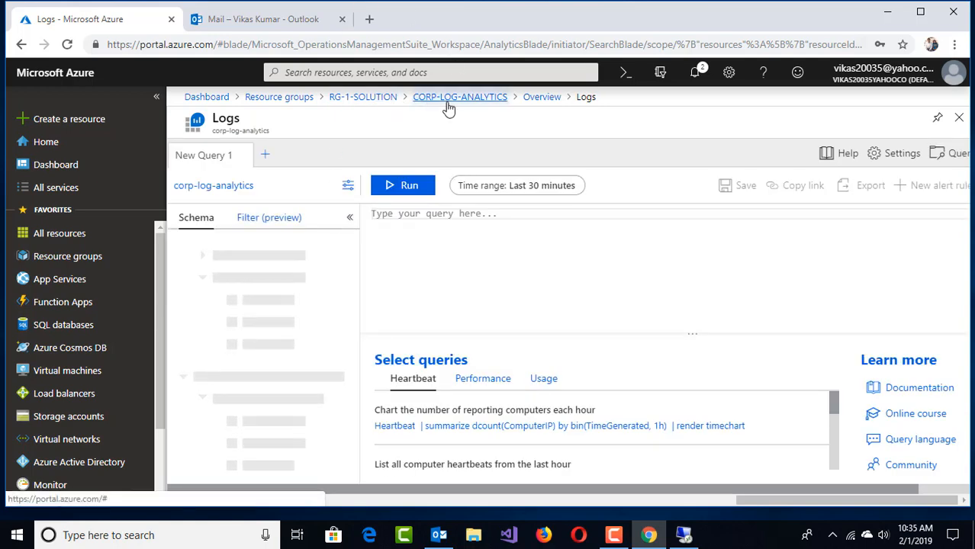
{"action": "left_click", "coordinate": [459, 98]}
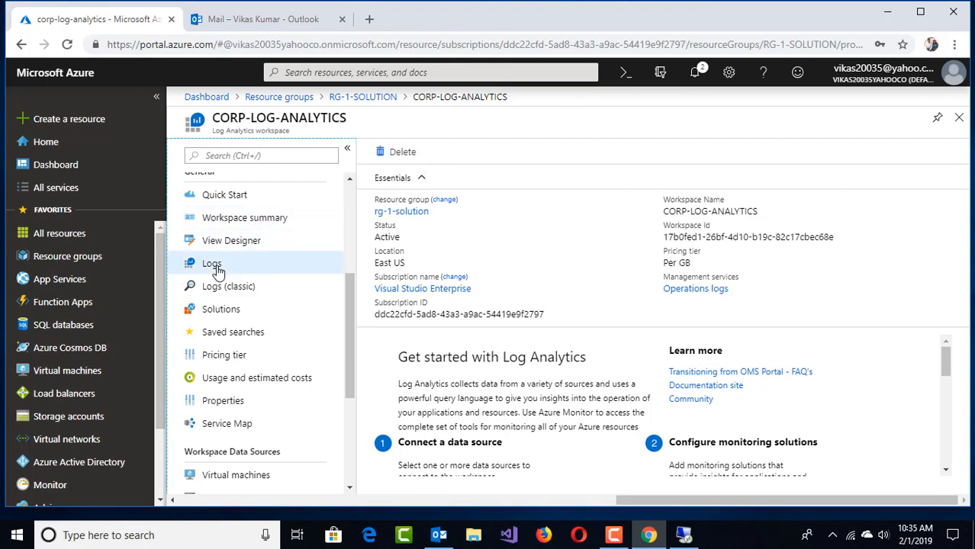
Run the 'Last heartbeat of each computer' sample query, review SRV1-APP1's columns, and return to the workspace.
{"action": "left_click", "coordinate": [210, 262]}
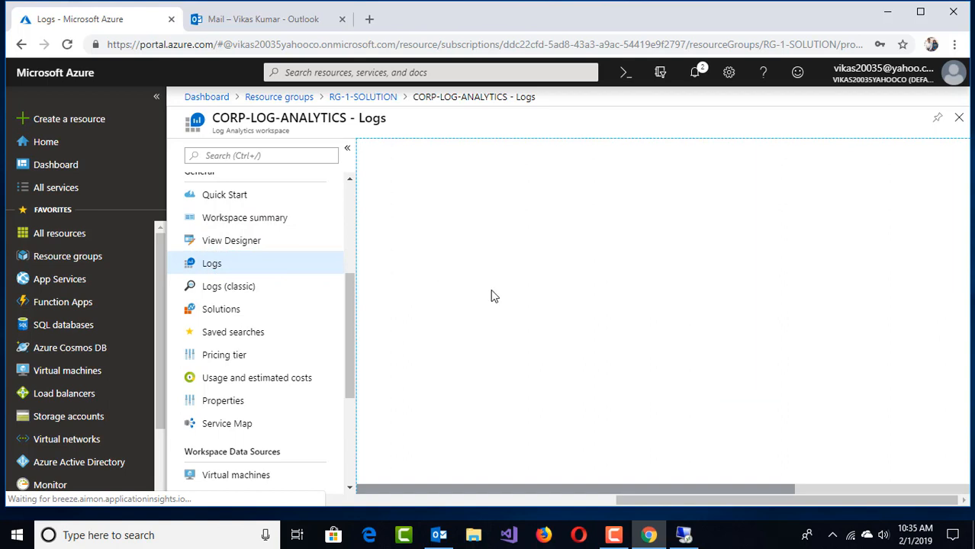
{"action": "left_click", "coordinate": [211, 262]}
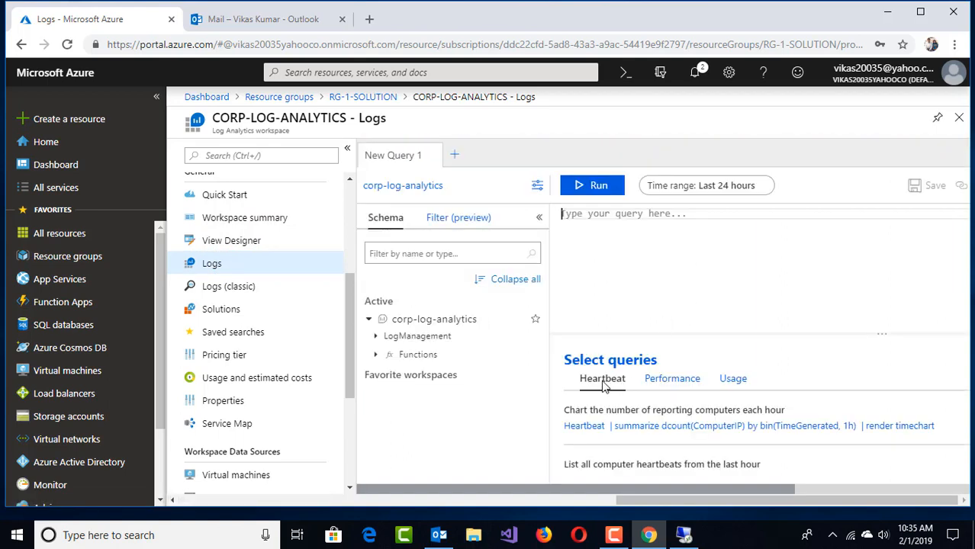
{"action": "mouse_move", "coordinate": [732, 379]}
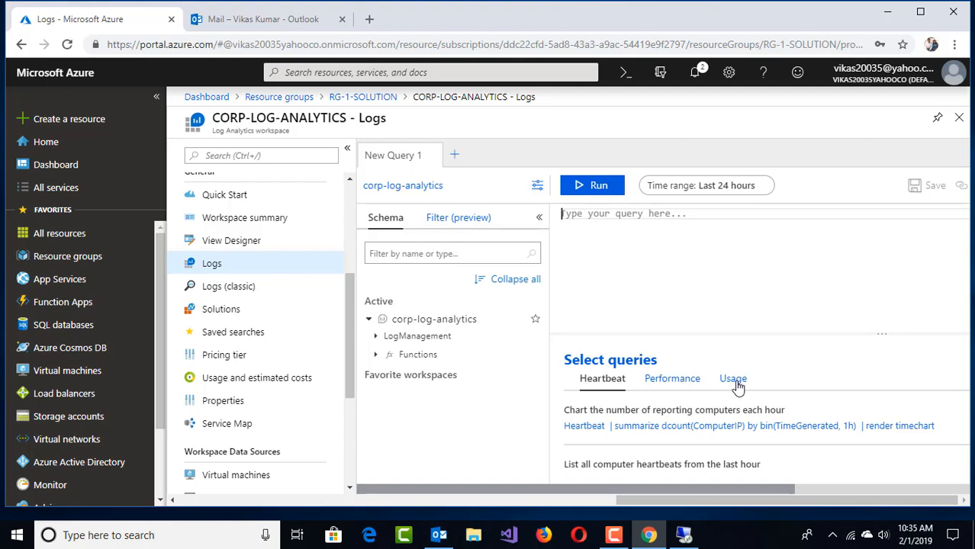
{"action": "mouse_move", "coordinate": [613, 386]}
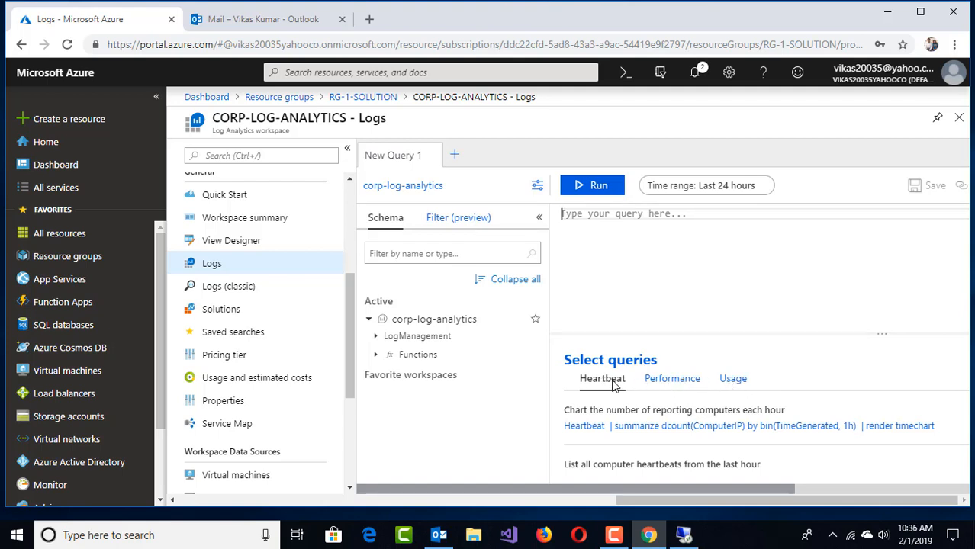
{"action": "mouse_move", "coordinate": [623, 362]}
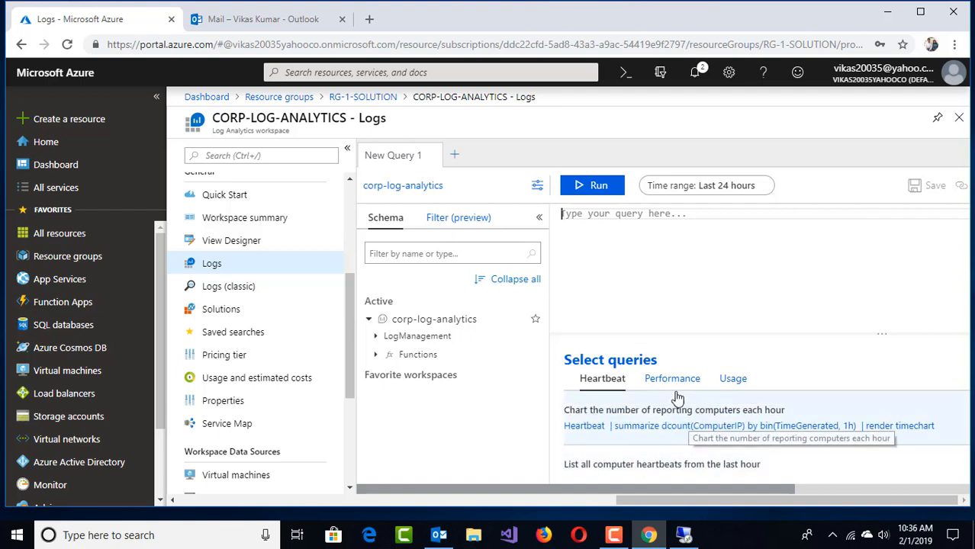
{"action": "scroll", "scroll_direction": "down", "scroll_amount": 3}
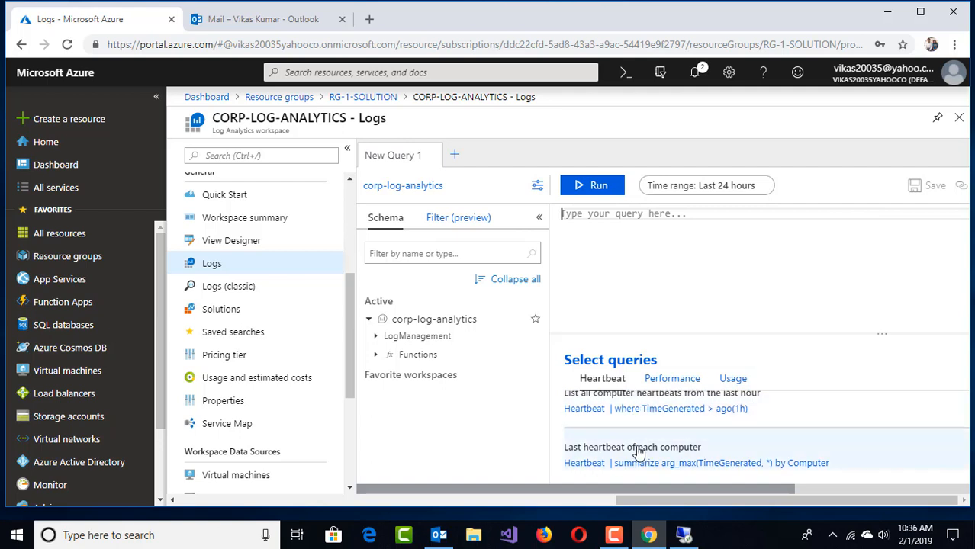
{"action": "mouse_move", "coordinate": [634, 424]}
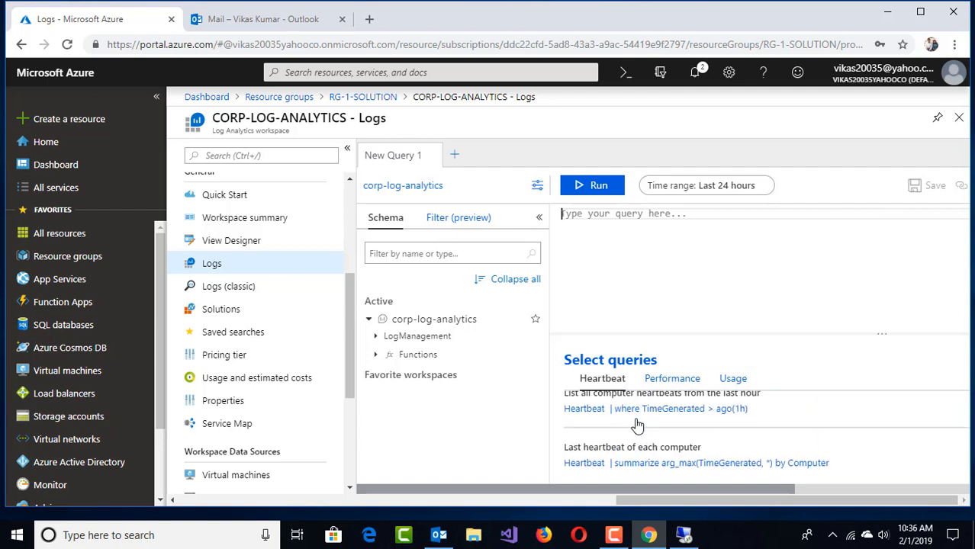
{"action": "mouse_move", "coordinate": [696, 450]}
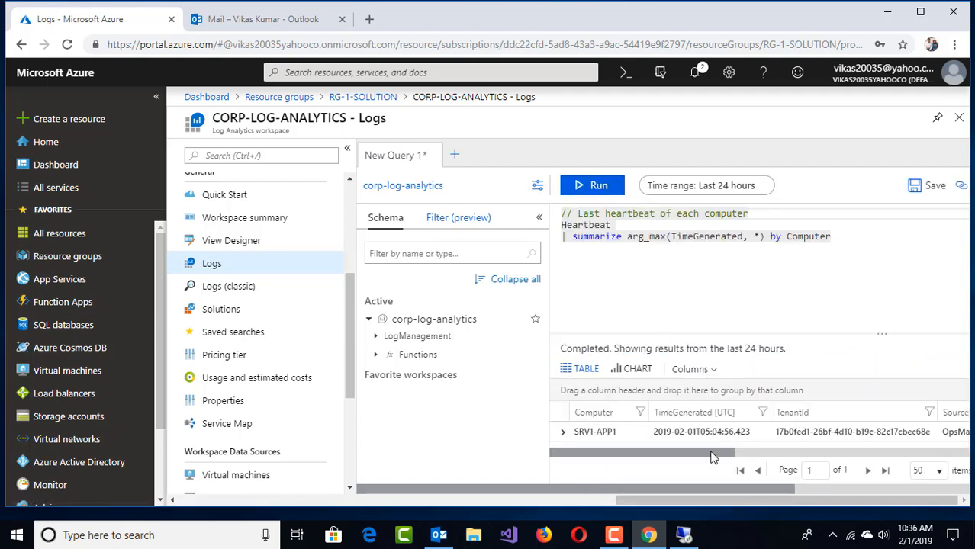
{"action": "mouse_move", "coordinate": [601, 432]}
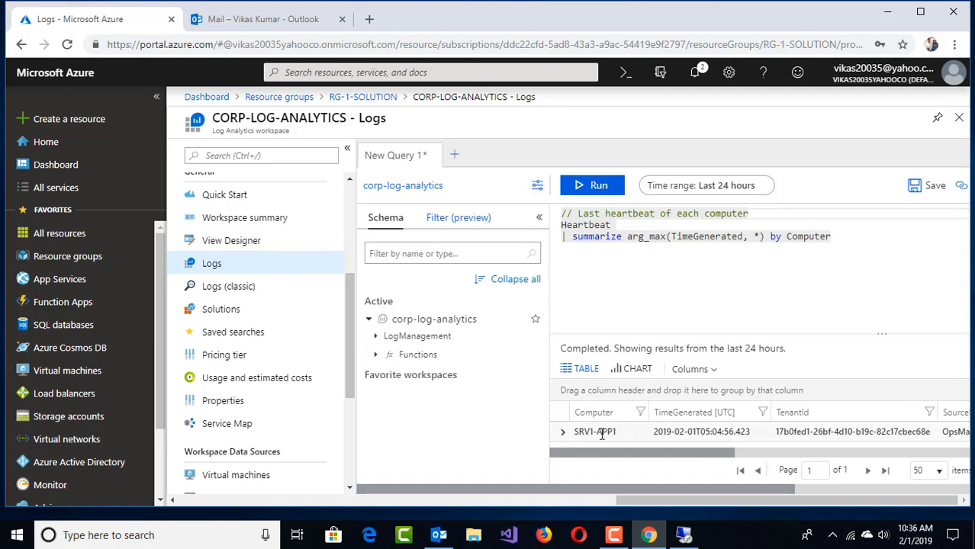
{"action": "mouse_move", "coordinate": [598, 446]}
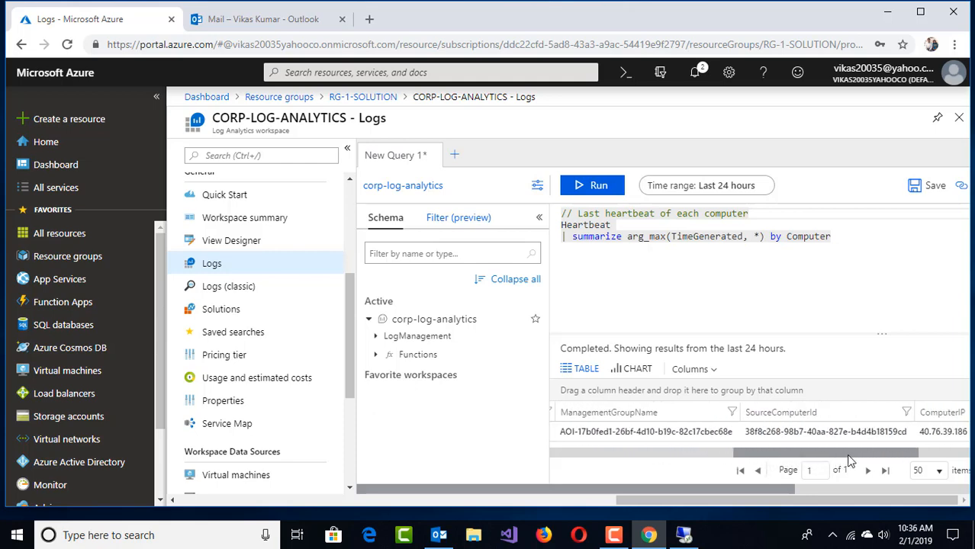
{"action": "scroll", "scroll_direction": "right", "scroll_amount": 3}
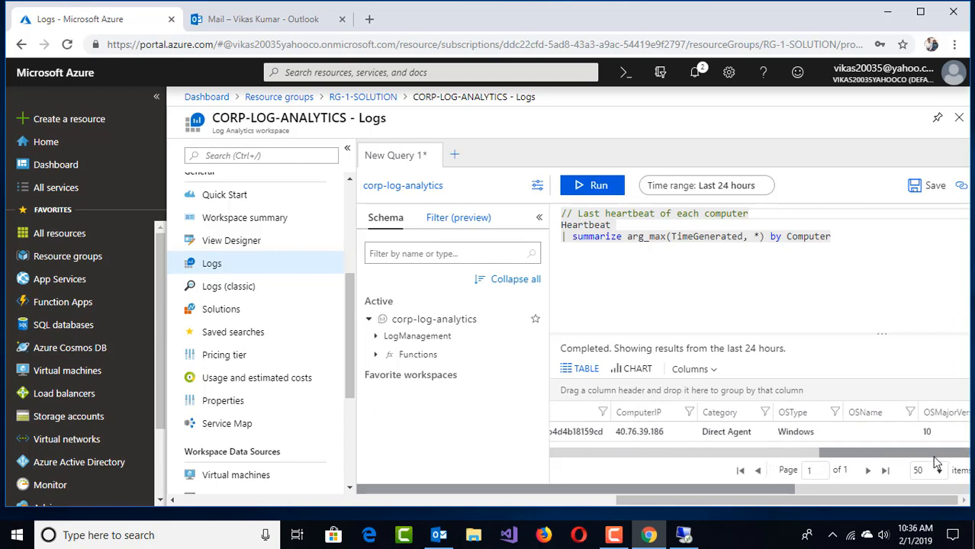
{"action": "mouse_move", "coordinate": [675, 534]}
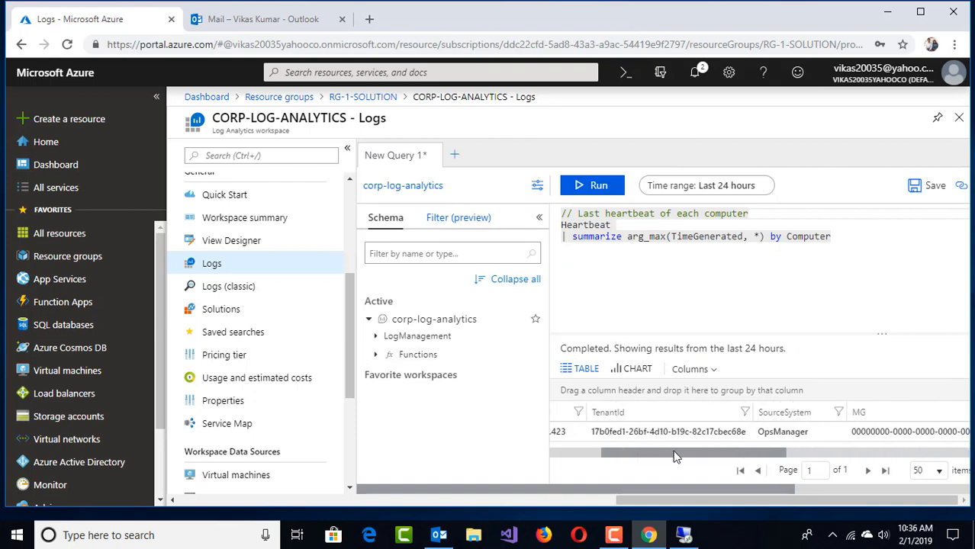
{"action": "mouse_move", "coordinate": [640, 329]}
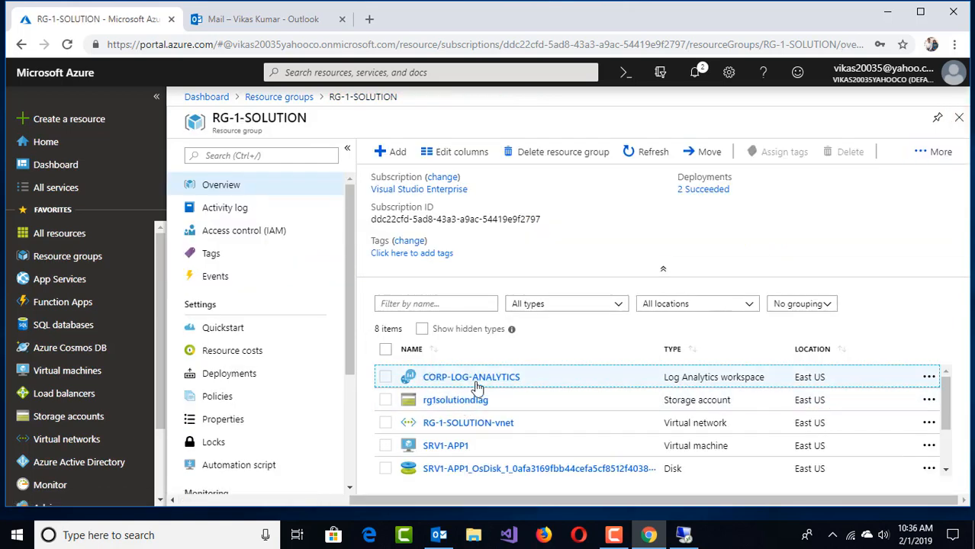
{"action": "left_click", "coordinate": [470, 377]}
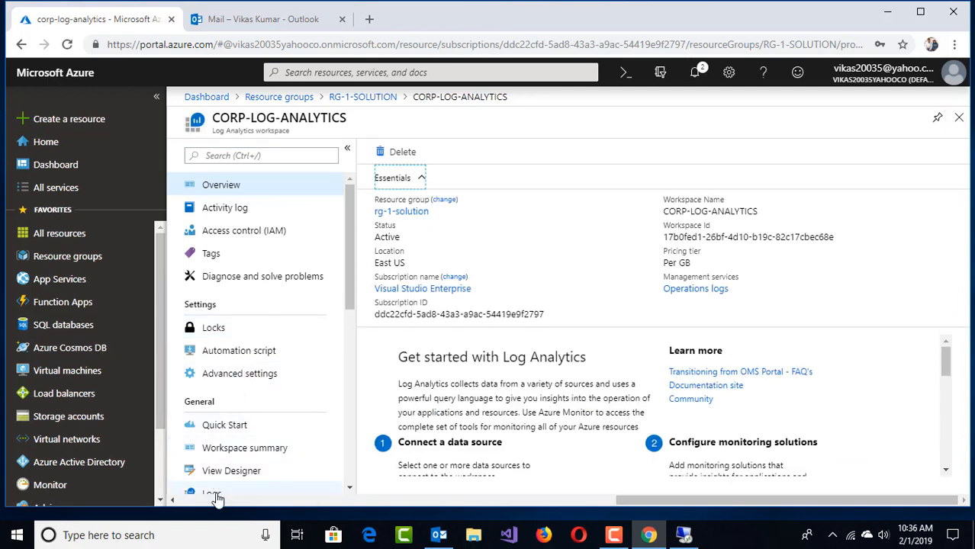
Load the Performance sample query summarizing Perf counters in the workspace logs.
{"action": "left_click", "coordinate": [215, 502]}
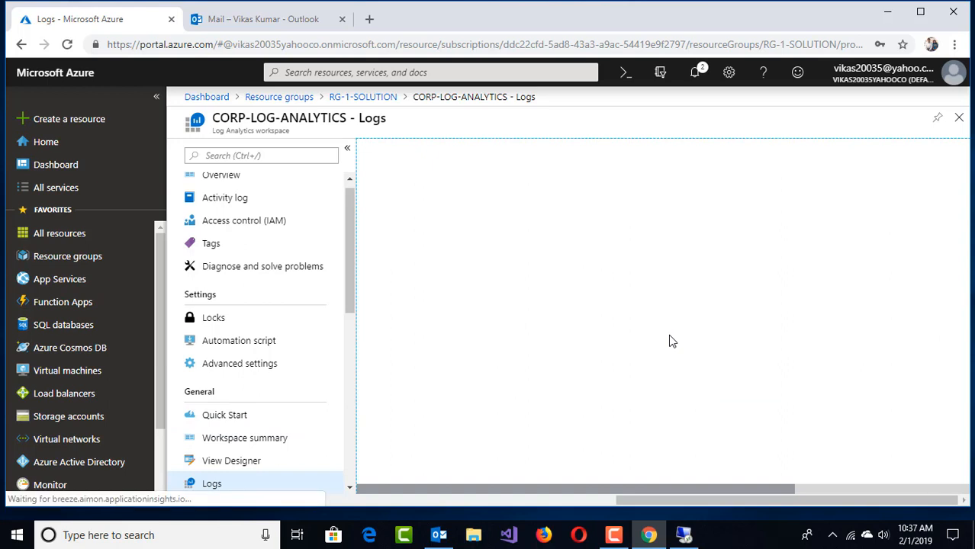
{"action": "left_click", "coordinate": [217, 484]}
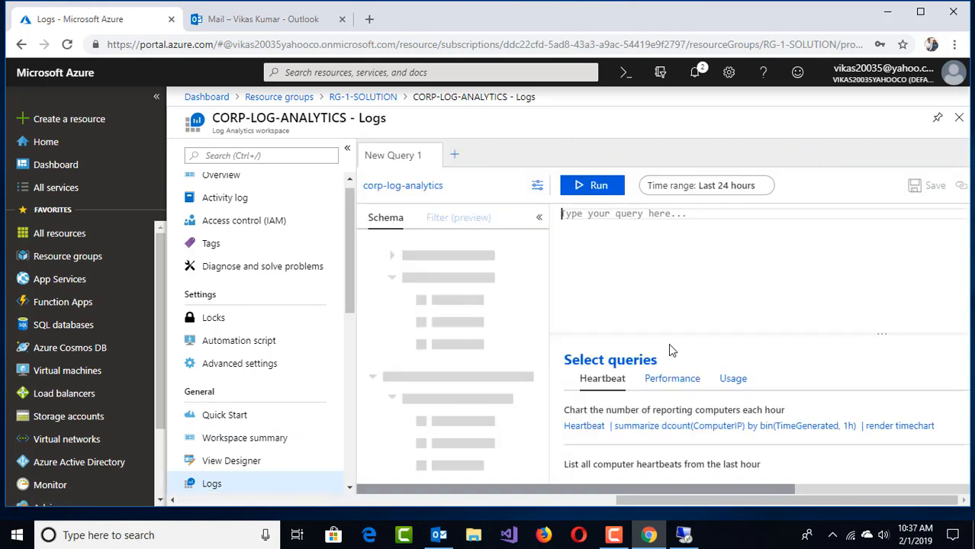
{"action": "mouse_move", "coordinate": [680, 387]}
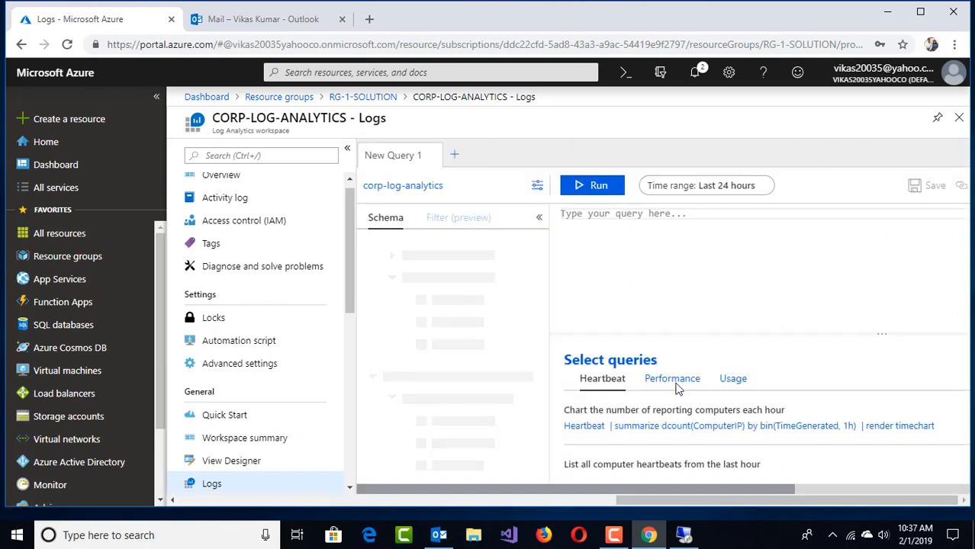
{"action": "left_click", "coordinate": [671, 378]}
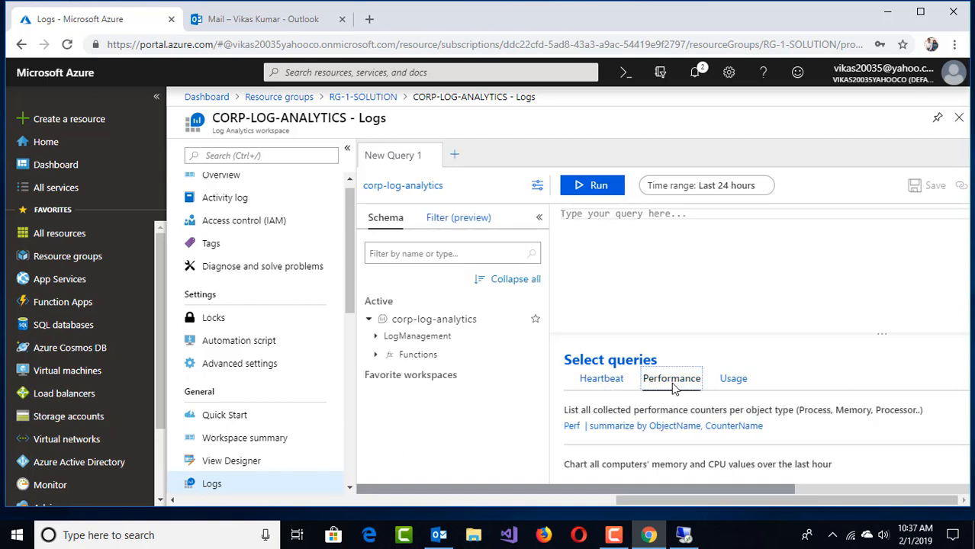
{"action": "scroll", "scroll_direction": "down", "scroll_amount": 3}
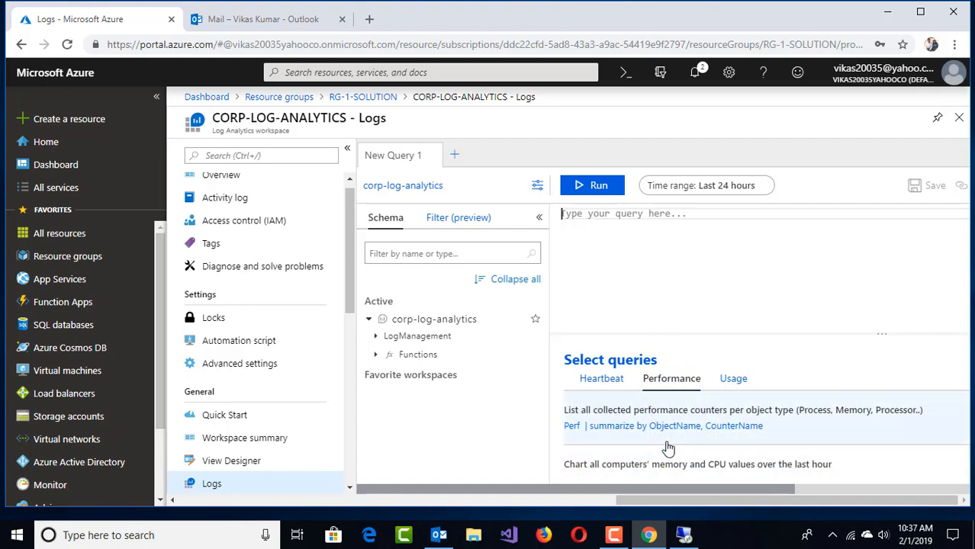
{"action": "mouse_move", "coordinate": [665, 419]}
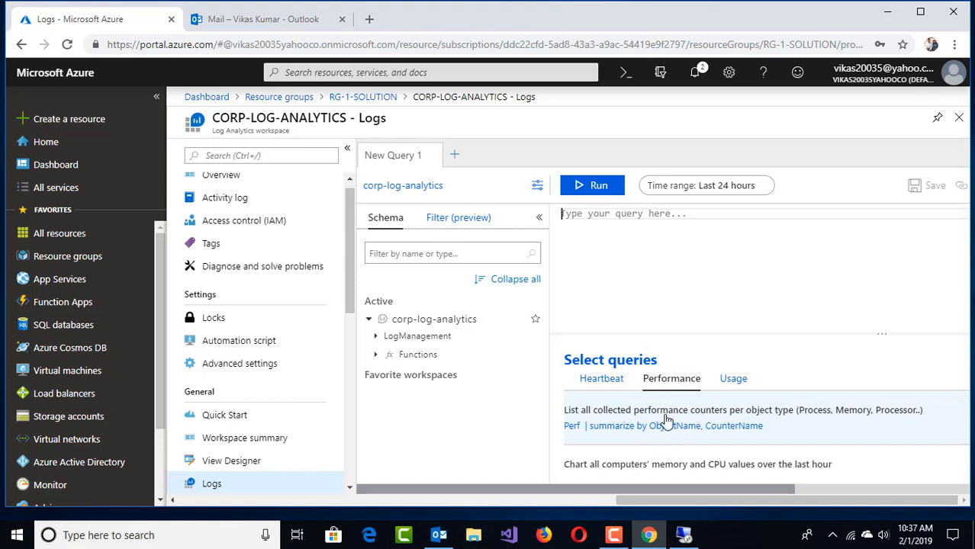
{"action": "mouse_move", "coordinate": [632, 418]}
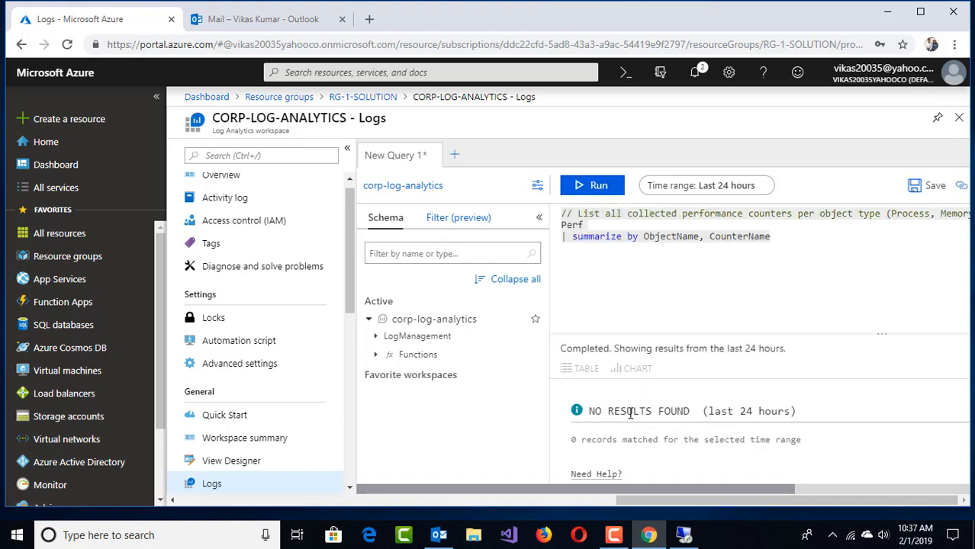
Run the query over the last 30 minutes (no results), then view the workspace's Solutions list.
{"action": "left_click", "coordinate": [706, 186]}
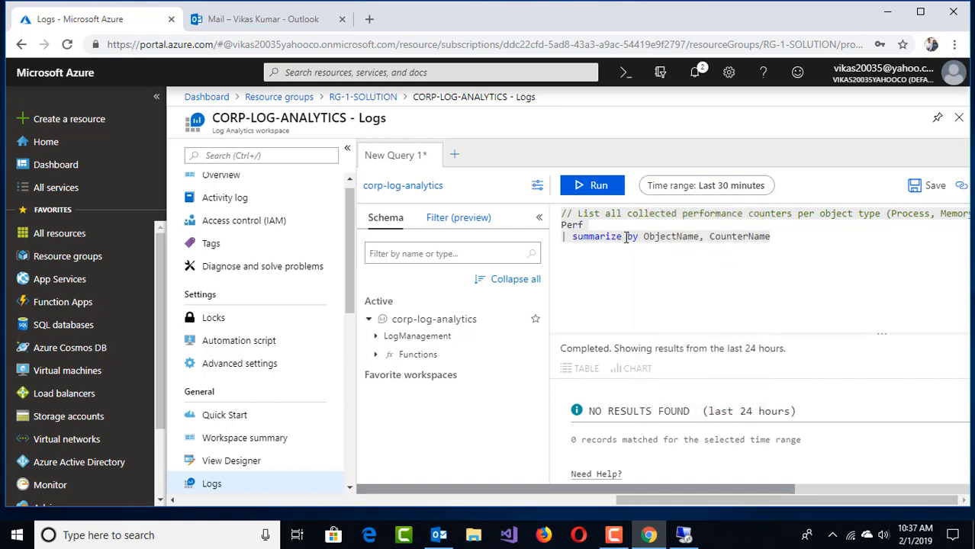
{"action": "left_click", "coordinate": [592, 186]}
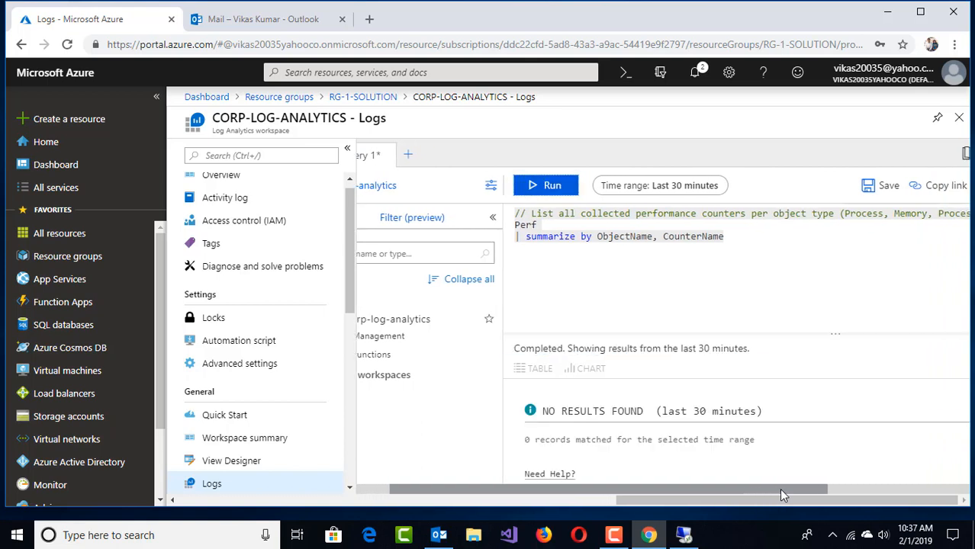
{"action": "mouse_move", "coordinate": [709, 439]}
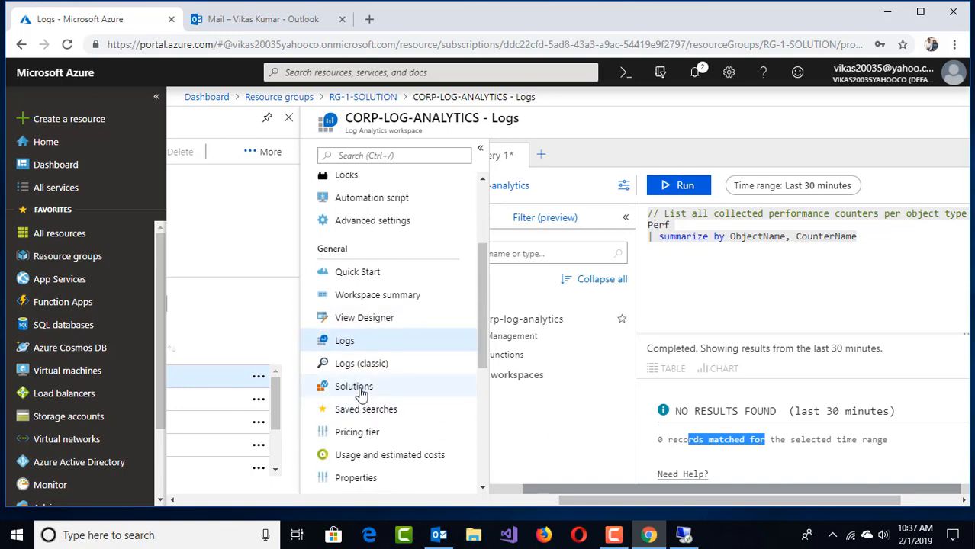
{"action": "left_click", "coordinate": [352, 386]}
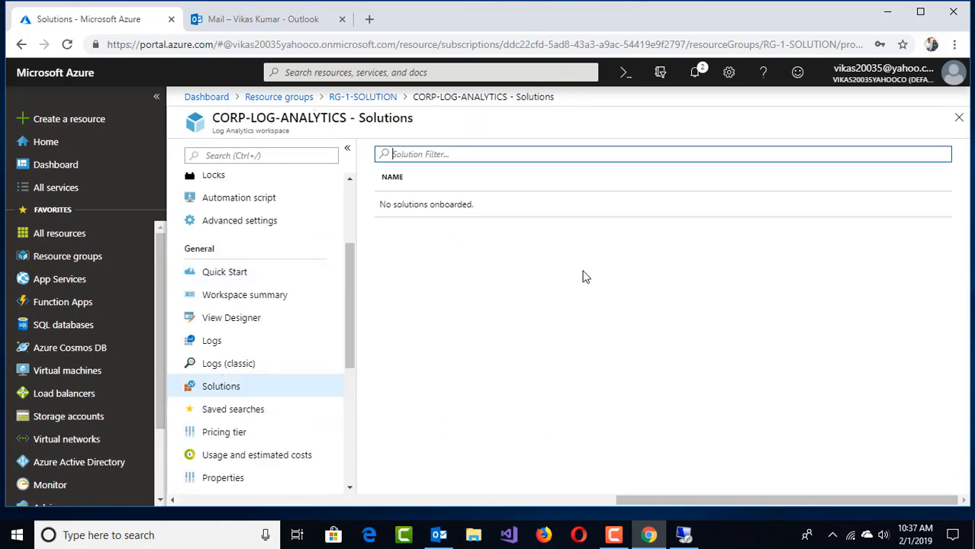
{"action": "mouse_move", "coordinate": [413, 173]}
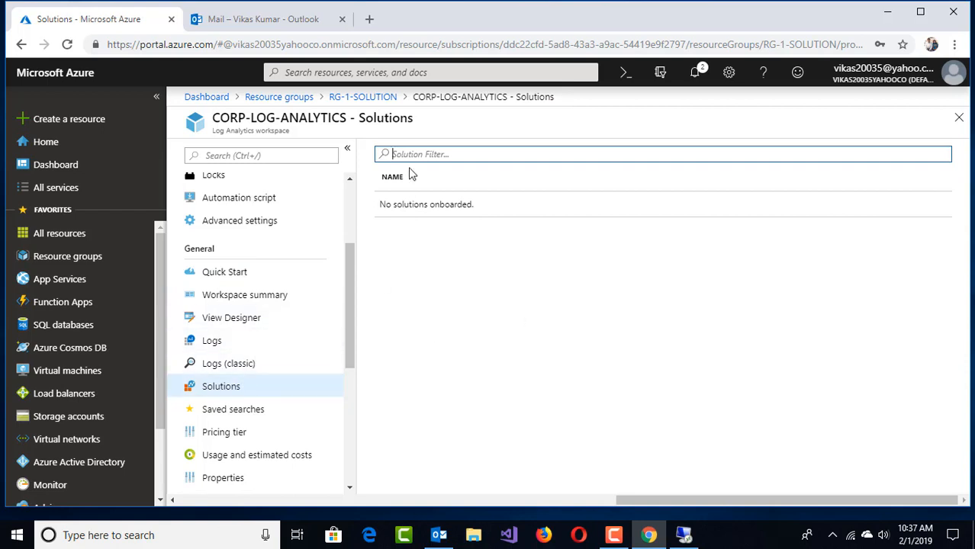
{"action": "mouse_move", "coordinate": [245, 372]}
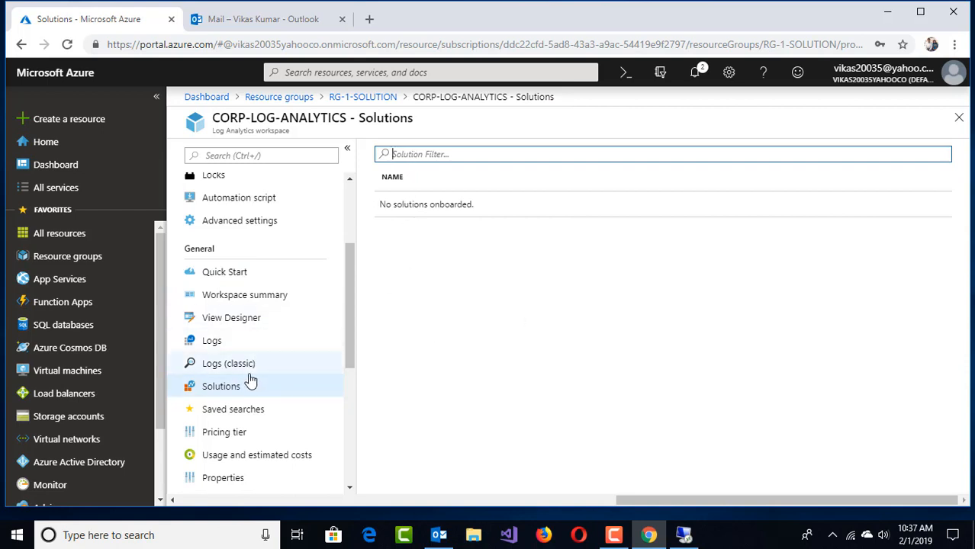
Show Advanced settings > Connected Sources with Windows Servers agents, workspace ID and keys.
{"action": "scroll", "scroll_direction": "down", "scroll_amount": 3}
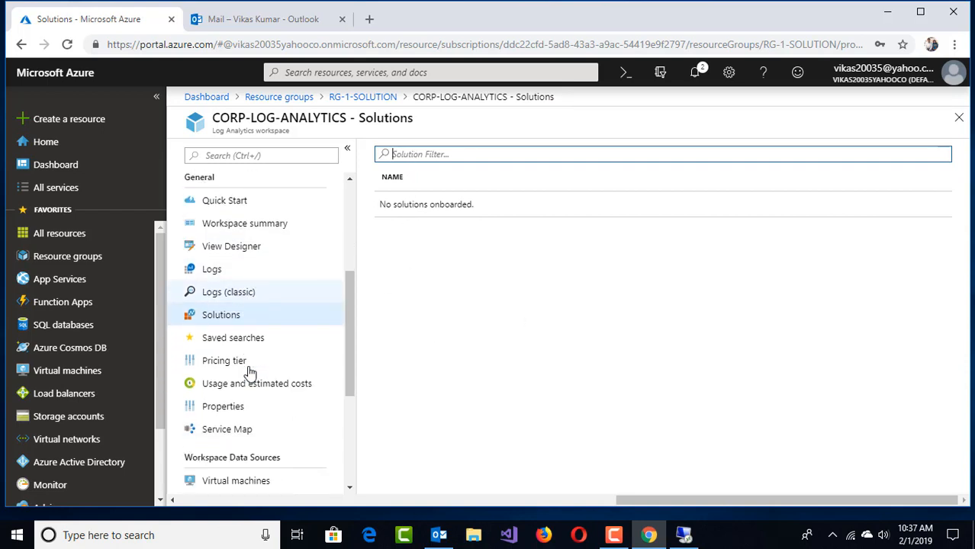
{"action": "scroll", "scroll_direction": "down", "scroll_amount": 3}
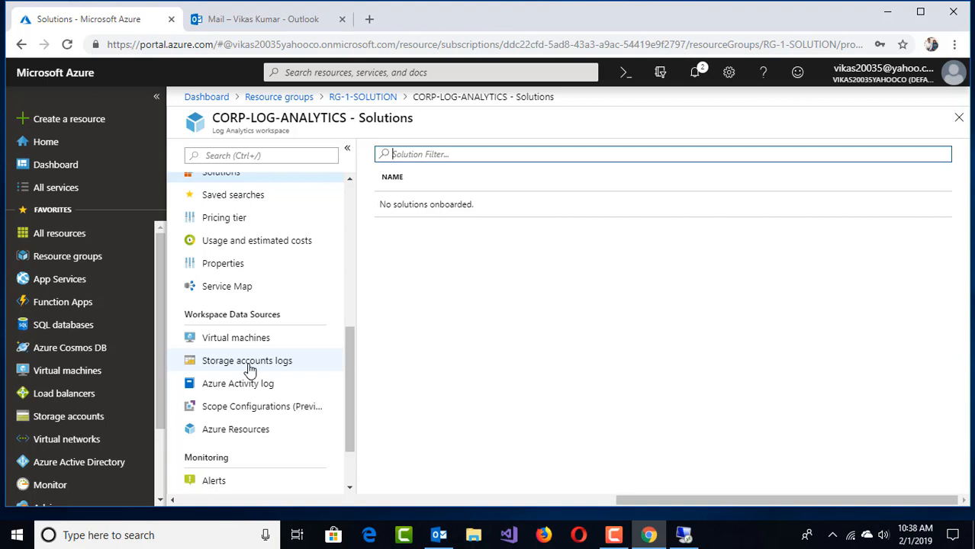
{"action": "scroll", "scroll_direction": "down", "scroll_amount": 3}
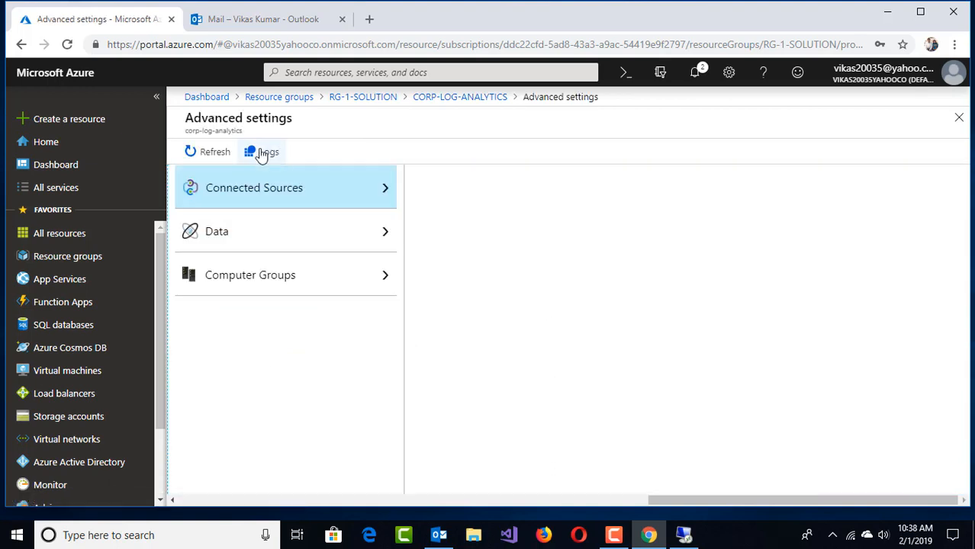
{"action": "left_click", "coordinate": [253, 187]}
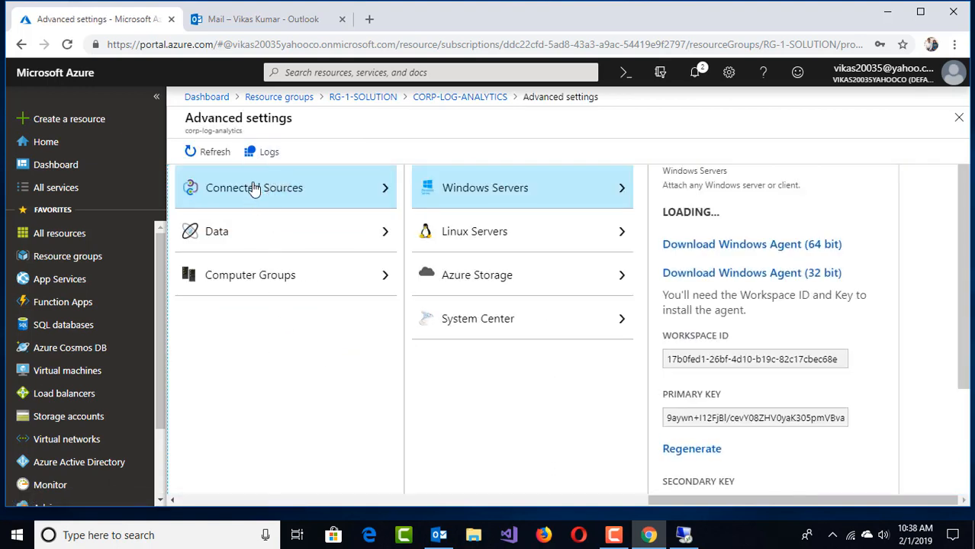
{"action": "mouse_move", "coordinate": [482, 188]}
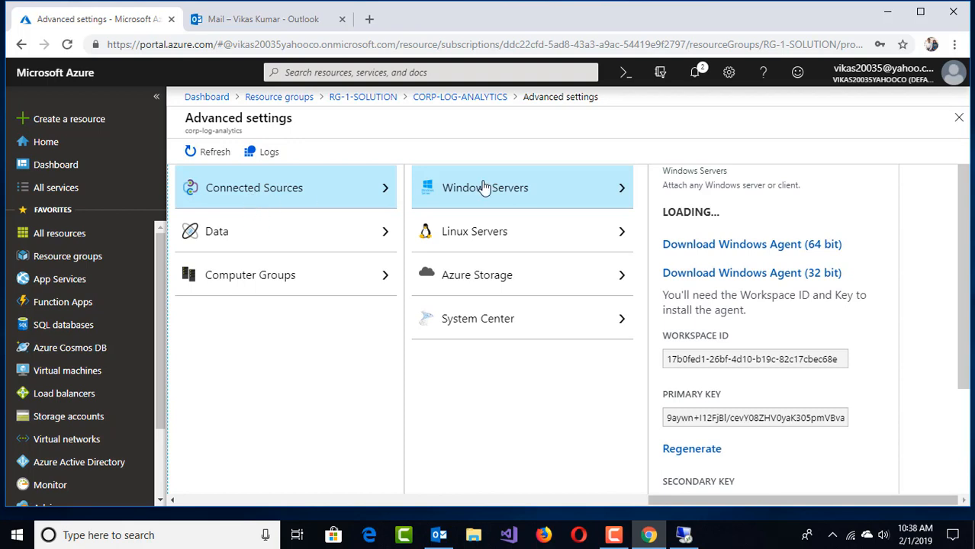
{"action": "mouse_move", "coordinate": [482, 200]}
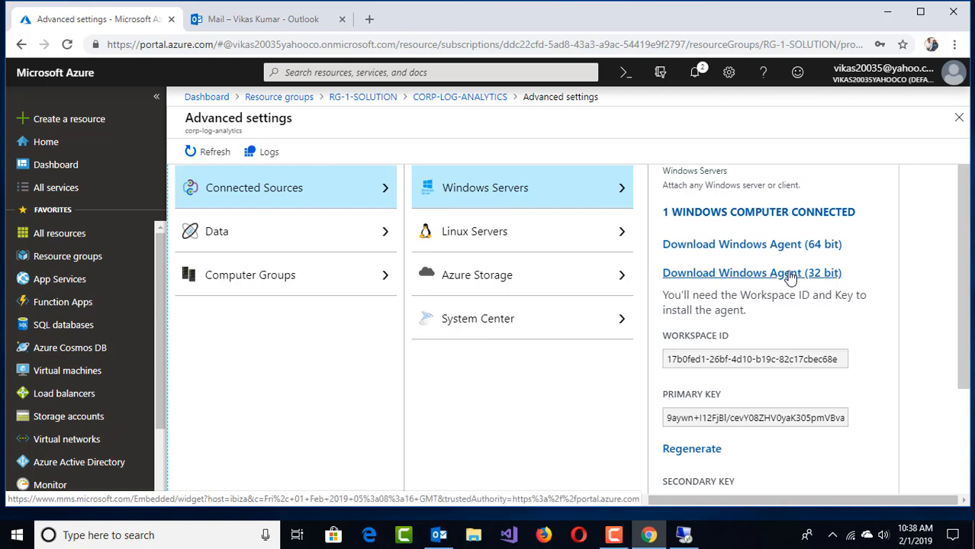
{"action": "mouse_move", "coordinate": [776, 265]}
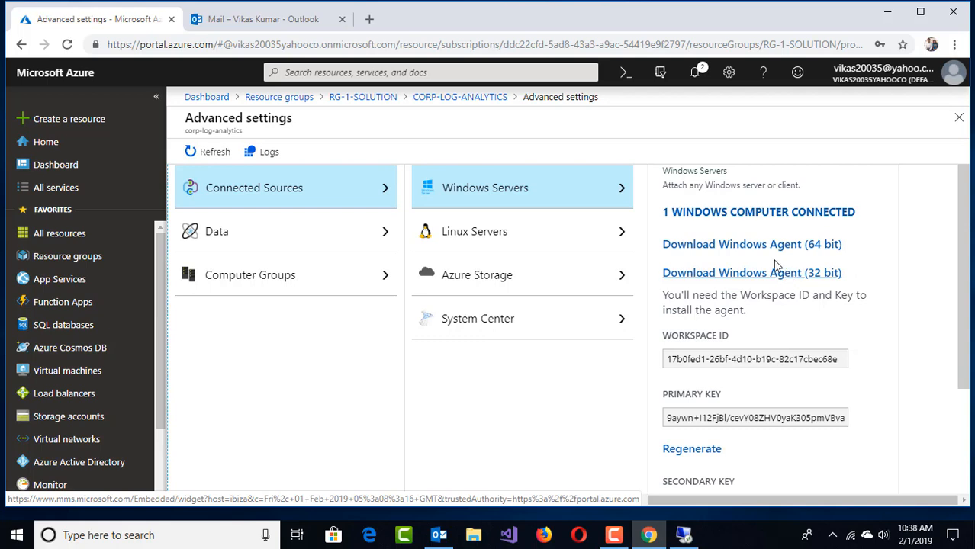
{"action": "mouse_move", "coordinate": [797, 250]}
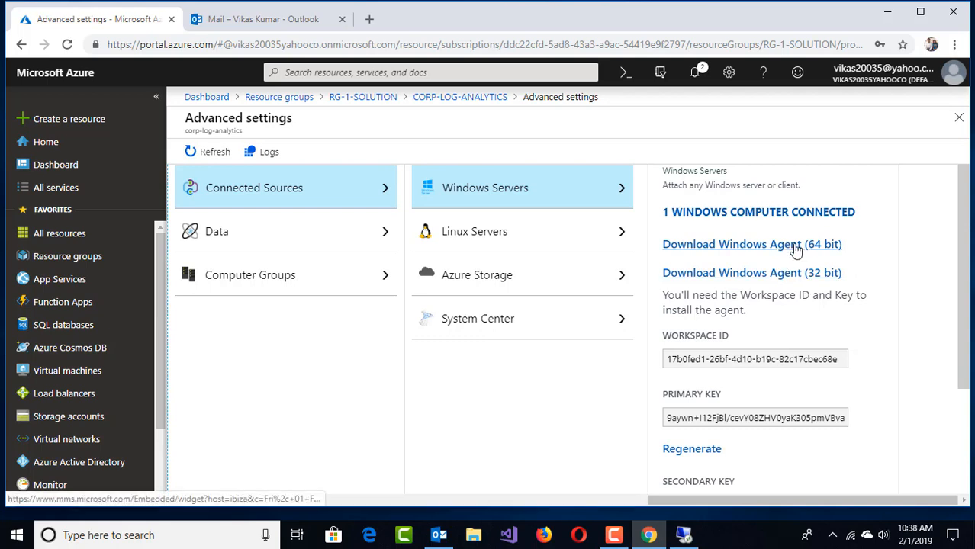
{"action": "scroll", "scroll_direction": "down", "scroll_amount": 3}
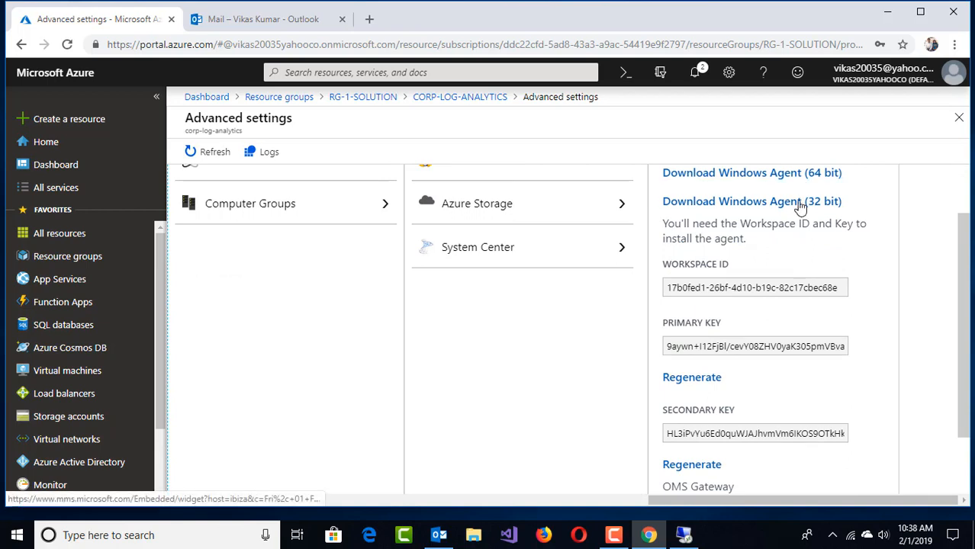
{"action": "mouse_move", "coordinate": [793, 339]}
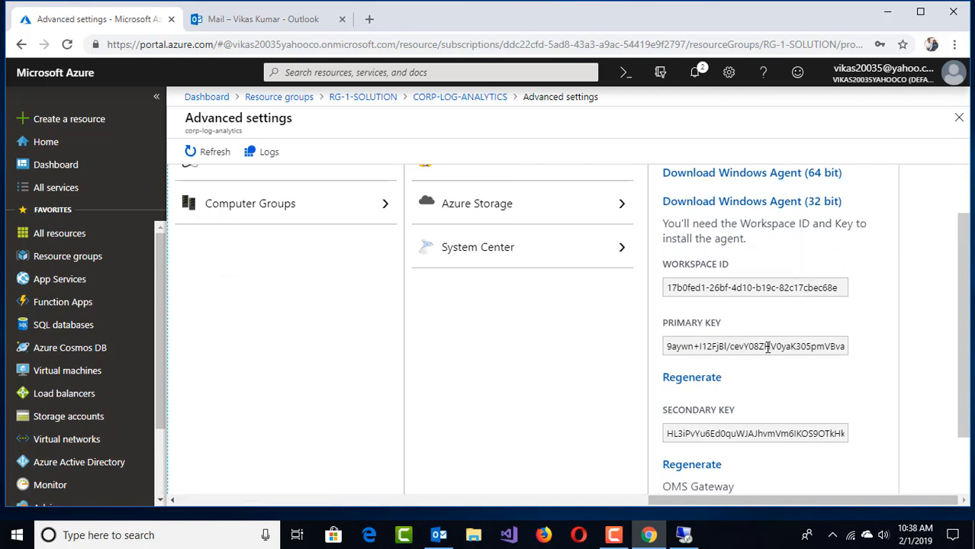
{"action": "scroll", "scroll_direction": "down", "scroll_amount": 3}
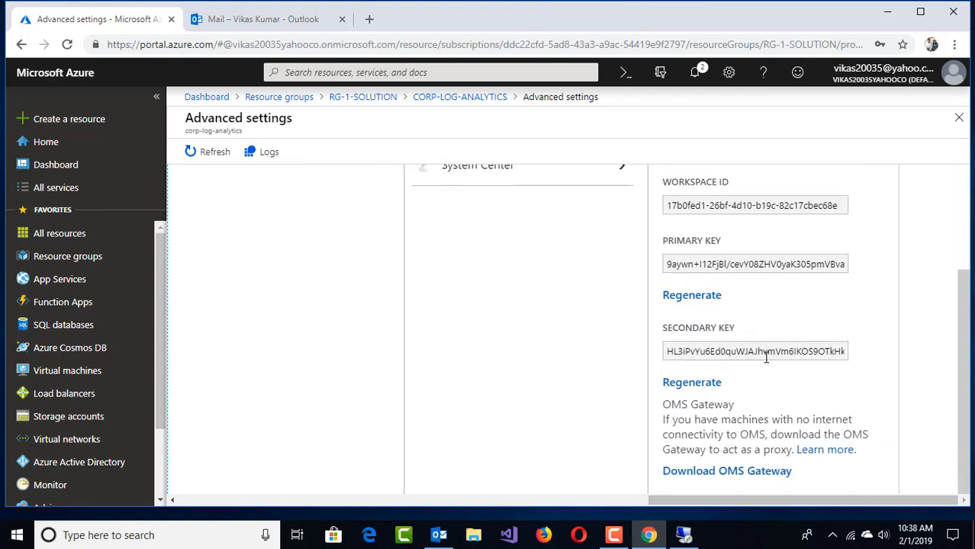
{"action": "mouse_move", "coordinate": [693, 295]}
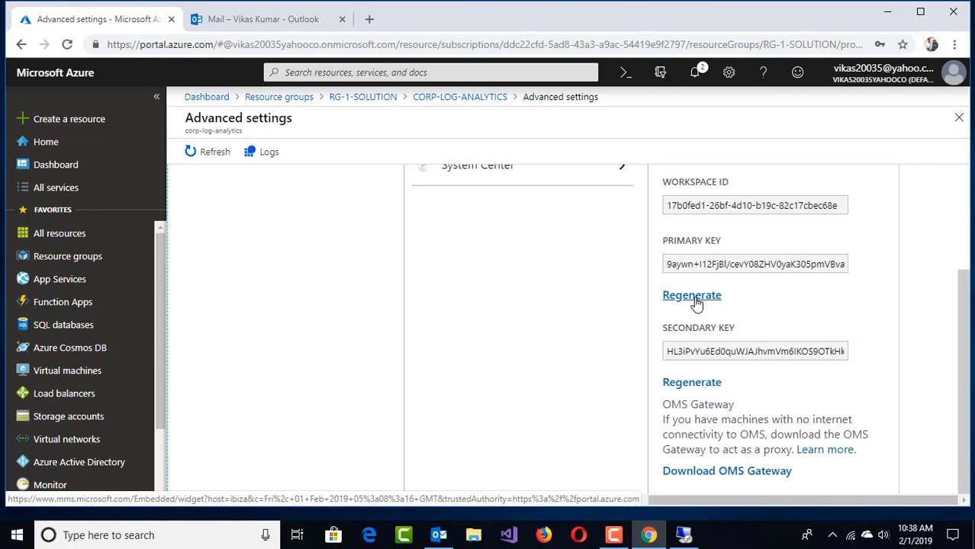
{"action": "mouse_move", "coordinate": [776, 310]}
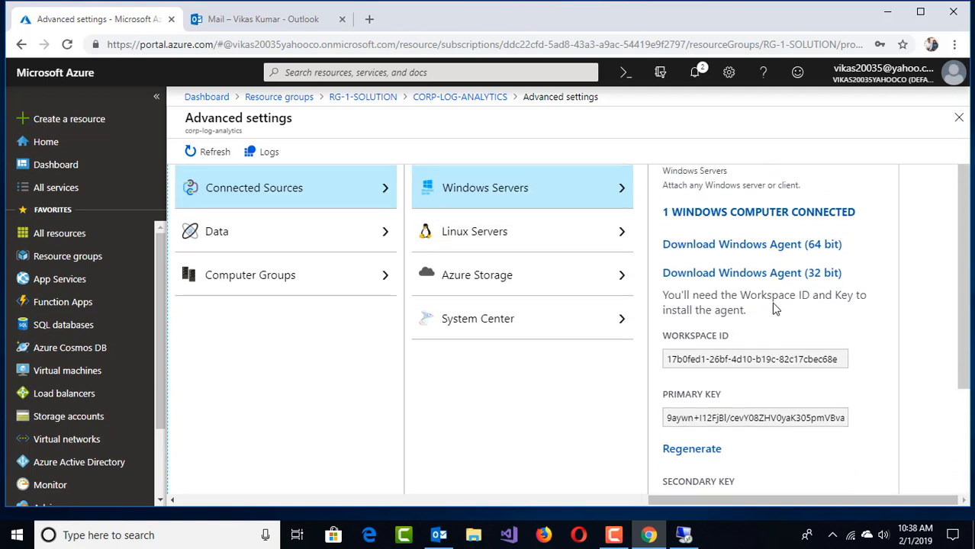
{"action": "mouse_move", "coordinate": [258, 137]}
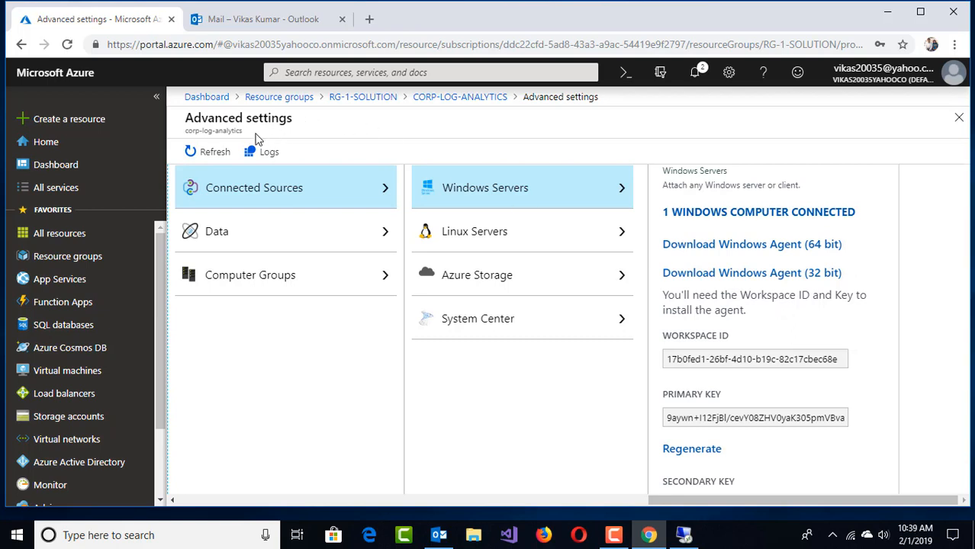
{"action": "mouse_move", "coordinate": [481, 329]}
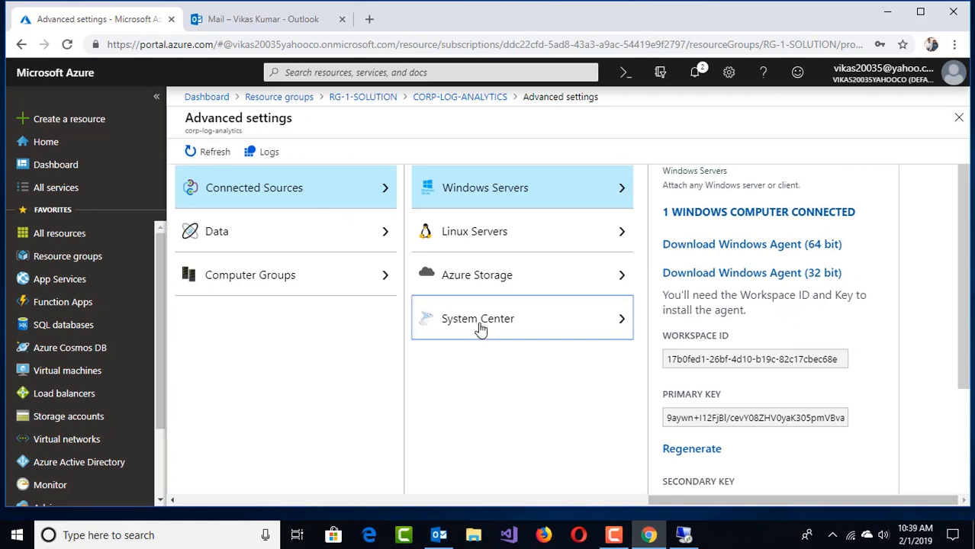
Check System Center connections (zero management groups), return to the workspace overview, and switch to Outlook.
{"action": "left_click", "coordinate": [479, 319]}
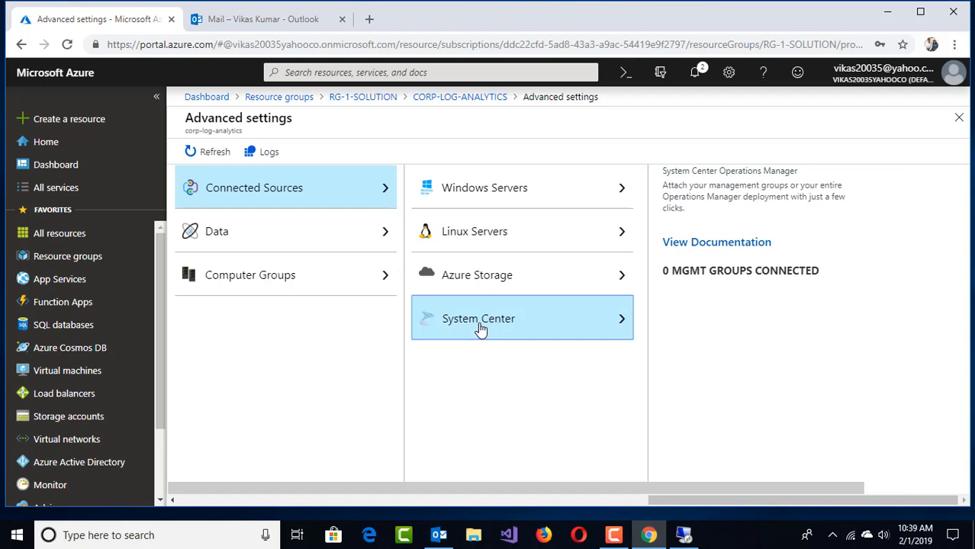
{"action": "mouse_move", "coordinate": [239, 166]}
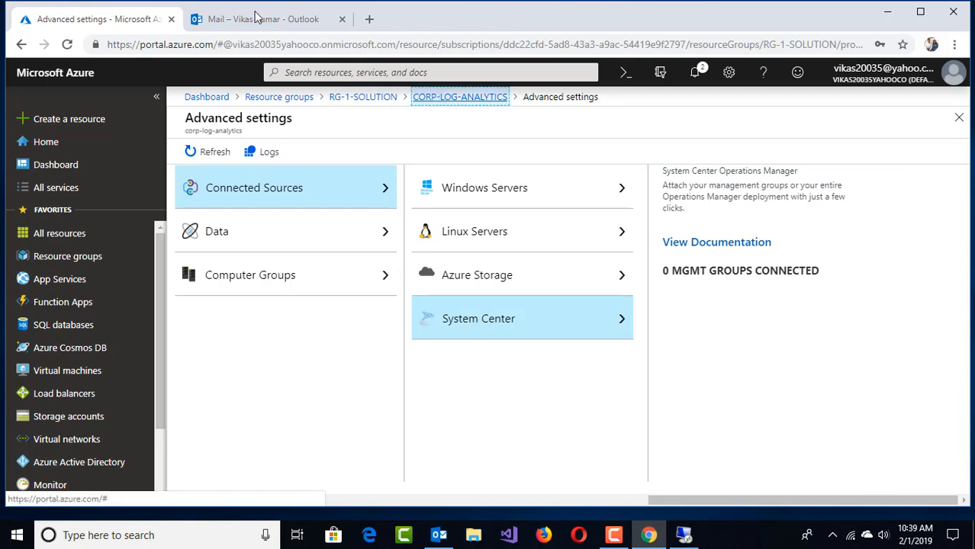
{"action": "left_click", "coordinate": [454, 97]}
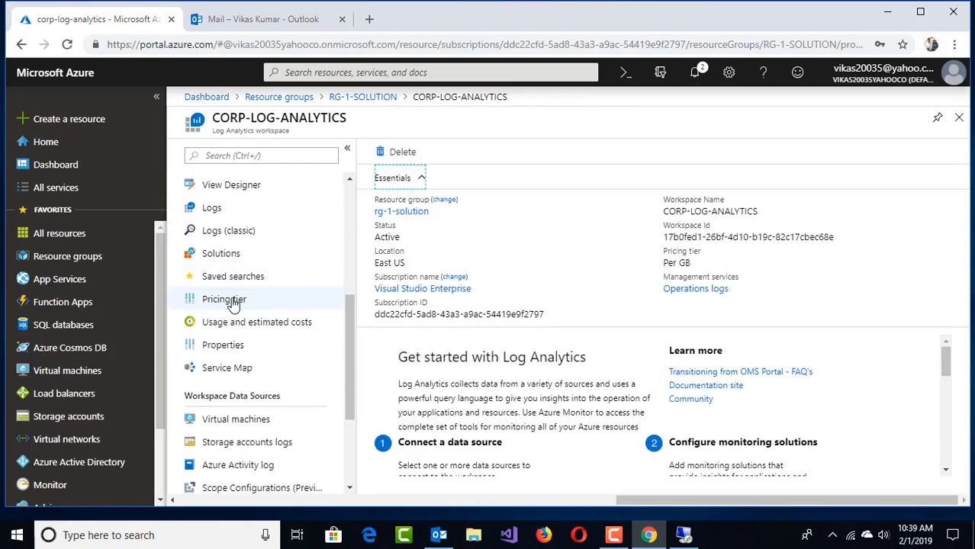
{"action": "scroll", "scroll_direction": "down", "scroll_amount": 3}
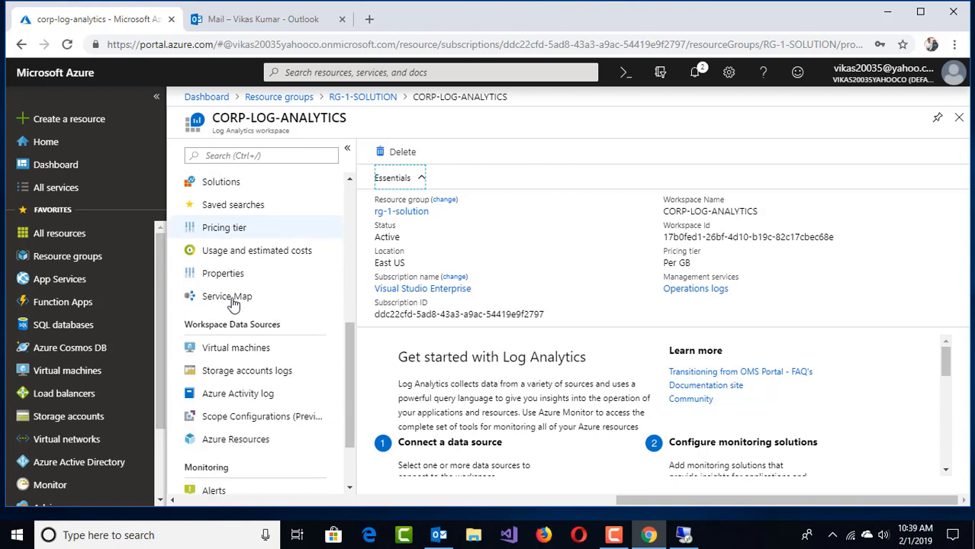
{"action": "scroll", "scroll_direction": "down", "scroll_amount": 3}
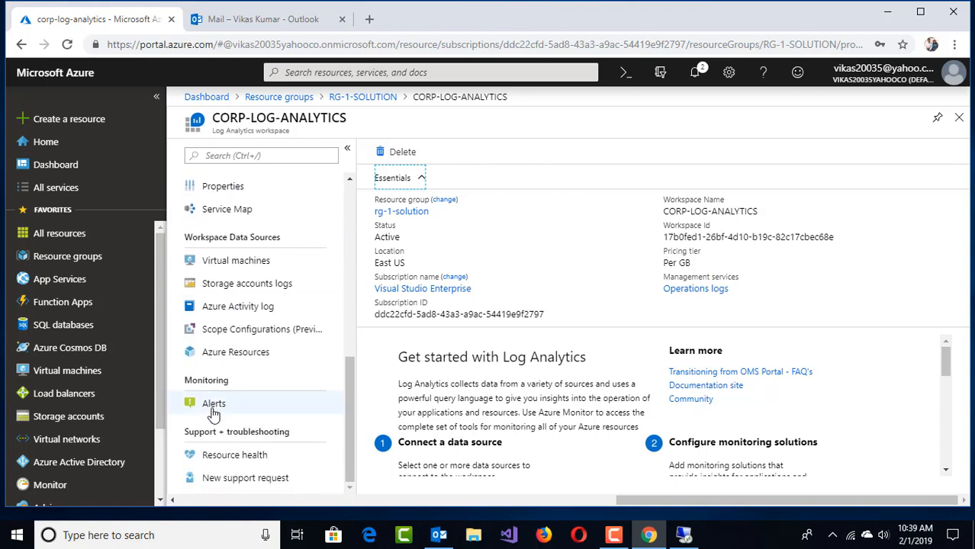
{"action": "left_click", "coordinate": [262, 18]}
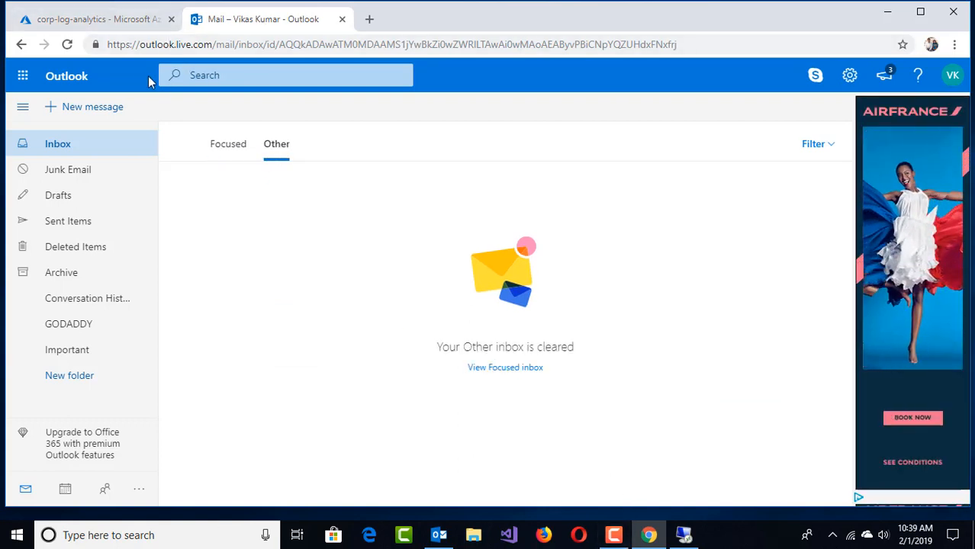
Review the CORP-LOG-ANALYTICS workspace's Alerts page in the portal.
{"action": "left_click", "coordinate": [92, 16]}
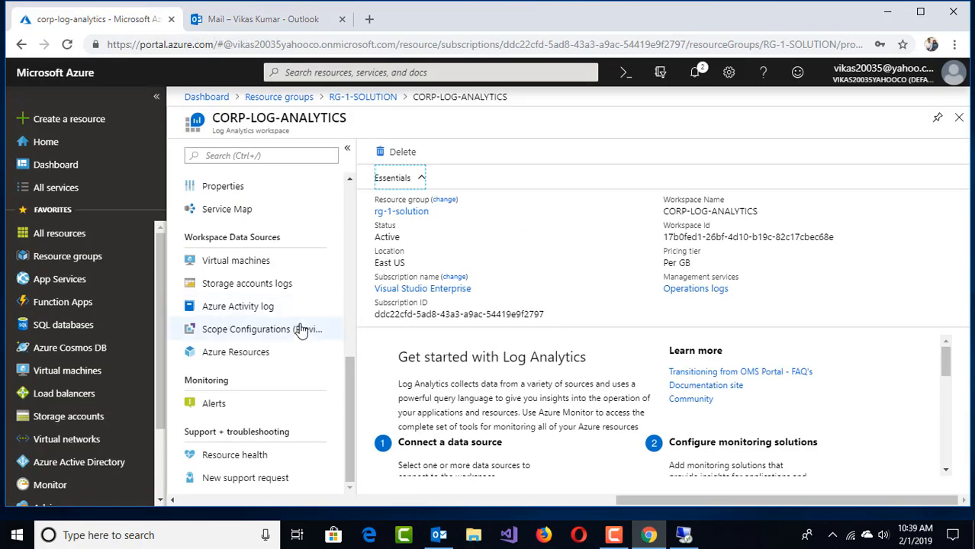
{"action": "left_click", "coordinate": [214, 402]}
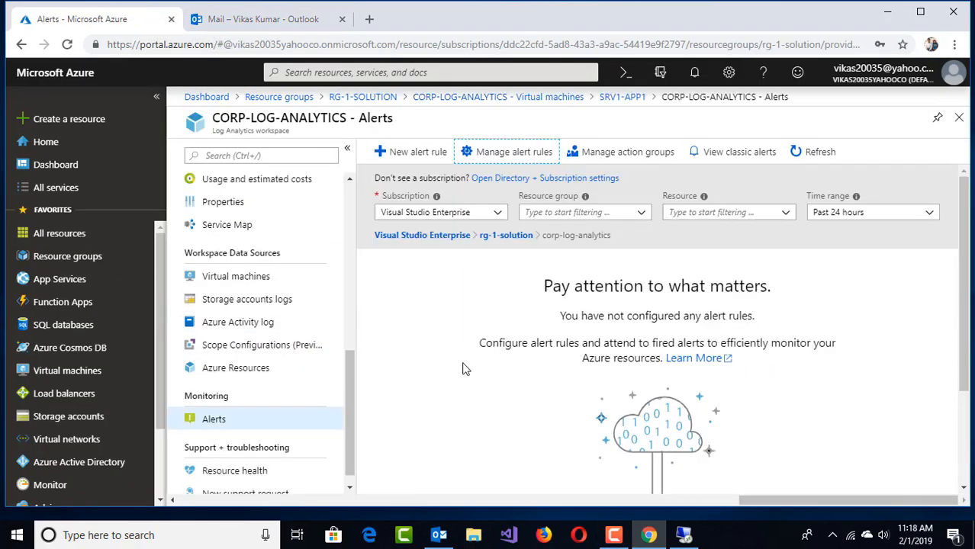
{"action": "left_click", "coordinate": [608, 534]}
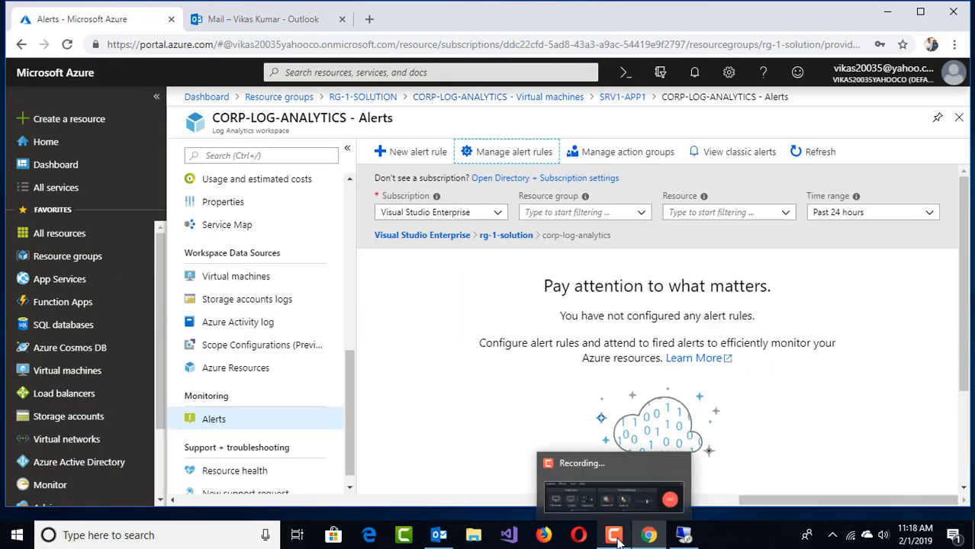
Read the 'Azure: Activated Severity: 3 CPU HIKE' email for SRV1-APP1 in Outlook, then return to the portal.
{"action": "left_click", "coordinate": [293, 19]}
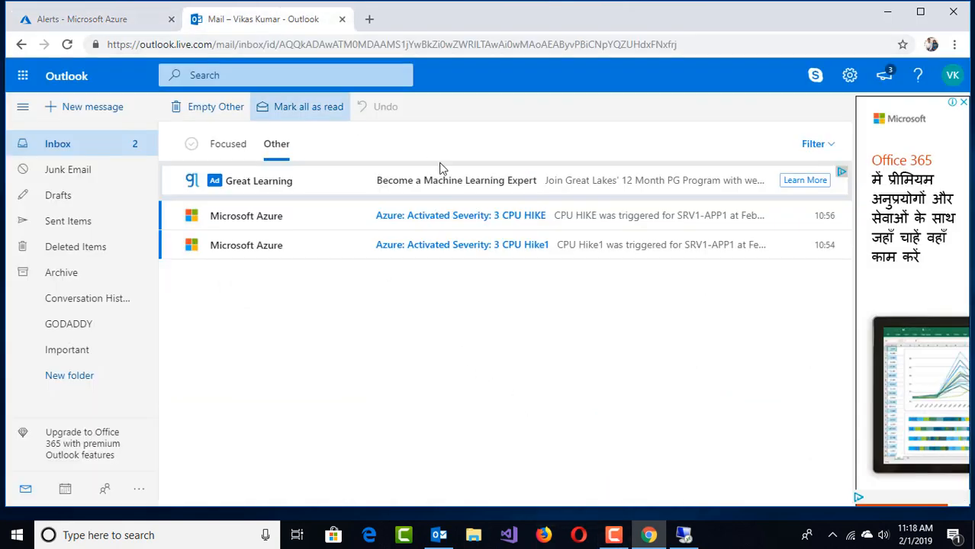
{"action": "left_click", "coordinate": [460, 215]}
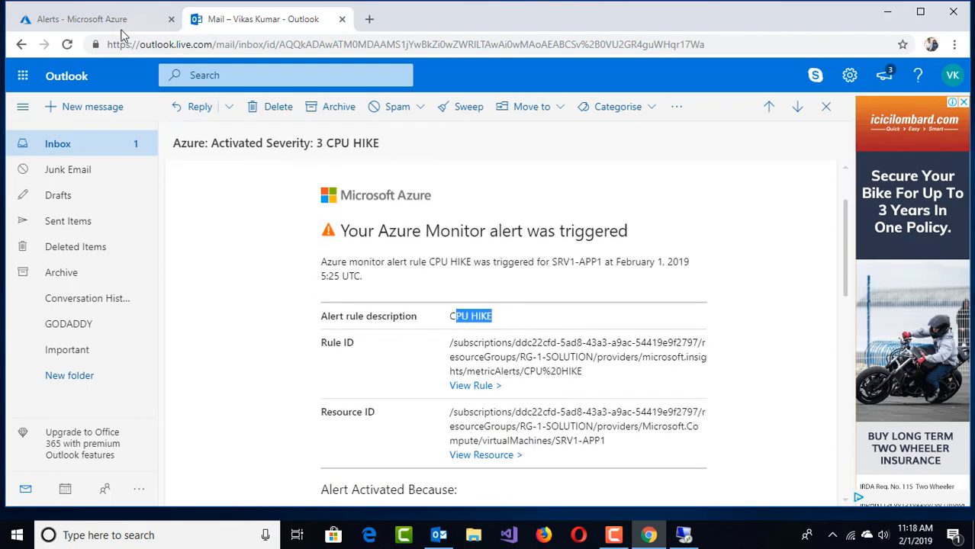
{"action": "left_click", "coordinate": [84, 18]}
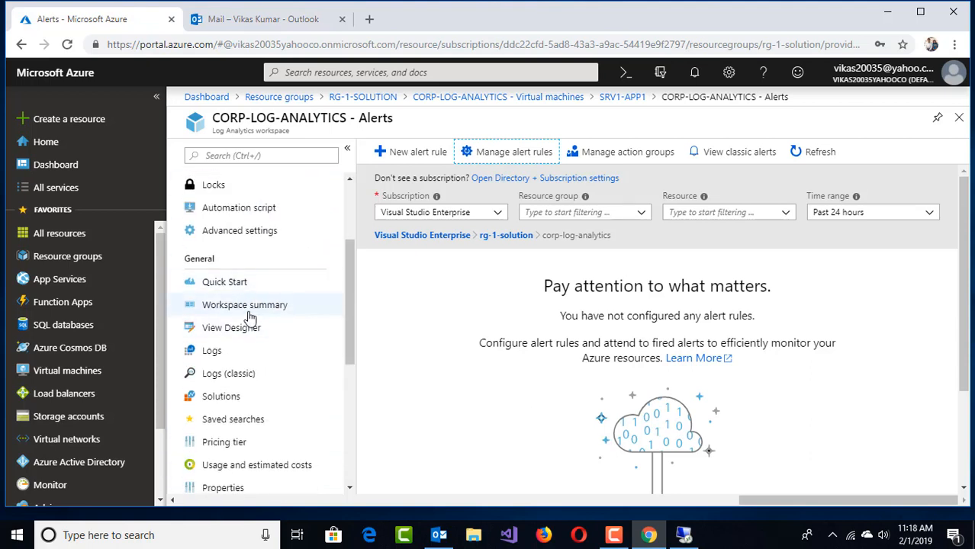
Limit the workspace summary to Last 30 minutes, close it, and reopen it at Last 24 hours.
{"action": "left_click", "coordinate": [244, 305]}
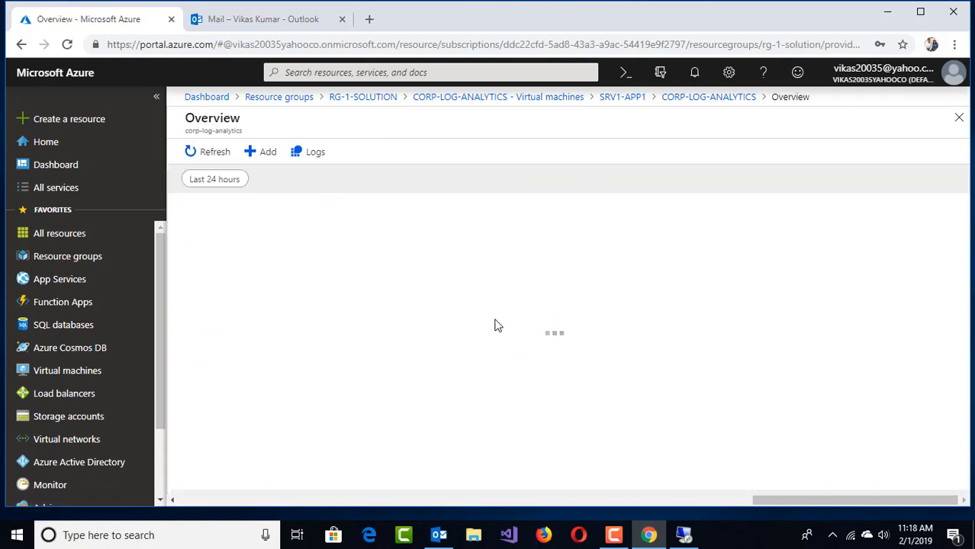
{"action": "left_click", "coordinate": [214, 178]}
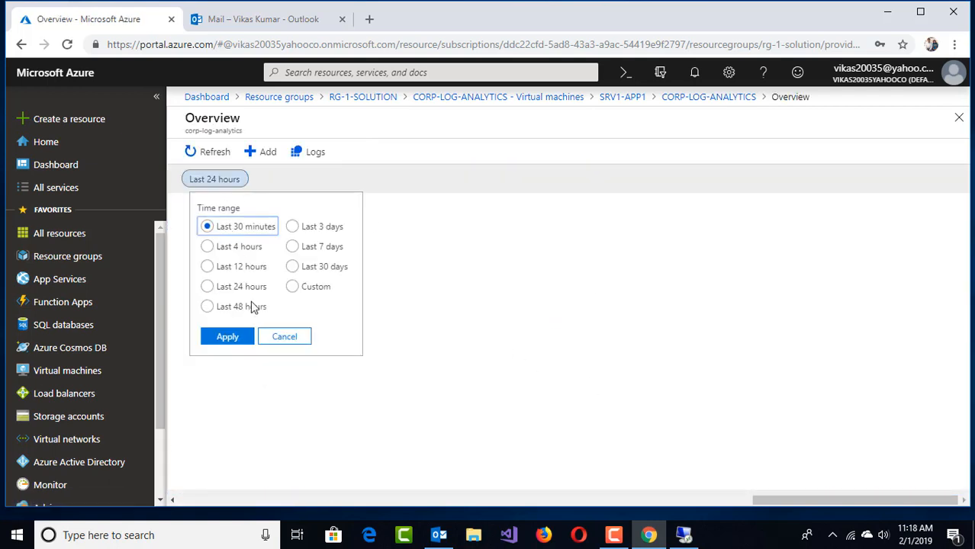
{"action": "left_click", "coordinate": [225, 337]}
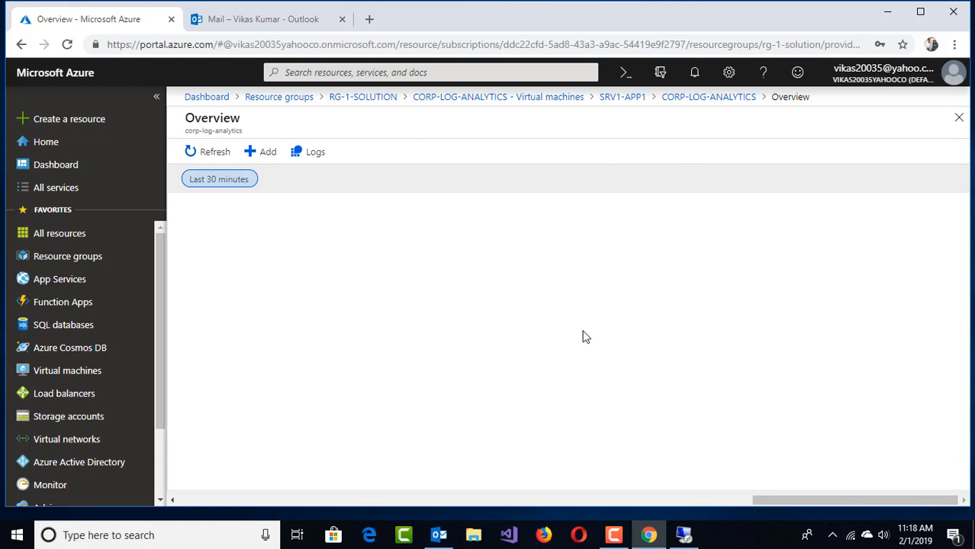
{"action": "mouse_move", "coordinate": [597, 311]}
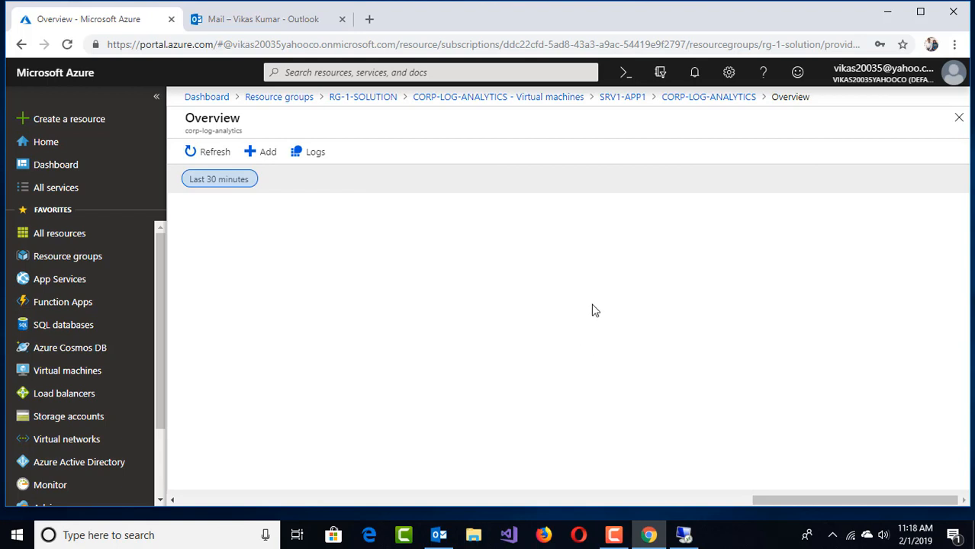
{"action": "mouse_move", "coordinate": [298, 152]}
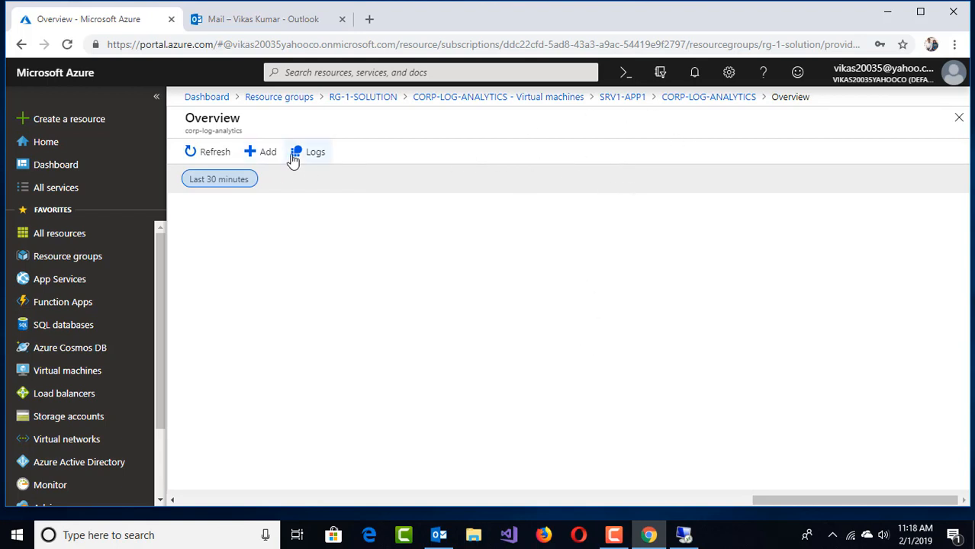
{"action": "left_click", "coordinate": [314, 151]}
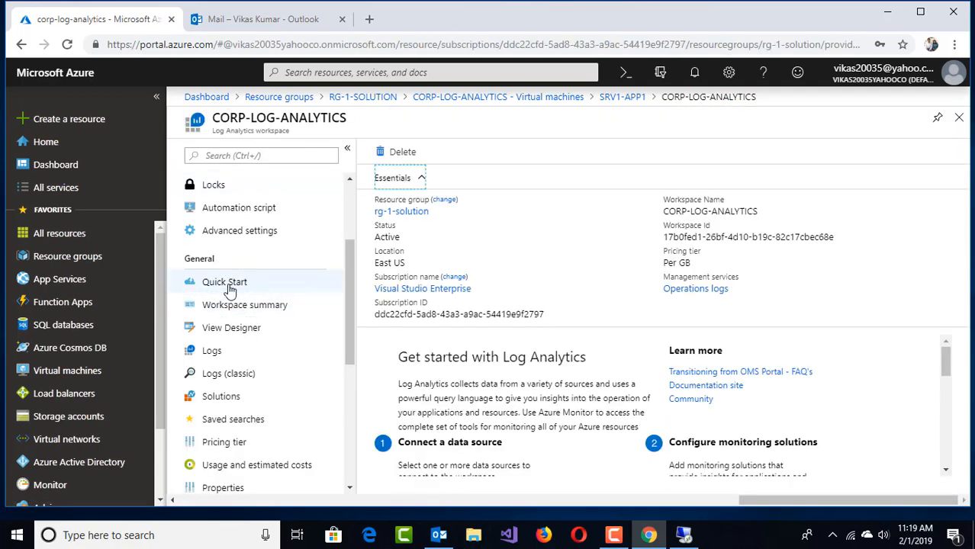
{"action": "mouse_move", "coordinate": [232, 333]}
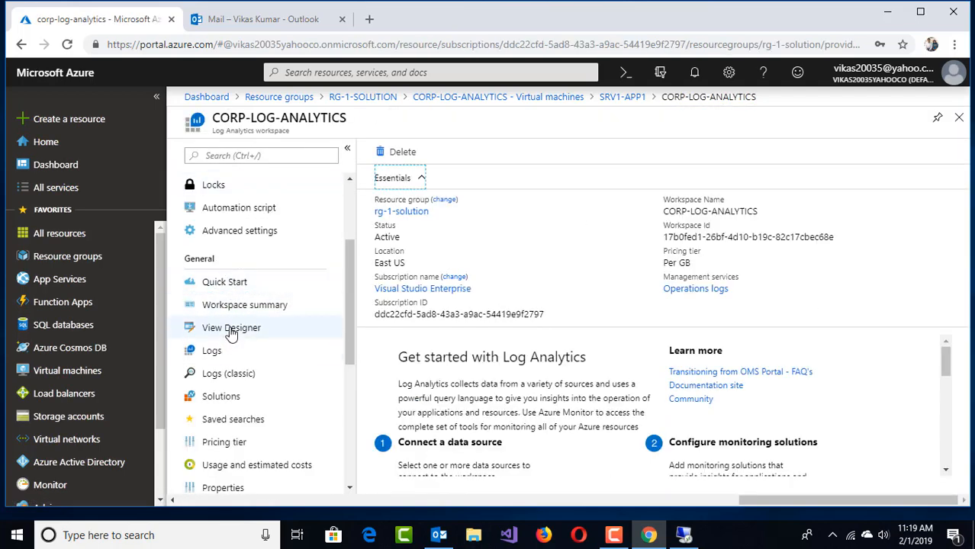
{"action": "left_click", "coordinate": [244, 305]}
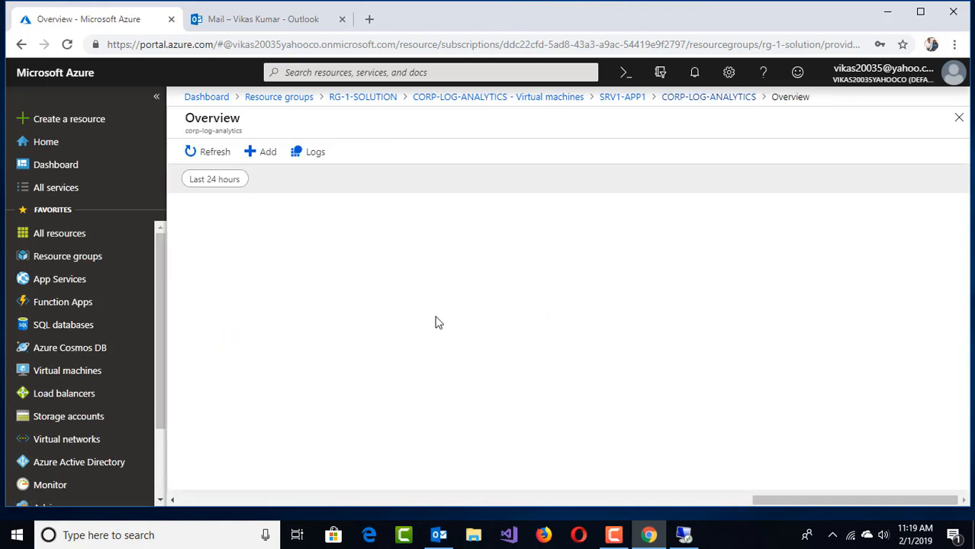
{"action": "mouse_move", "coordinate": [563, 101]}
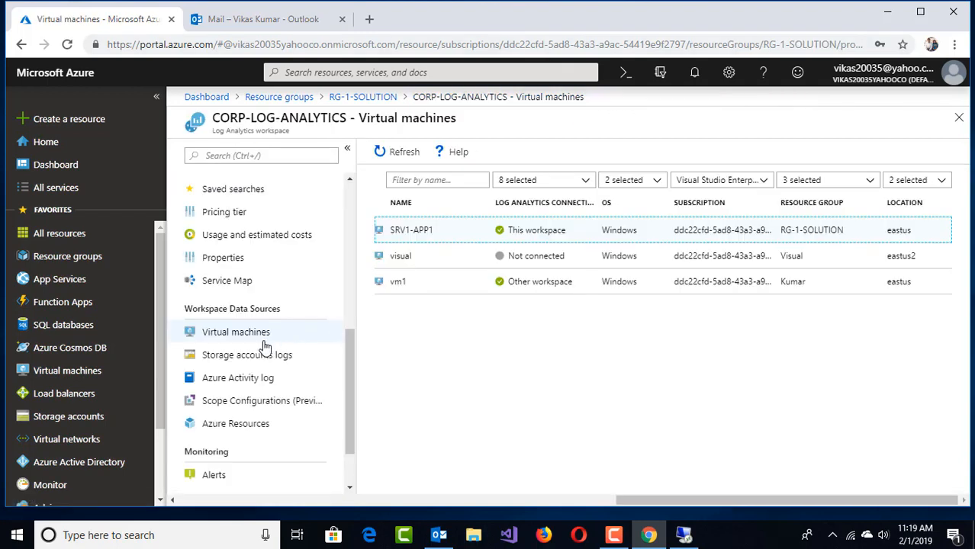
Scroll the workspace resource menu down past Virtual machines toward Azure Activity log.
{"action": "scroll", "scroll_direction": "down", "scroll_amount": 3}
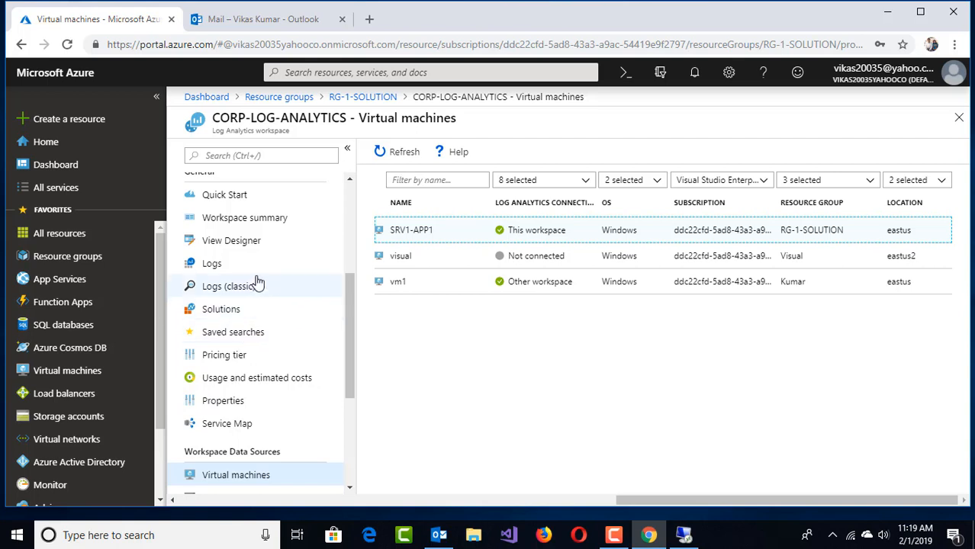
{"action": "mouse_move", "coordinate": [257, 250]}
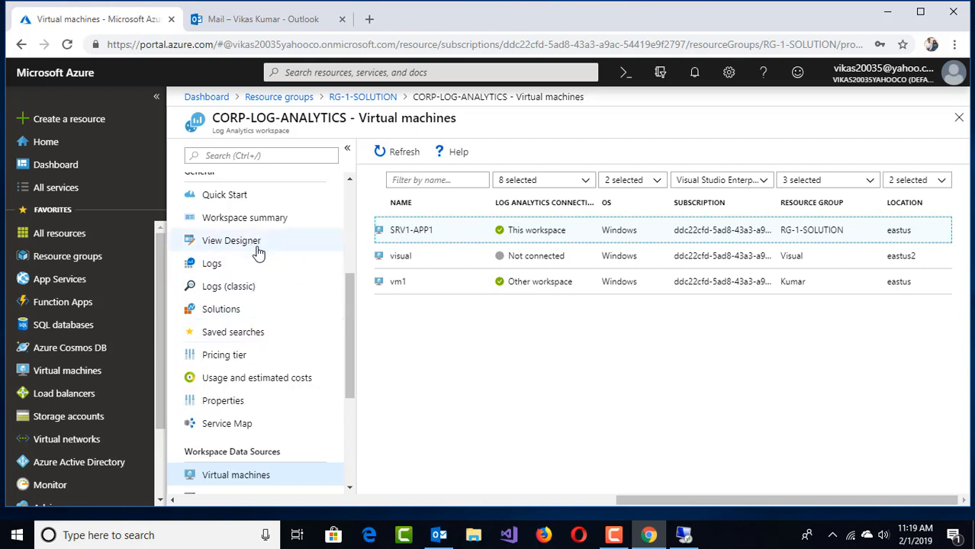
{"action": "scroll", "scroll_direction": "down", "scroll_amount": 3}
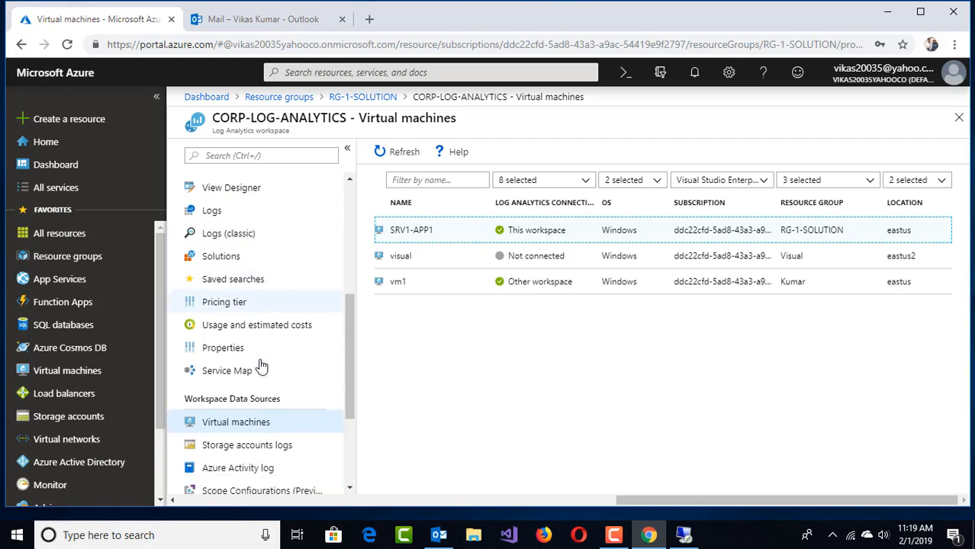
{"action": "scroll", "scroll_direction": "down", "scroll_amount": 3}
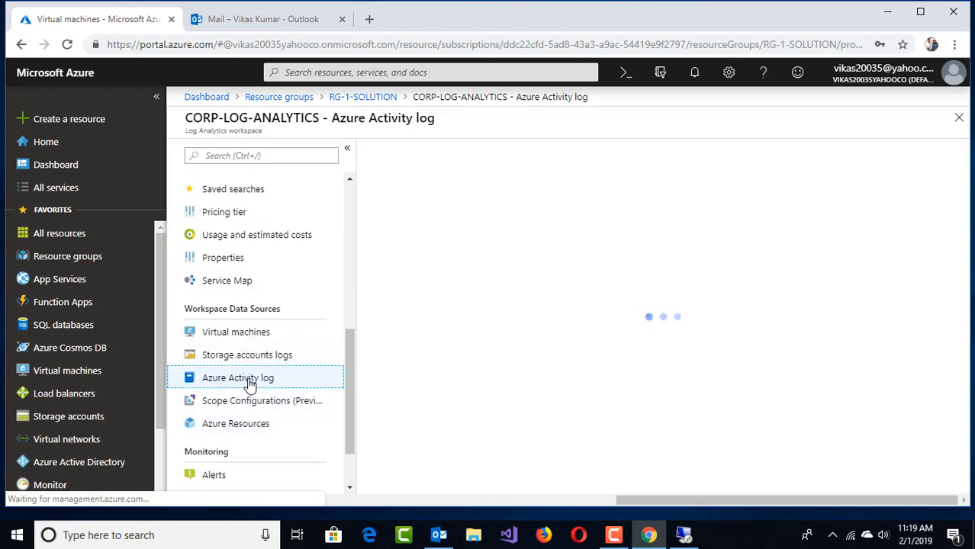
Connect the Visual Studio Enterprise subscription's Activity log to CORP-LOG-ANALYTICS.
{"action": "left_click", "coordinate": [238, 378]}
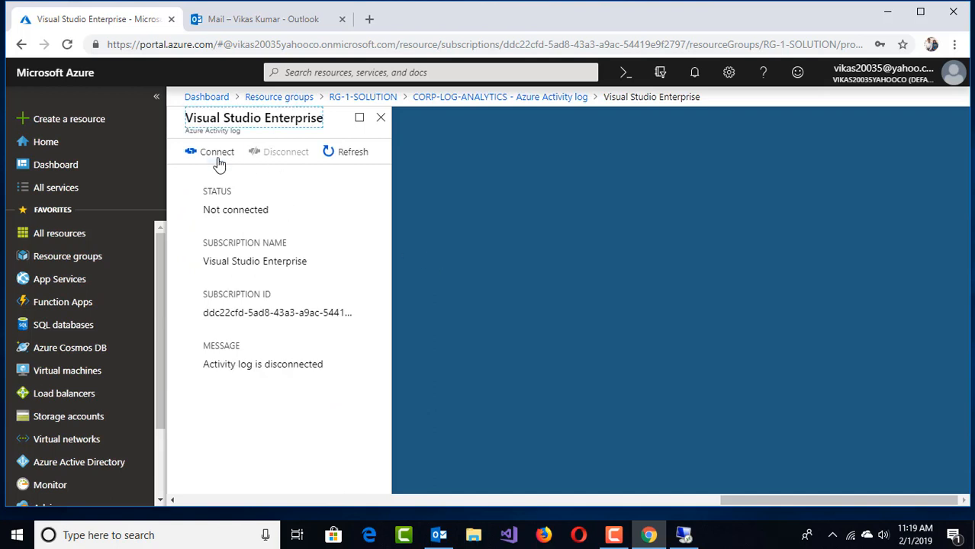
{"action": "left_click", "coordinate": [216, 151]}
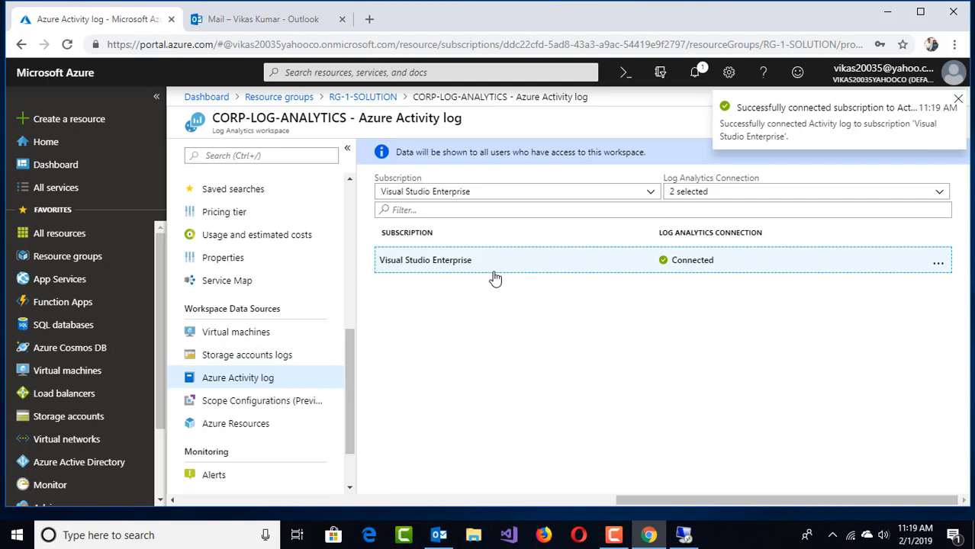
{"action": "scroll", "scroll_direction": "down", "scroll_amount": 3}
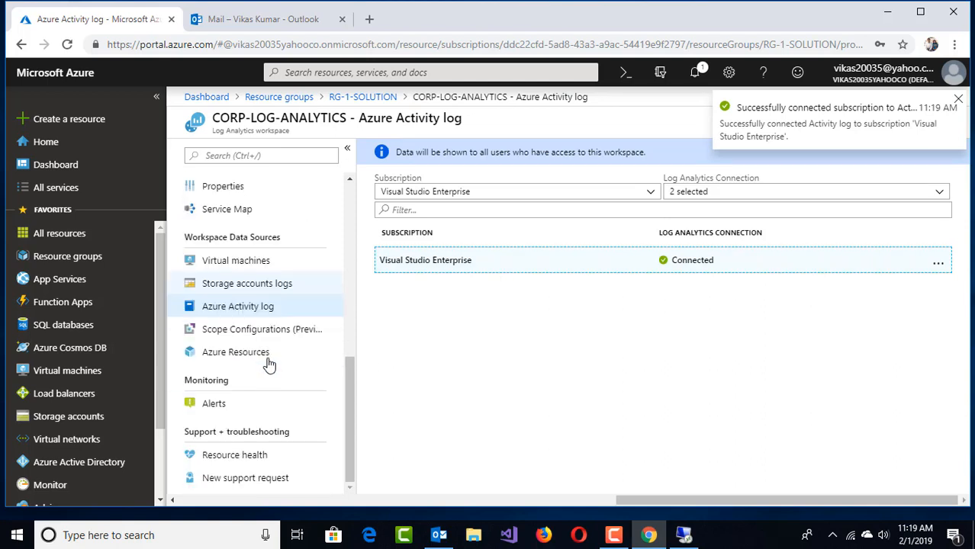
View the workspace's Alerts page under Monitoring.
{"action": "left_click", "coordinate": [214, 403]}
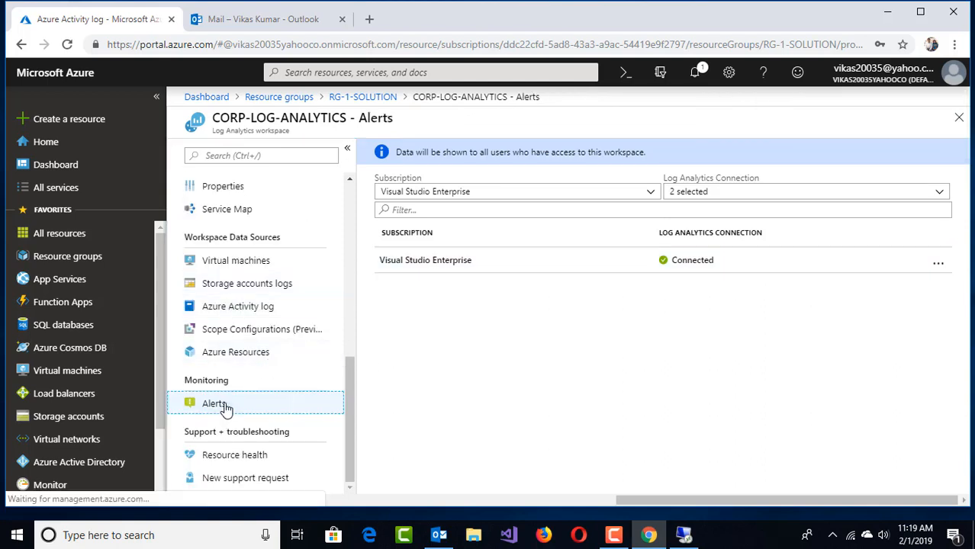
{"action": "left_click", "coordinate": [214, 403]}
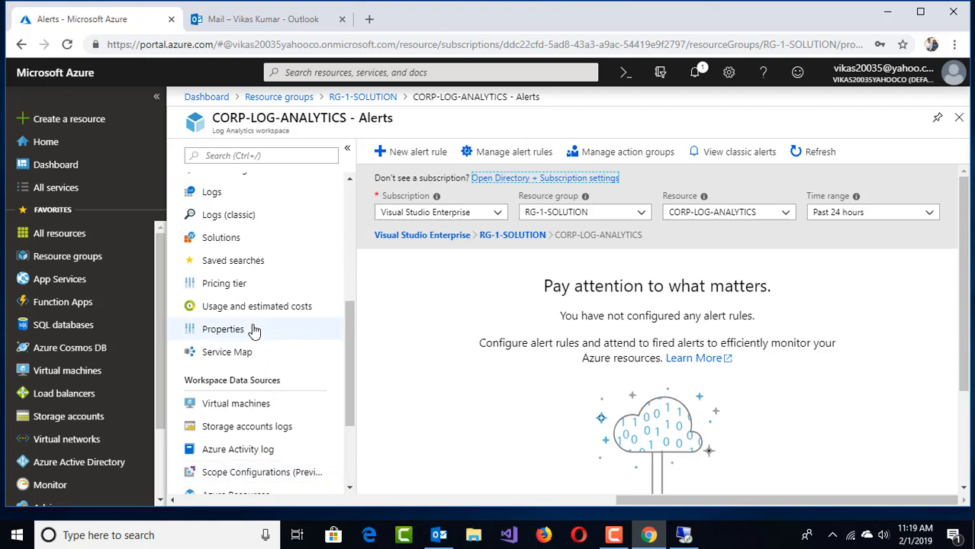
{"action": "scroll", "scroll_direction": "down", "scroll_amount": 3}
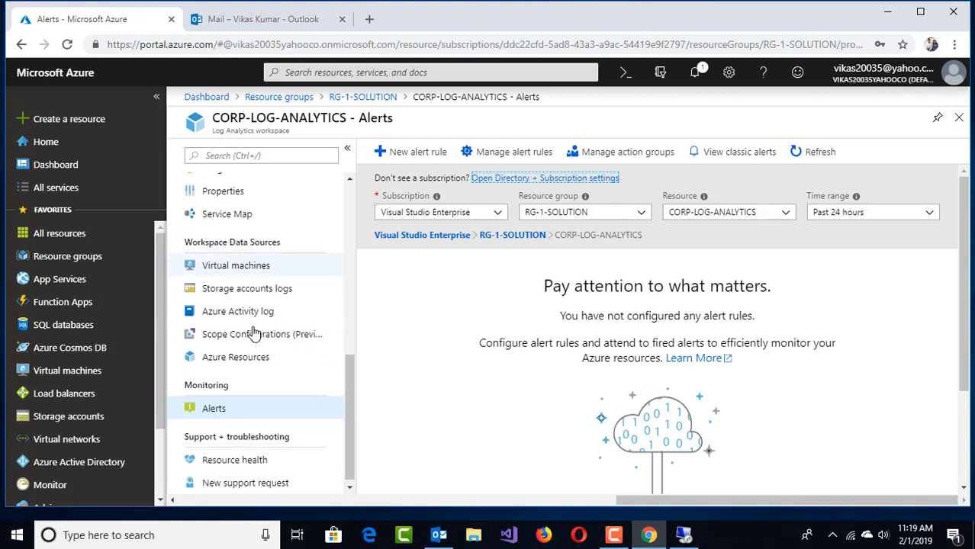